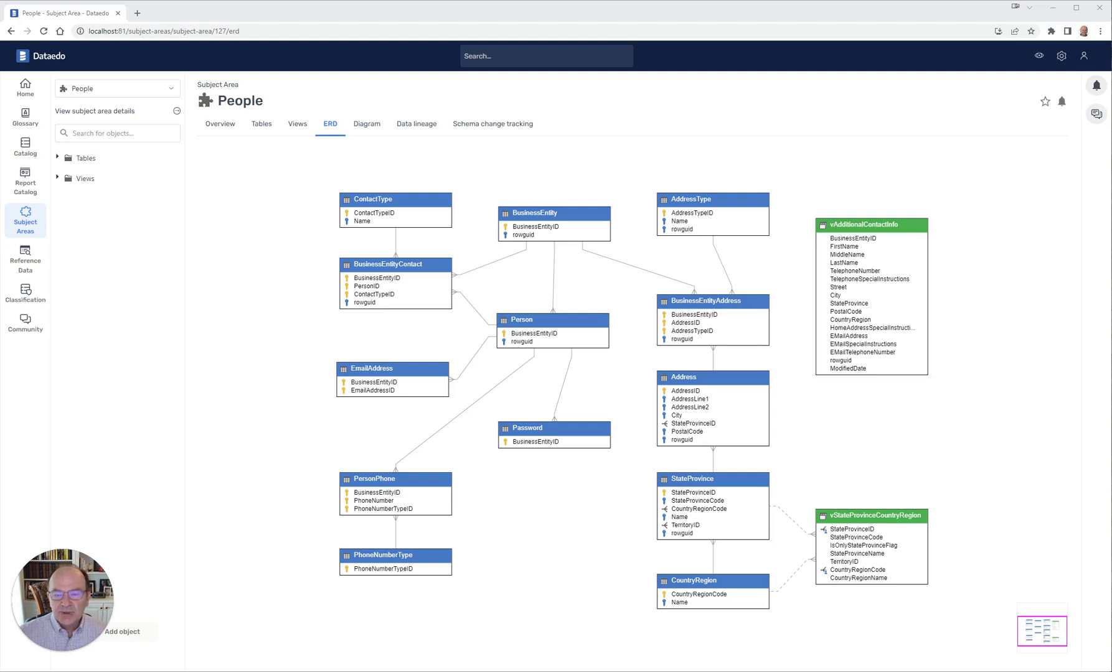
mouse_move(990, 151)
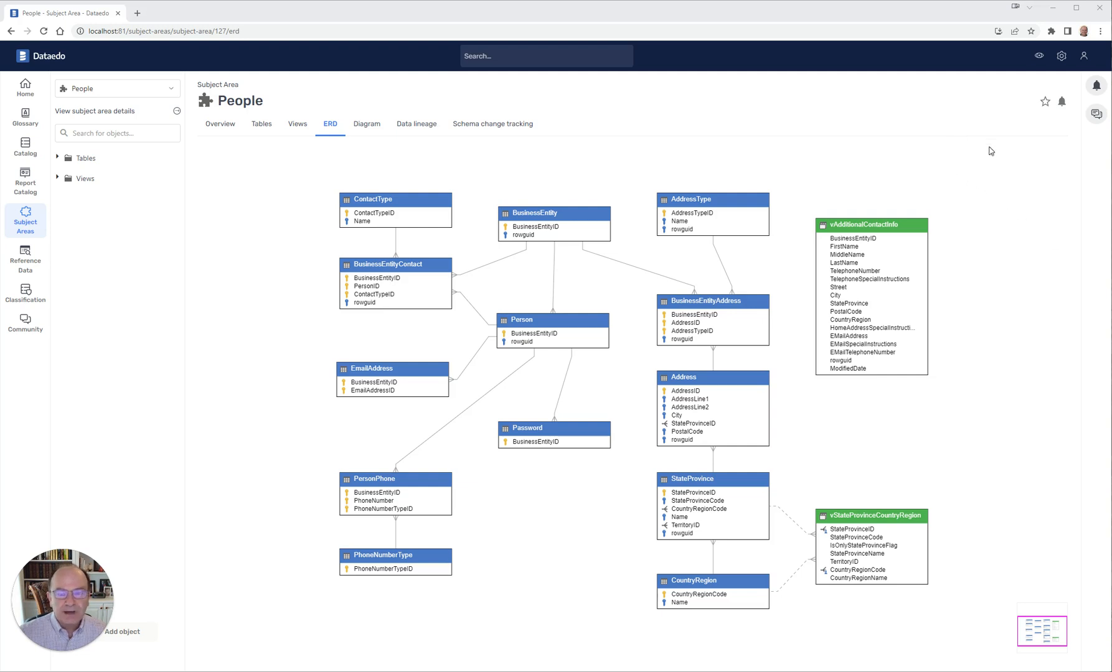
mouse_move(1013, 274)
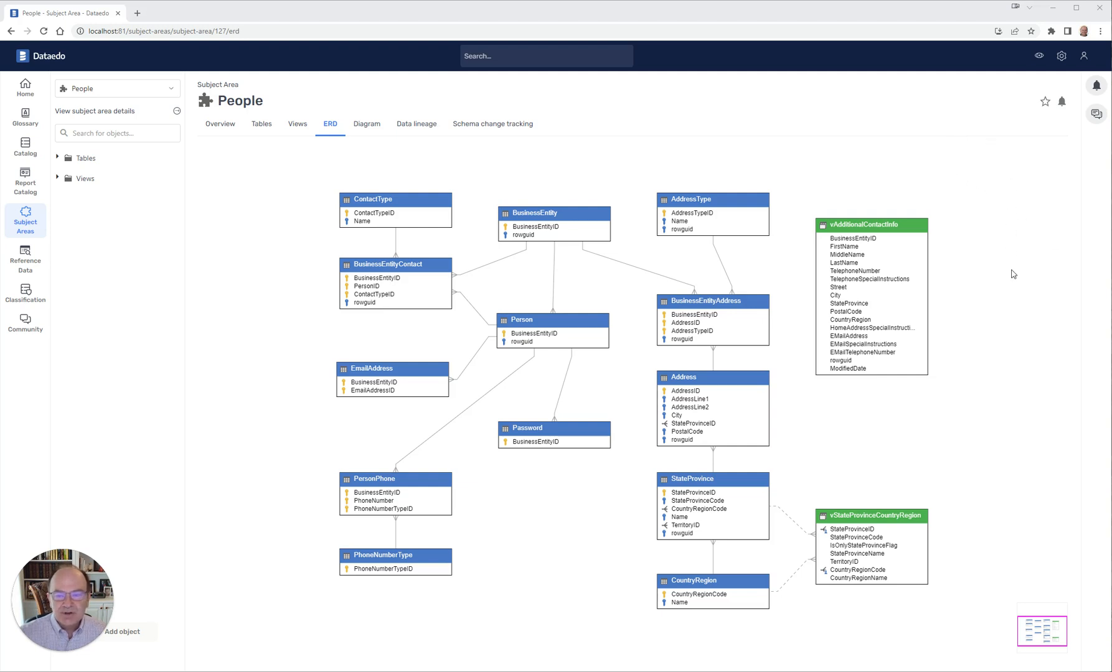
mouse_move(495, 589)
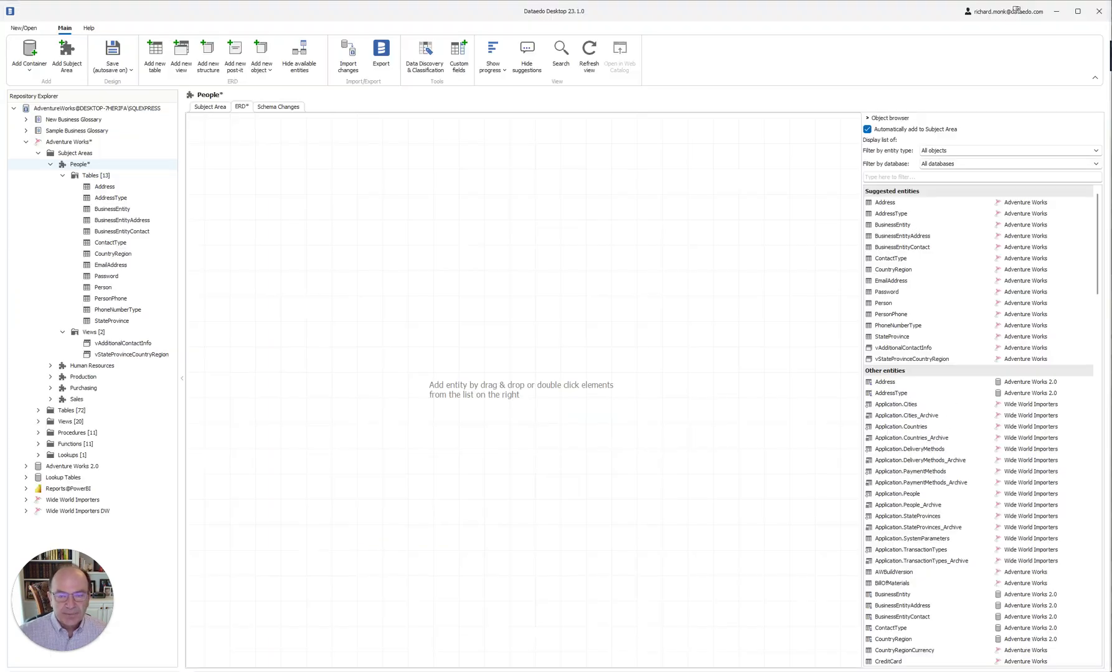
mouse_move(587, 236)
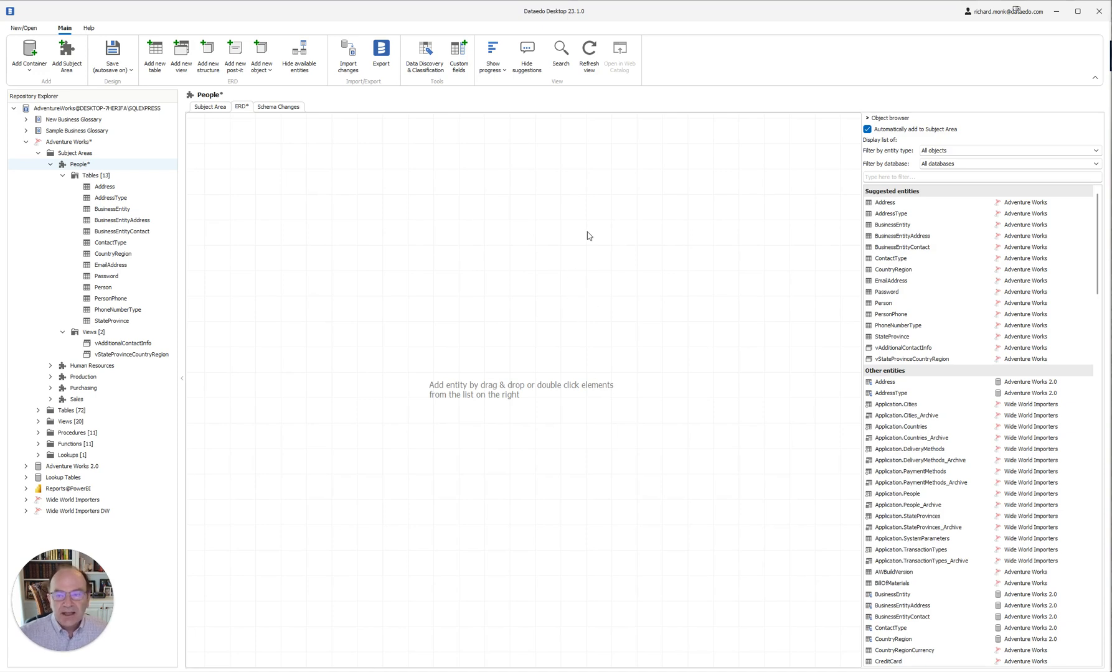
mouse_move(418, 340)
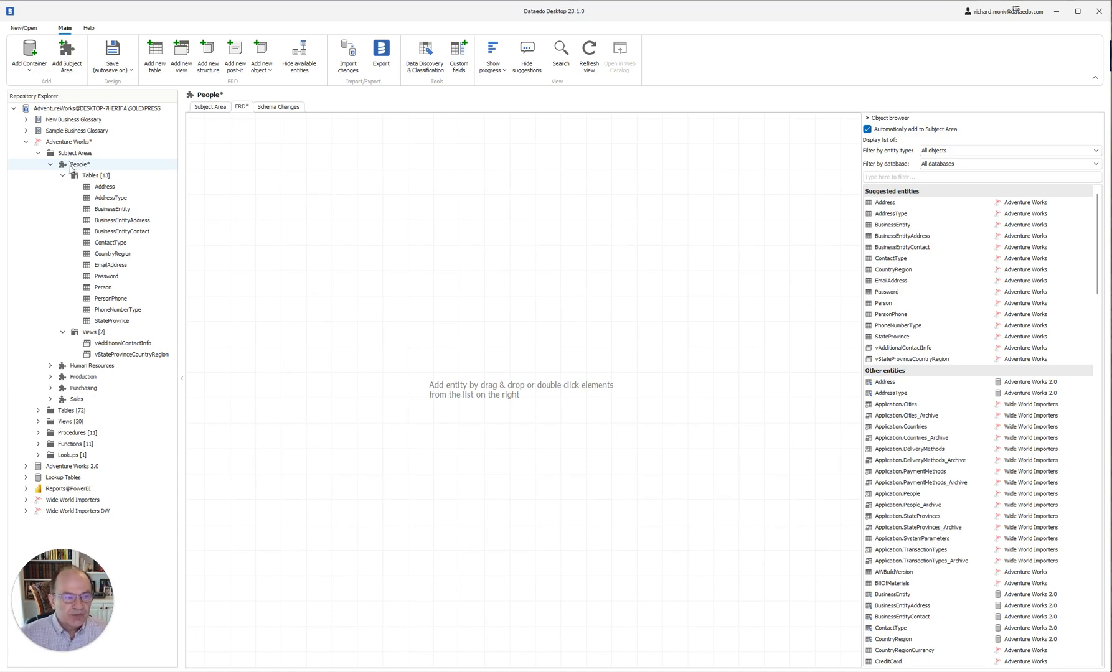
mouse_move(85, 165)
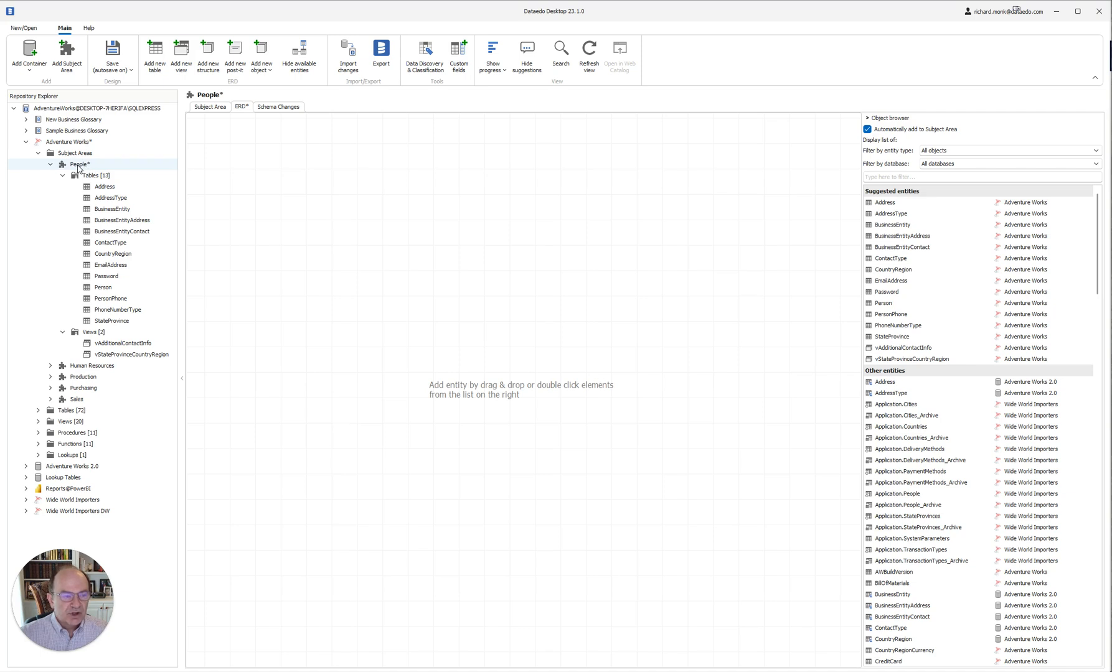
mouse_move(666, 370)
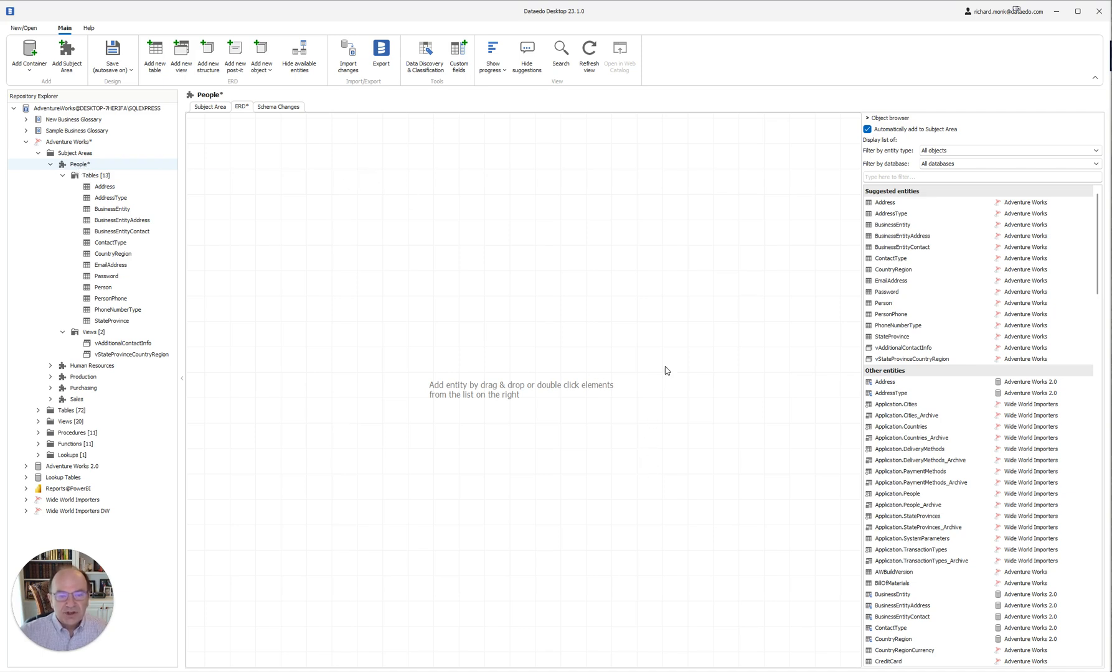
mouse_move(759, 261)
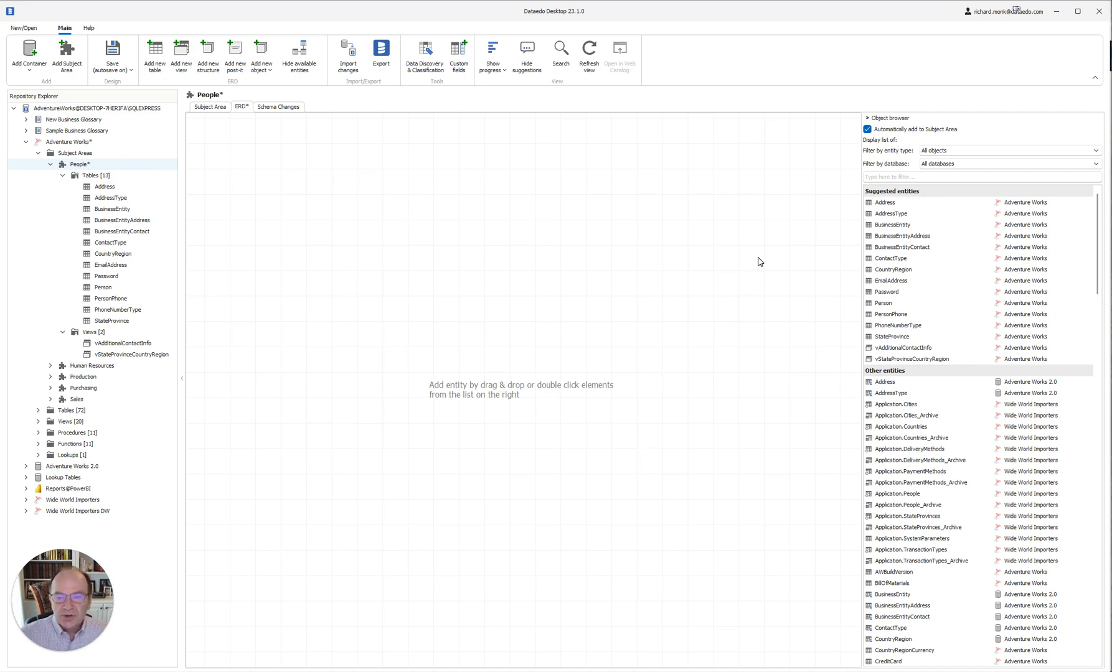
mouse_move(888, 208)
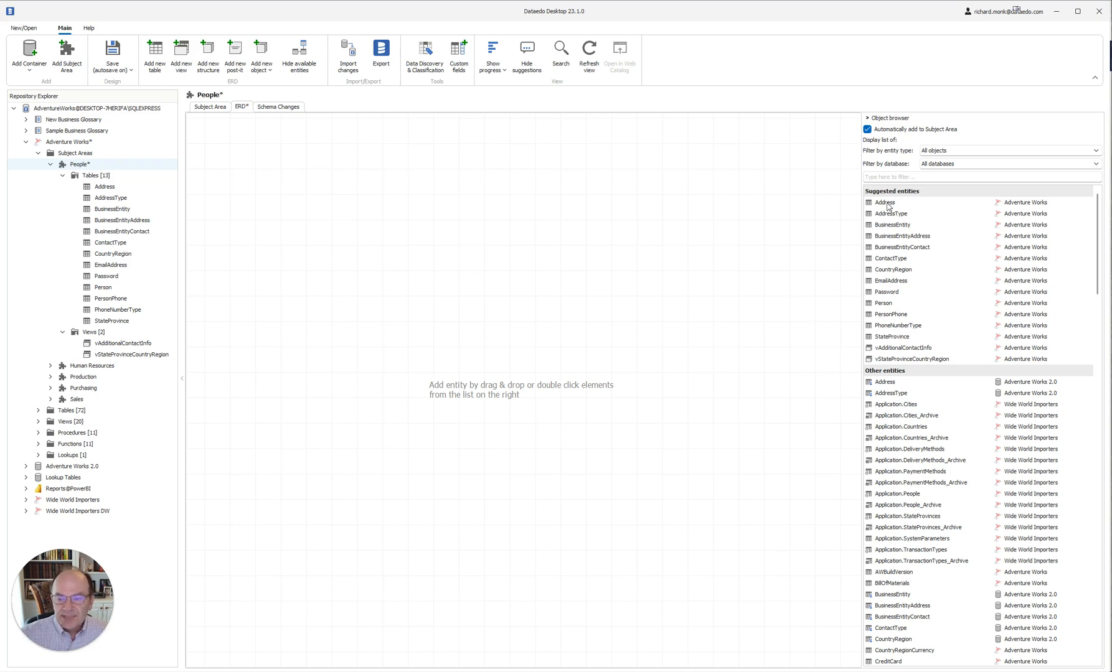
Add Address, then BusinessEntityAddress, from Suggested entities to the People ERD canvas
double_click(884, 202)
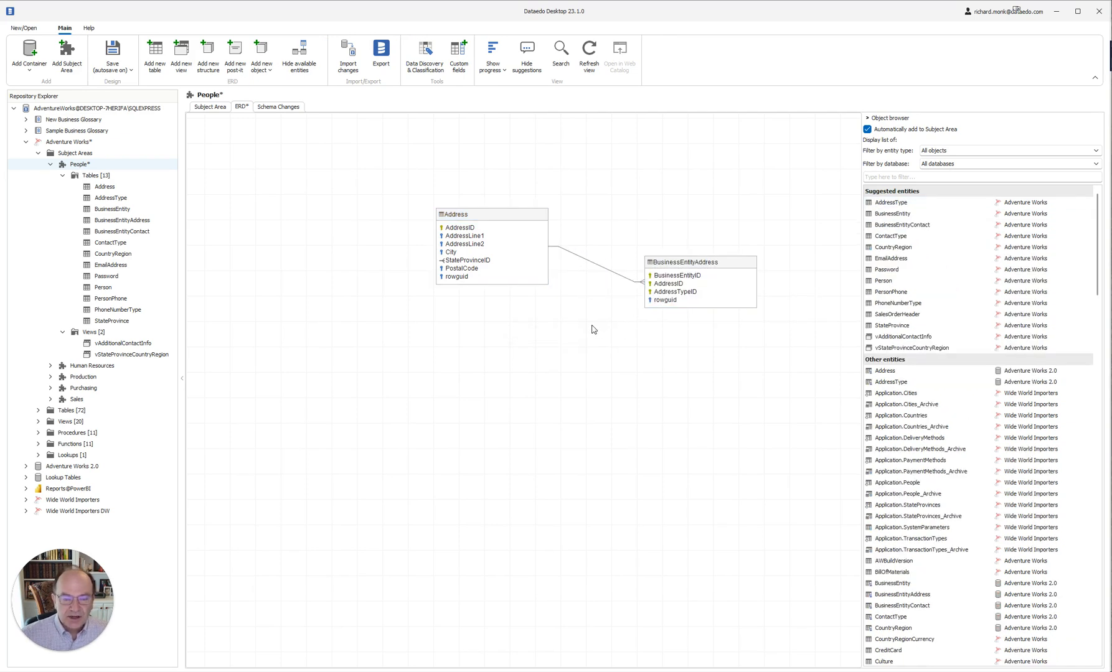
mouse_move(82, 271)
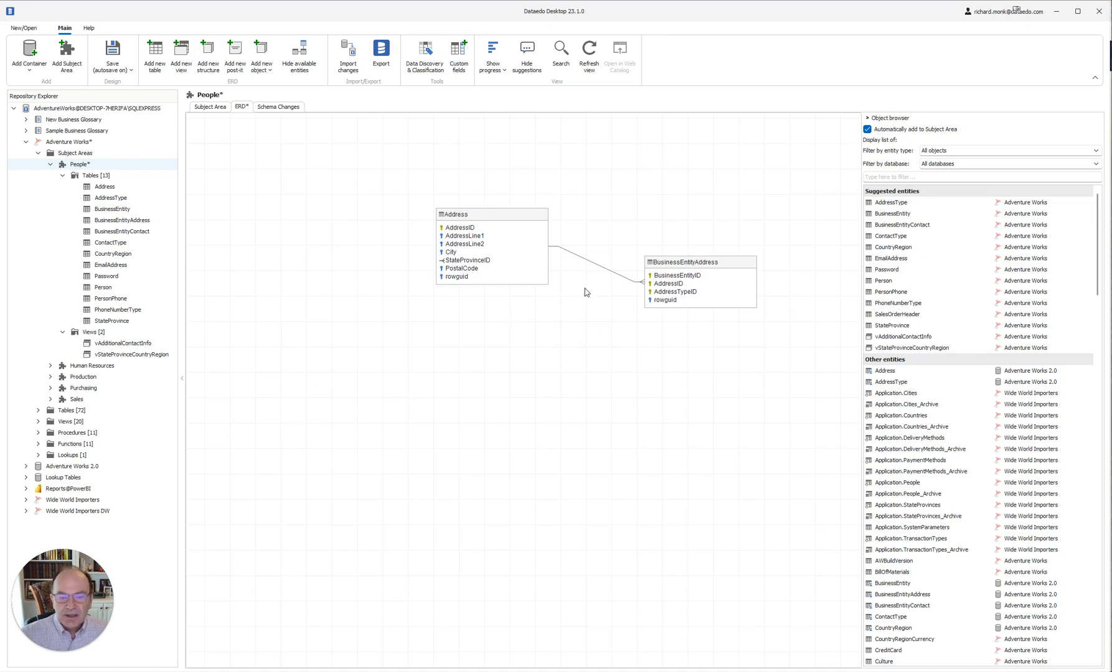
left_click(455, 220)
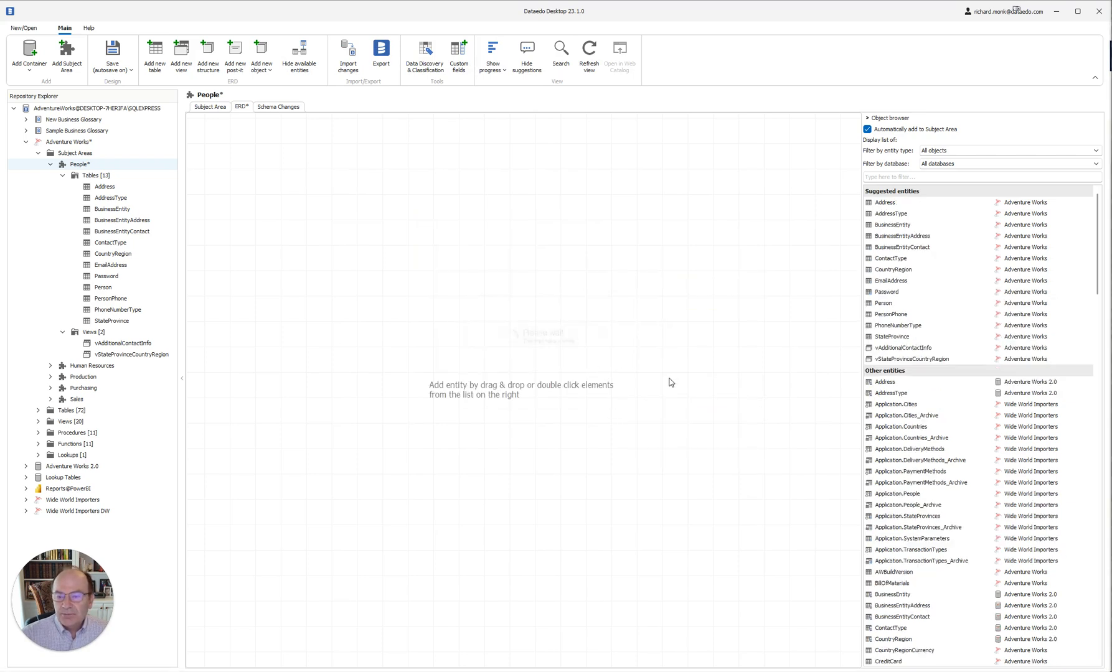
mouse_move(886, 202)
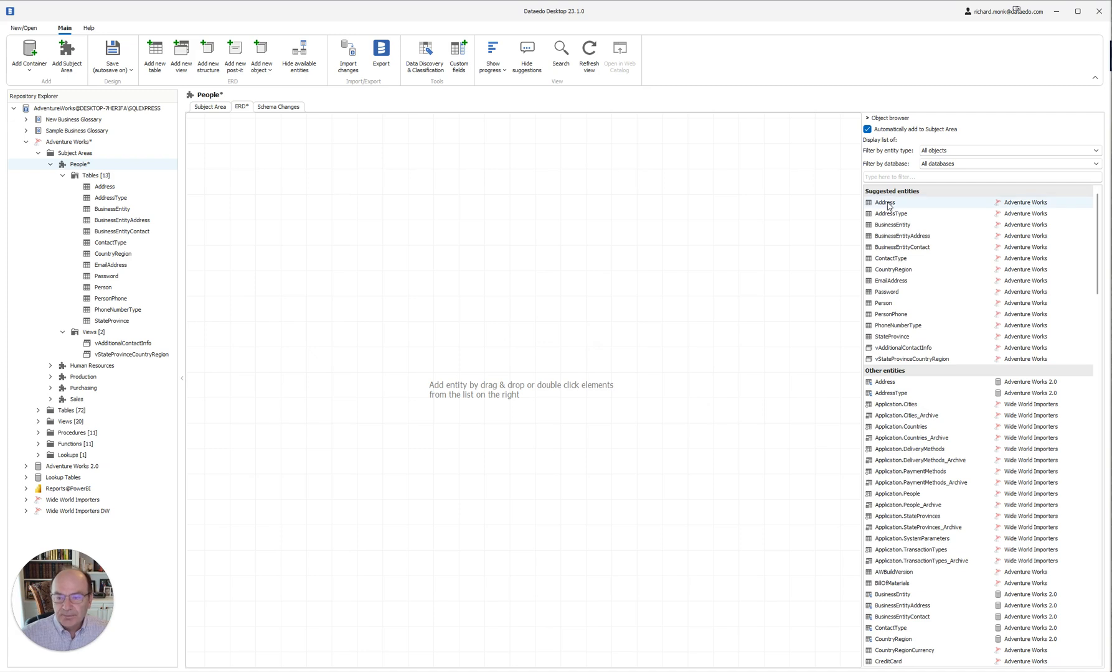
mouse_move(890, 362)
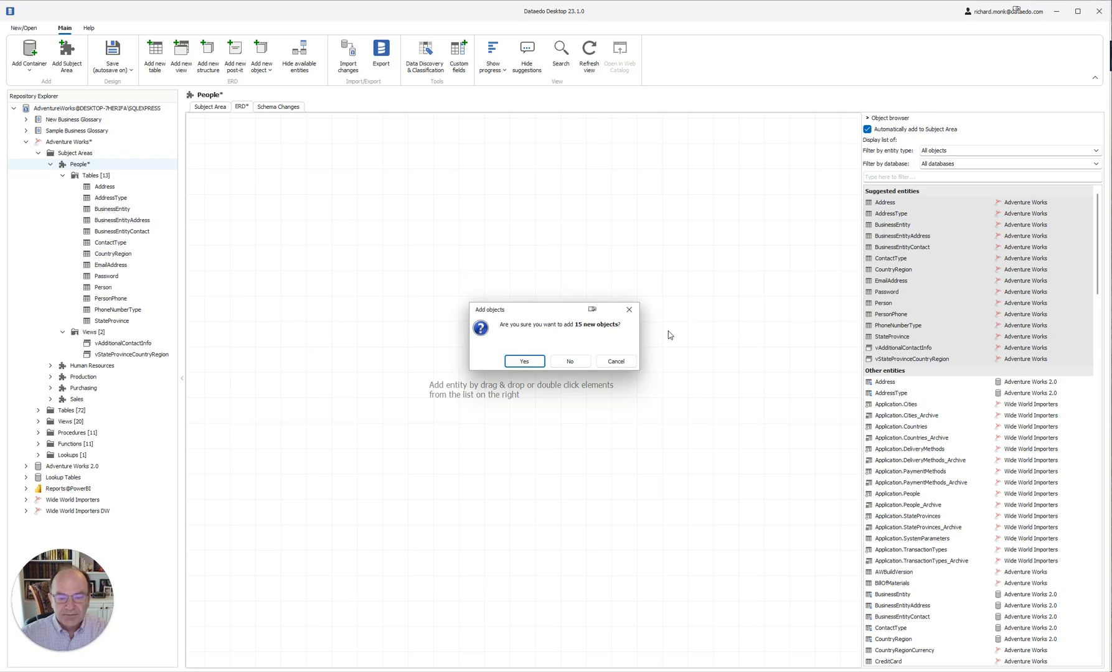
Confirm with Yes to drop all 15 suggested People entities onto the canvas
left_click(523, 362)
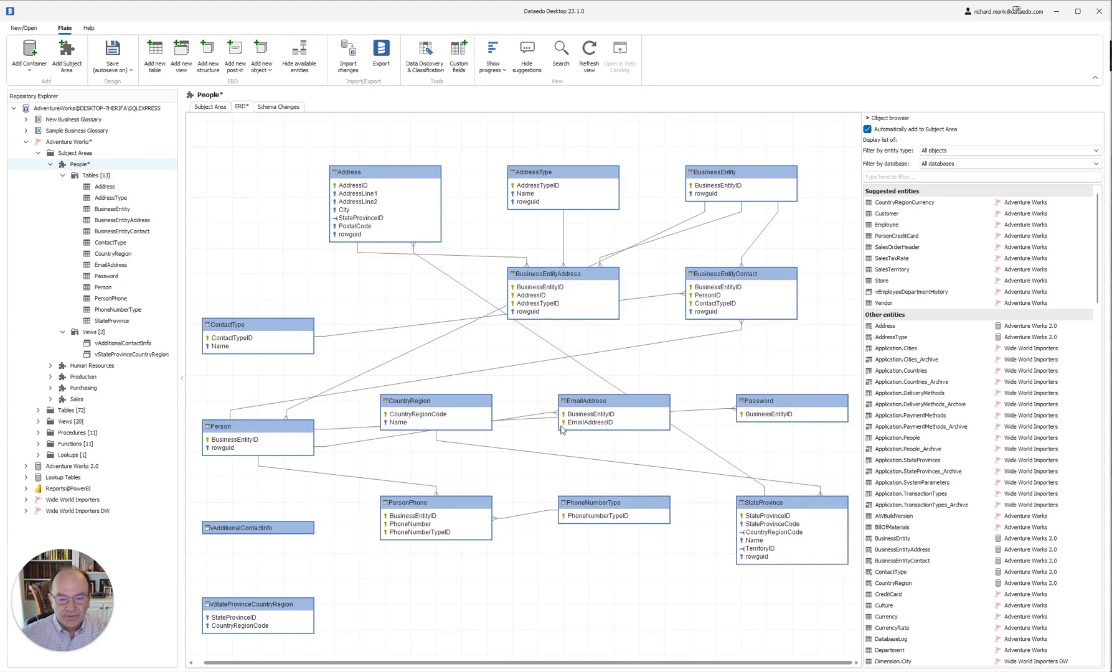
mouse_move(505, 379)
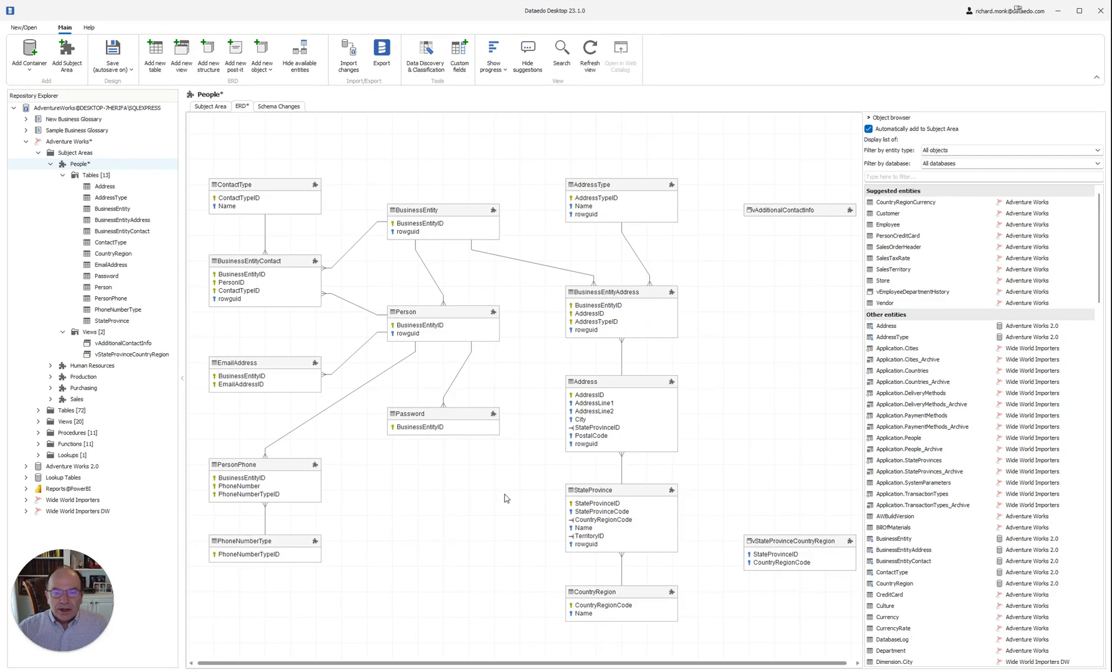
mouse_move(286, 176)
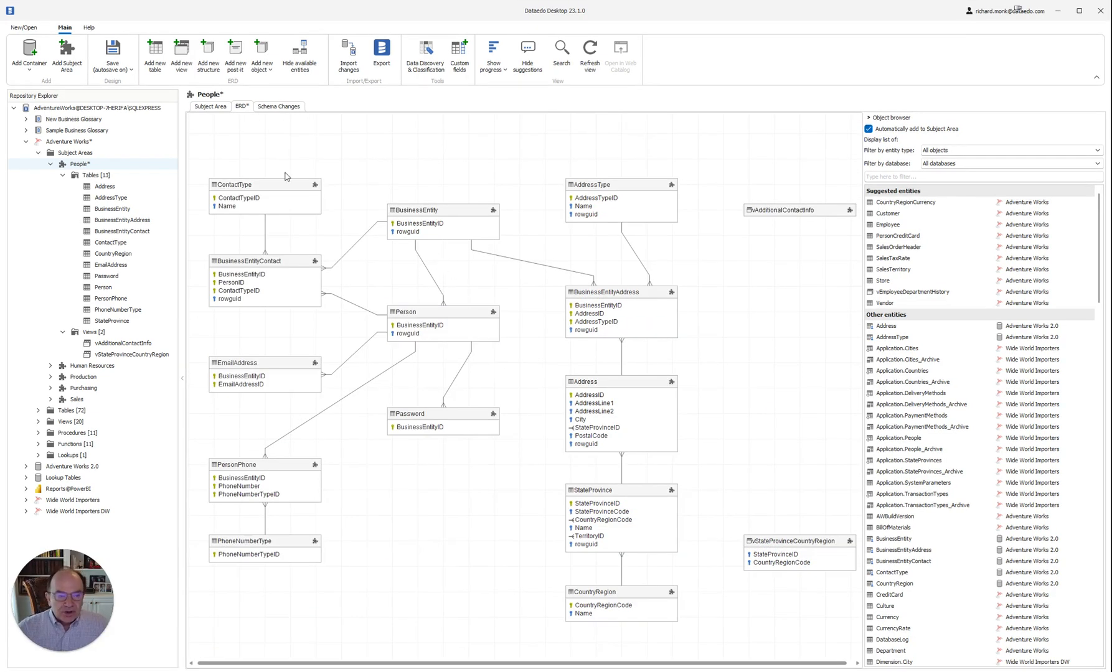
mouse_move(357, 157)
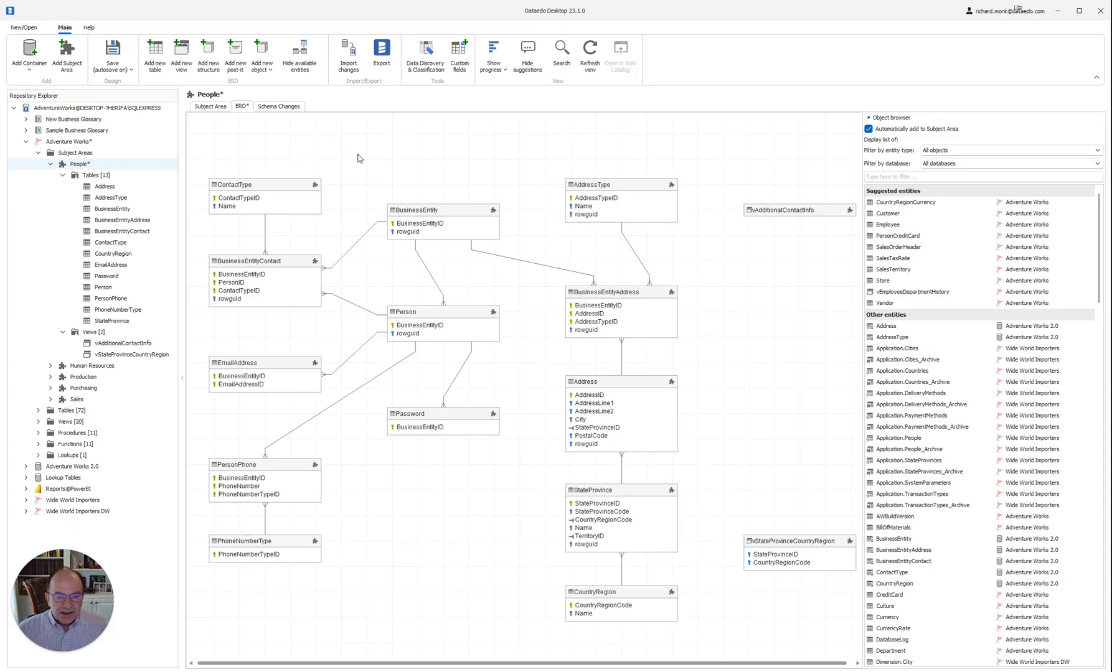
mouse_move(531, 475)
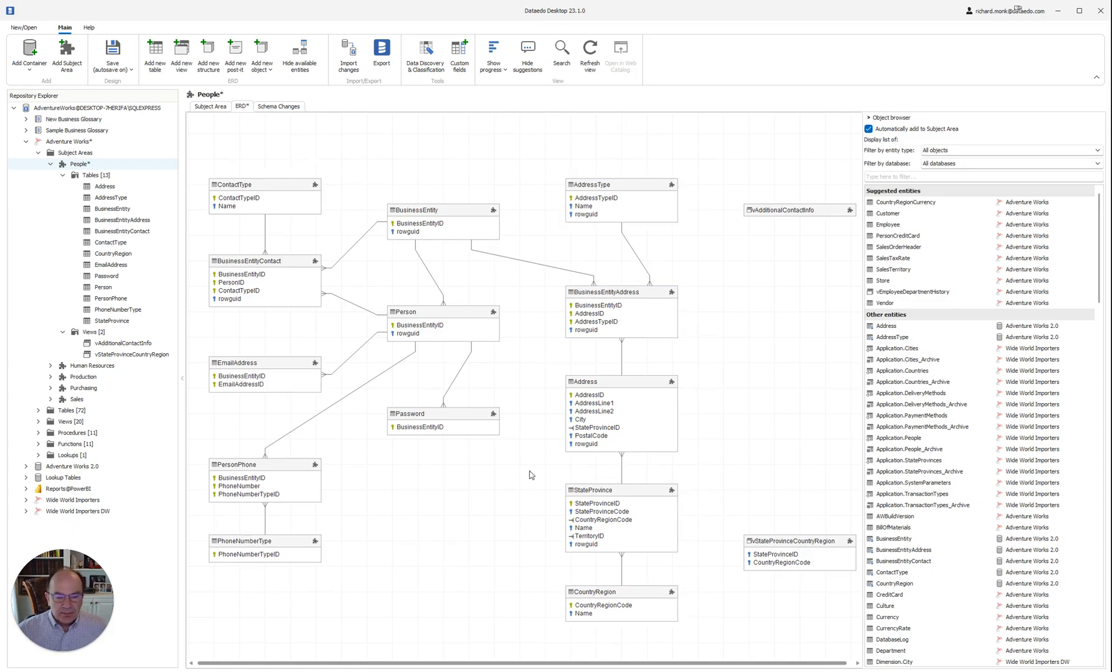
mouse_move(504, 264)
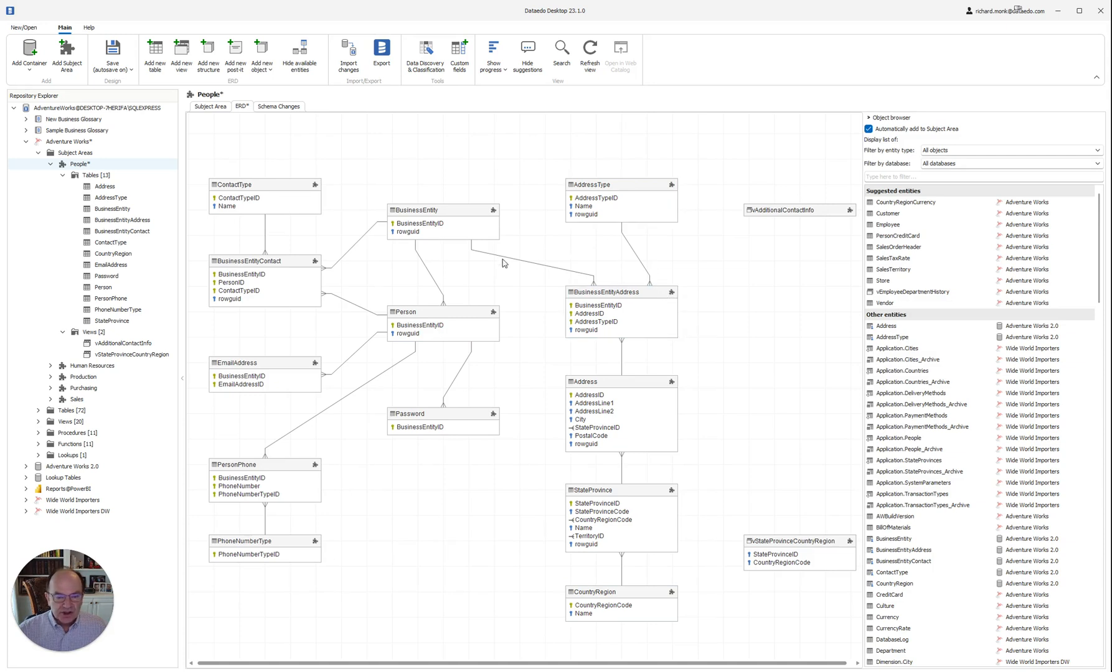
mouse_move(517, 508)
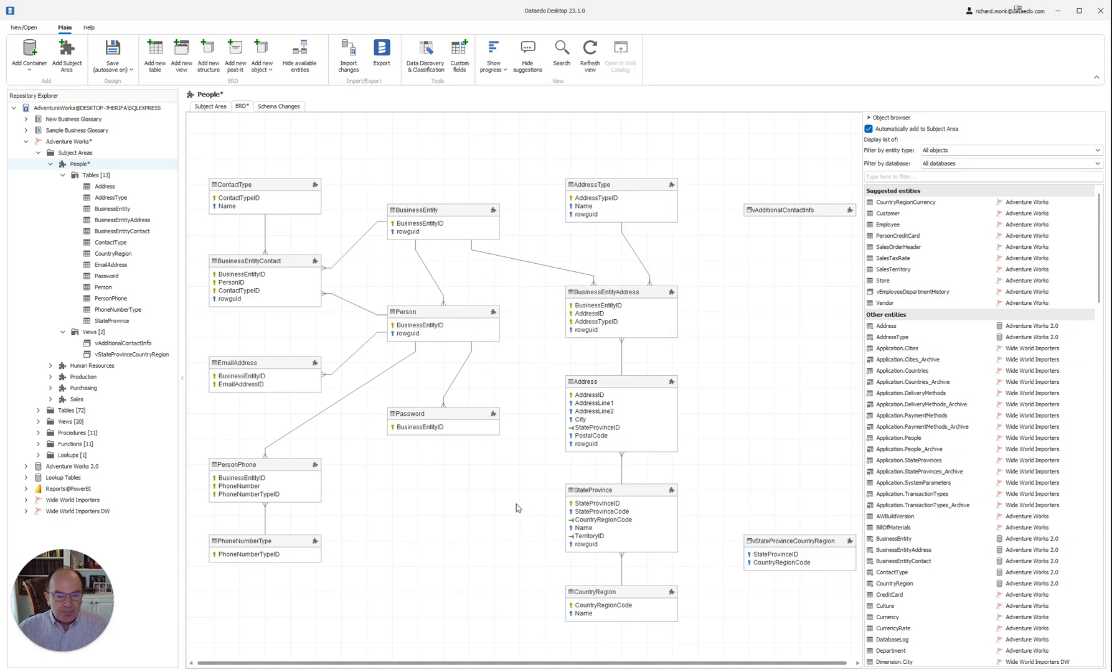
Select tables on the People ERD, including Password, for blue recolouring
left_click(442, 422)
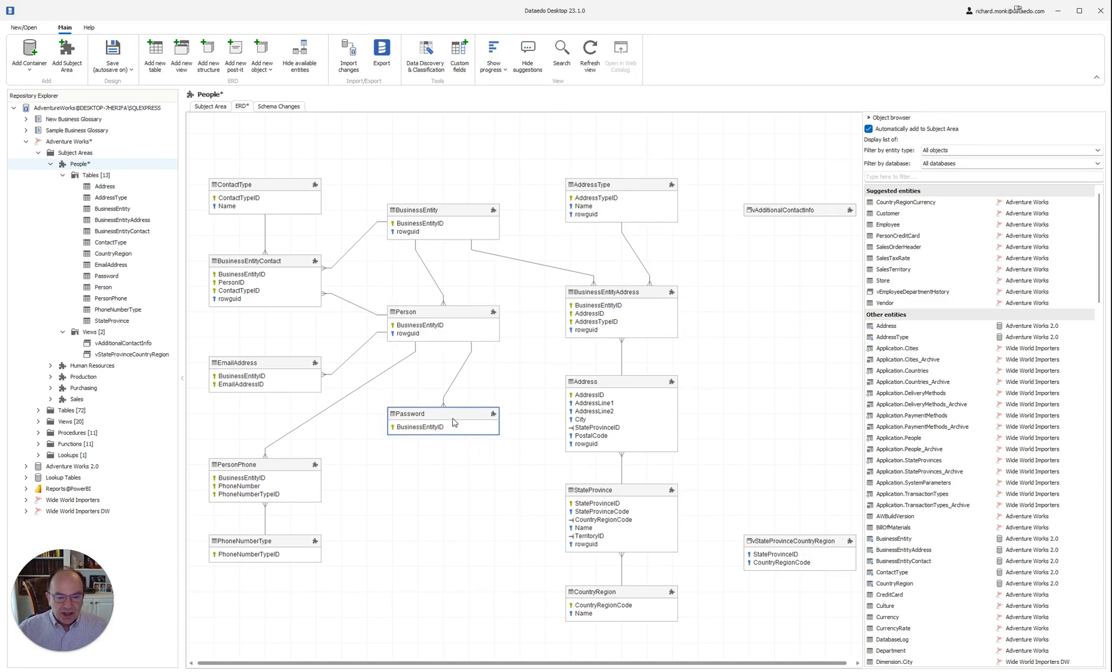
left_click(451, 419)
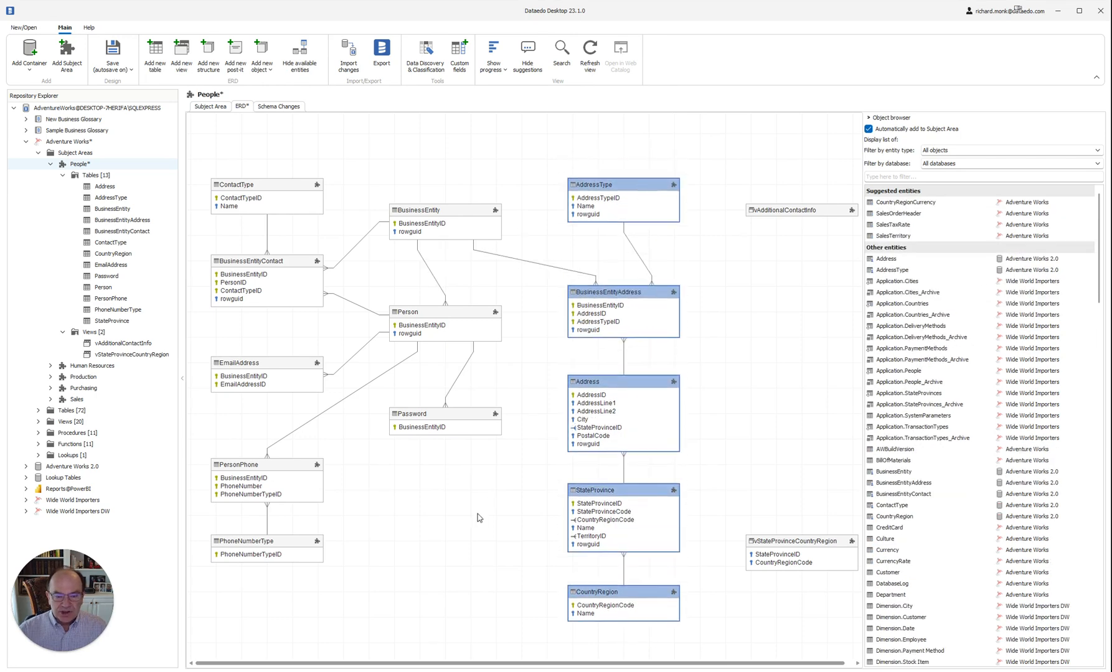
mouse_move(503, 256)
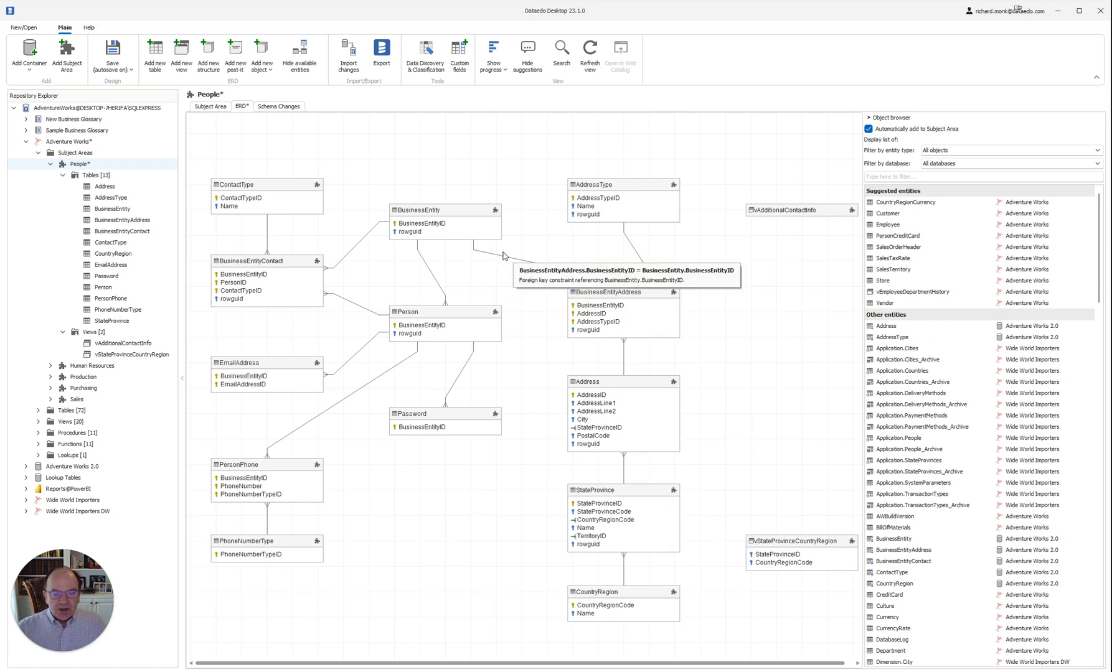
mouse_move(481, 253)
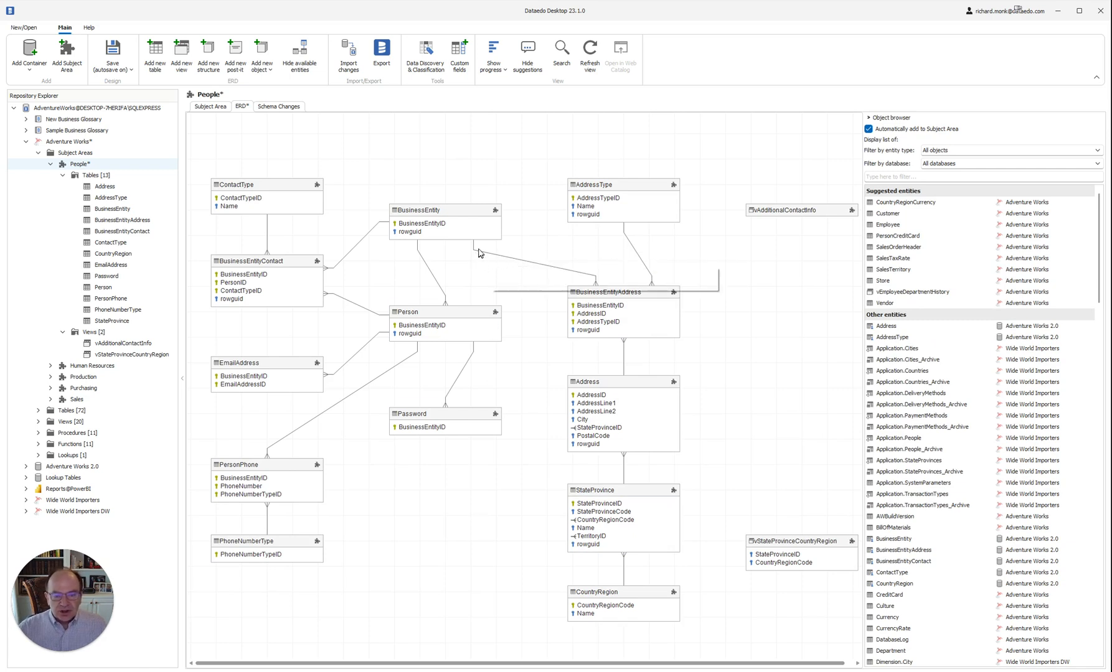
left_click(443, 223)
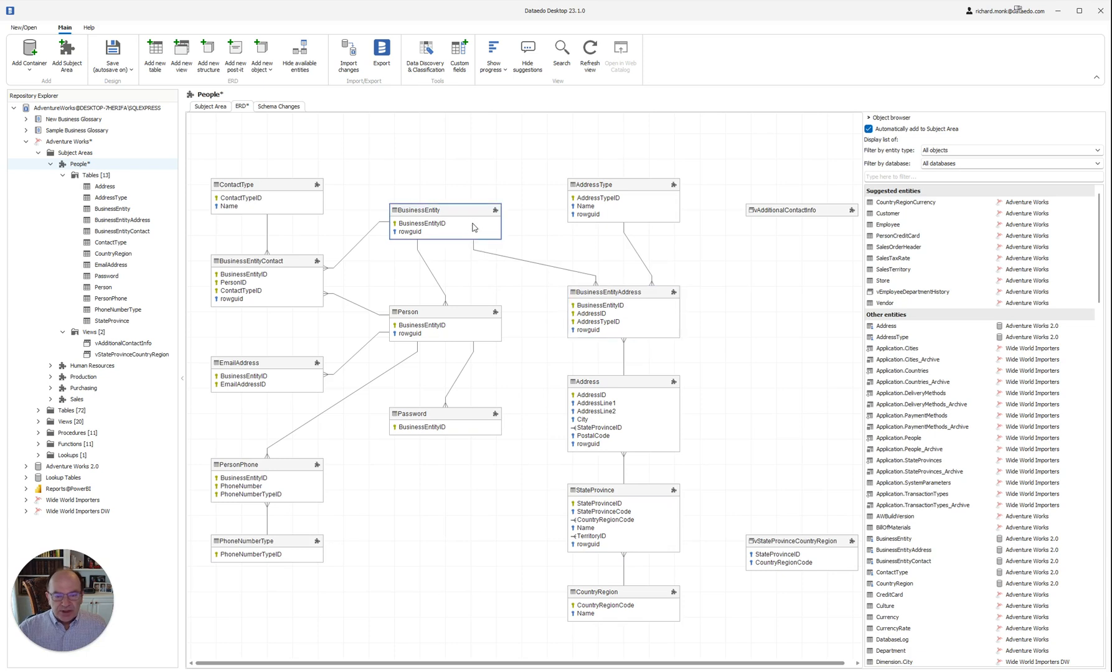
mouse_move(529, 266)
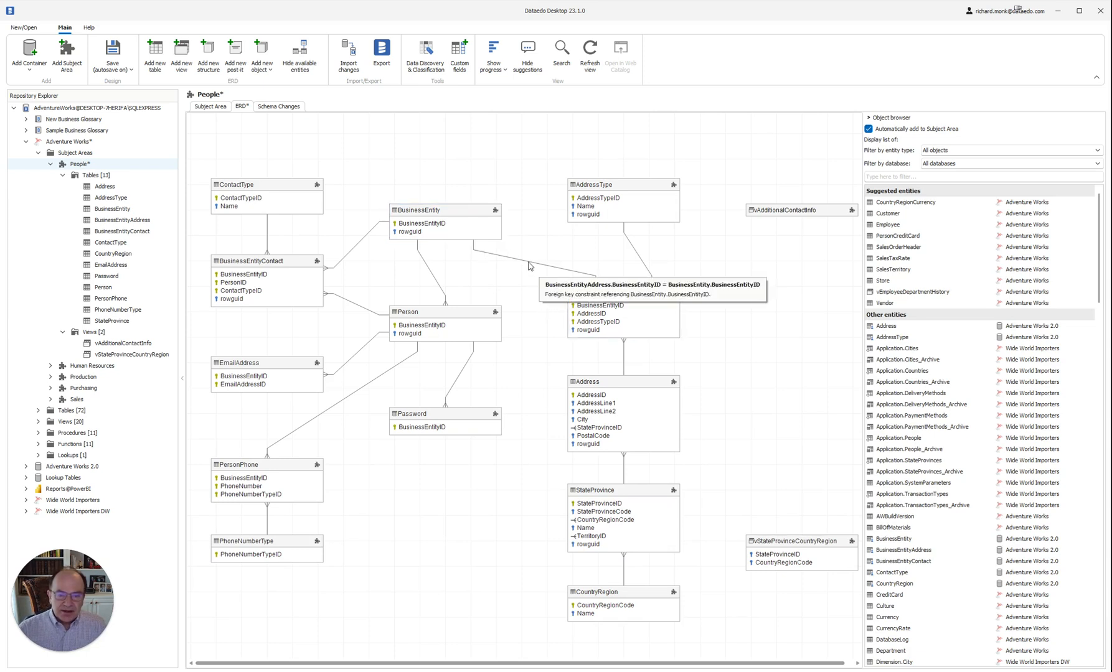
mouse_move(542, 257)
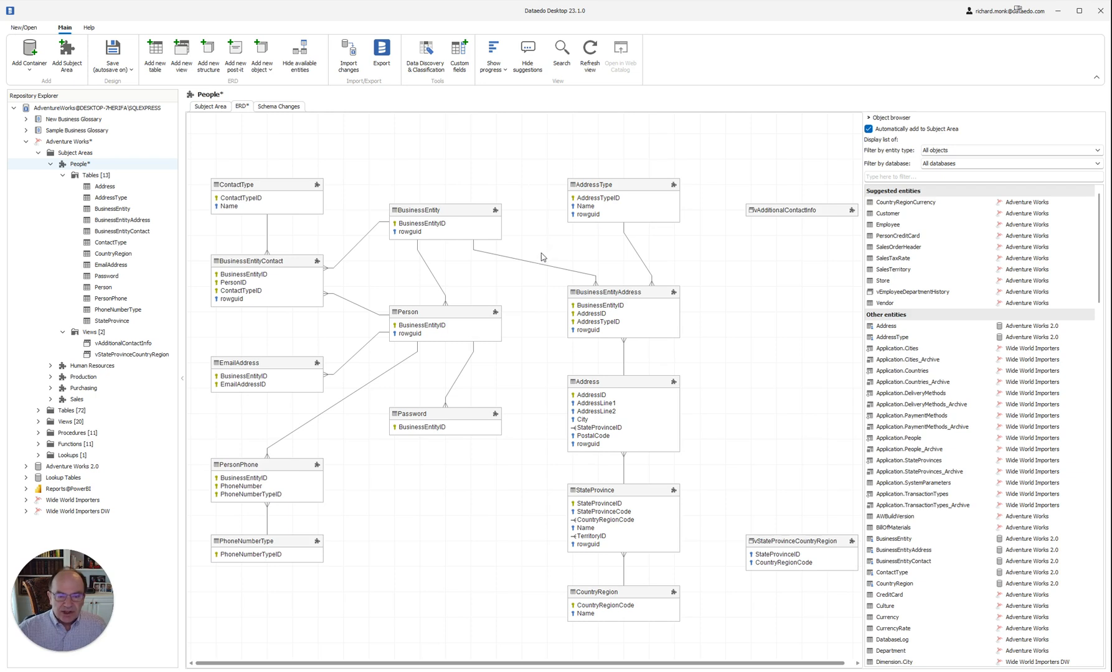
mouse_move(655, 277)
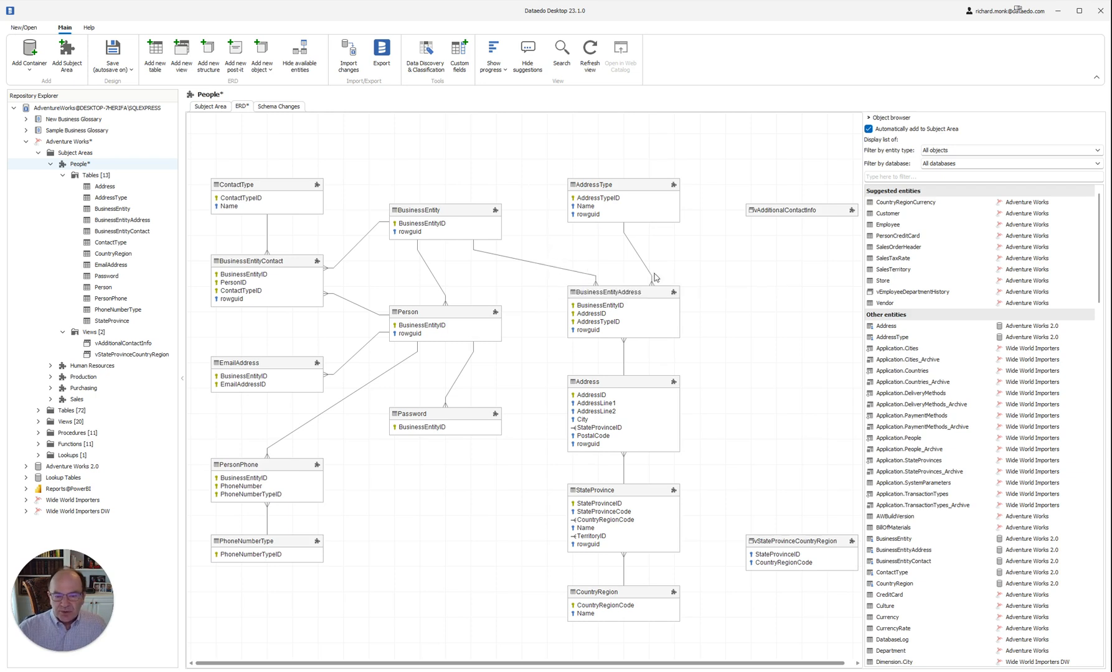
mouse_move(581, 275)
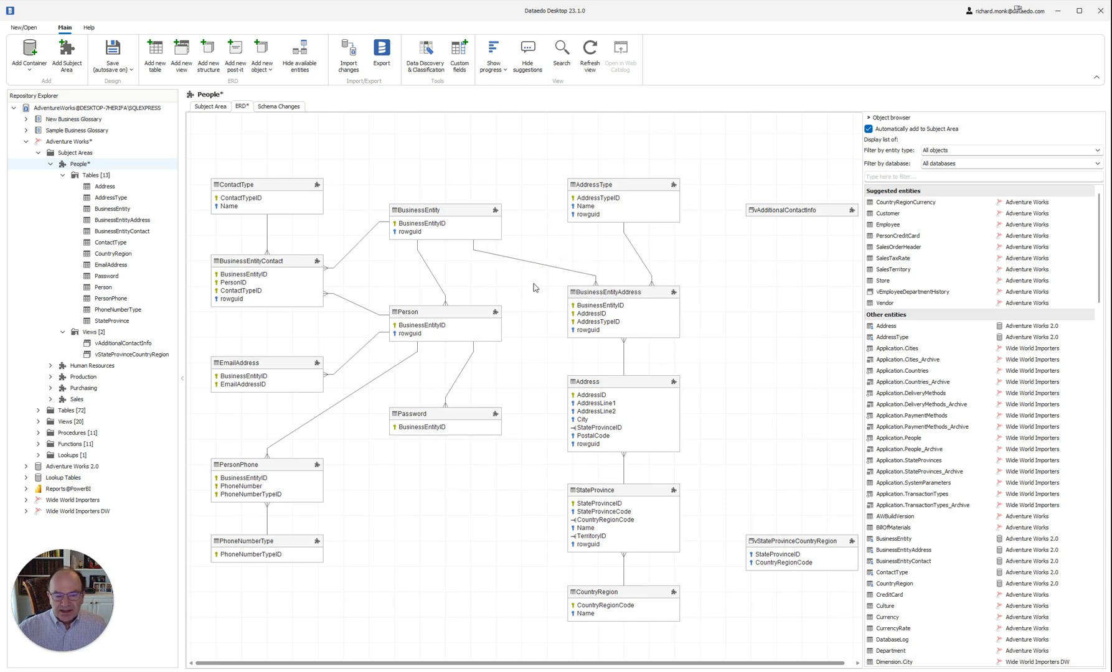
mouse_move(531, 309)
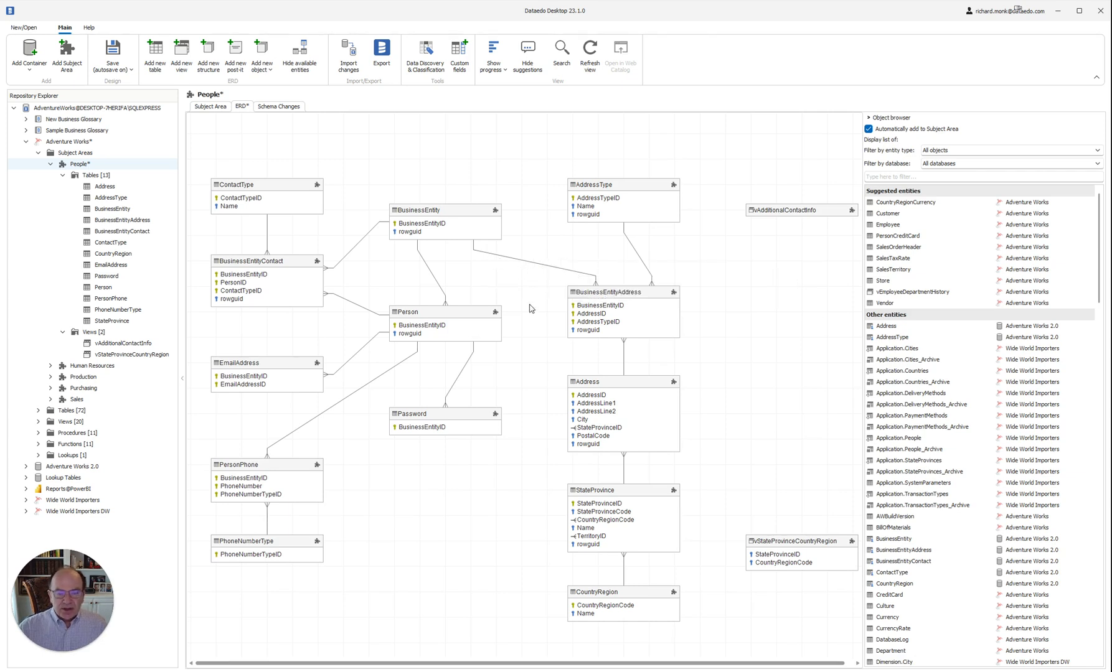
mouse_move(790, 449)
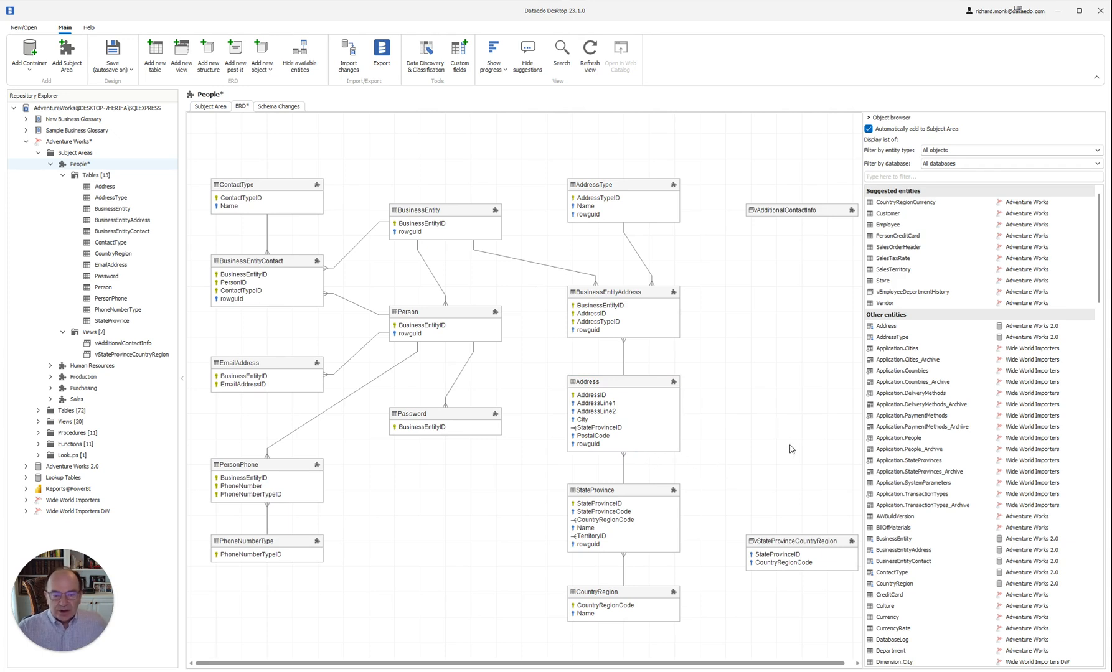
mouse_move(758, 396)
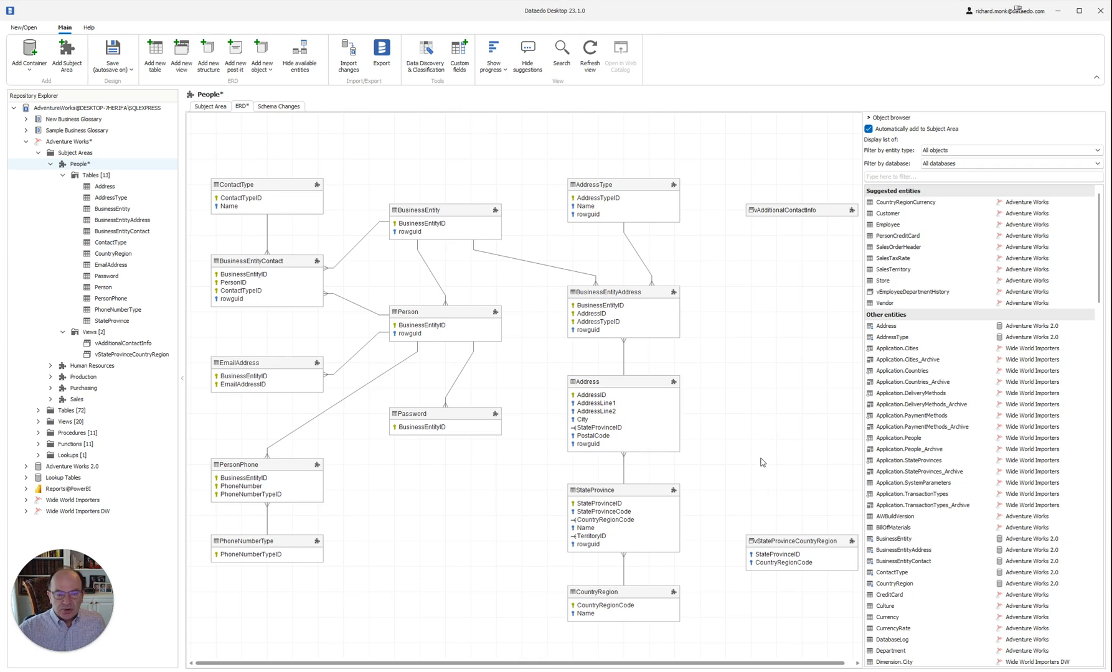
left_click(786, 556)
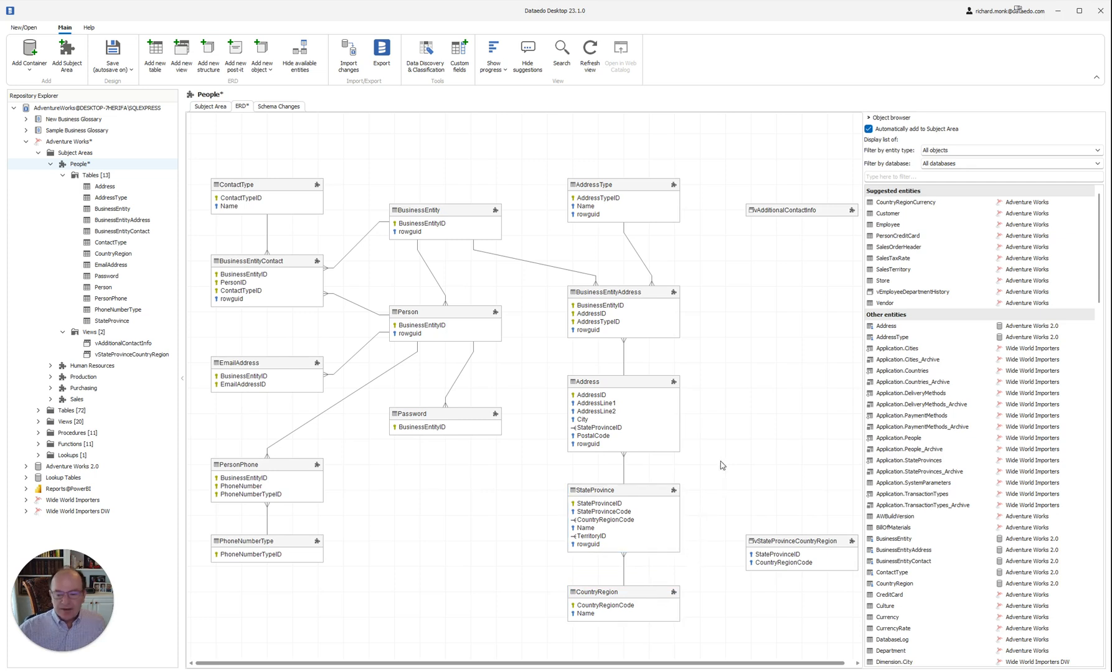
Relate vStateProvinceCountryRegion to StateProvince by mapping StateProvinceID, and save the relationship
left_click(801, 541)
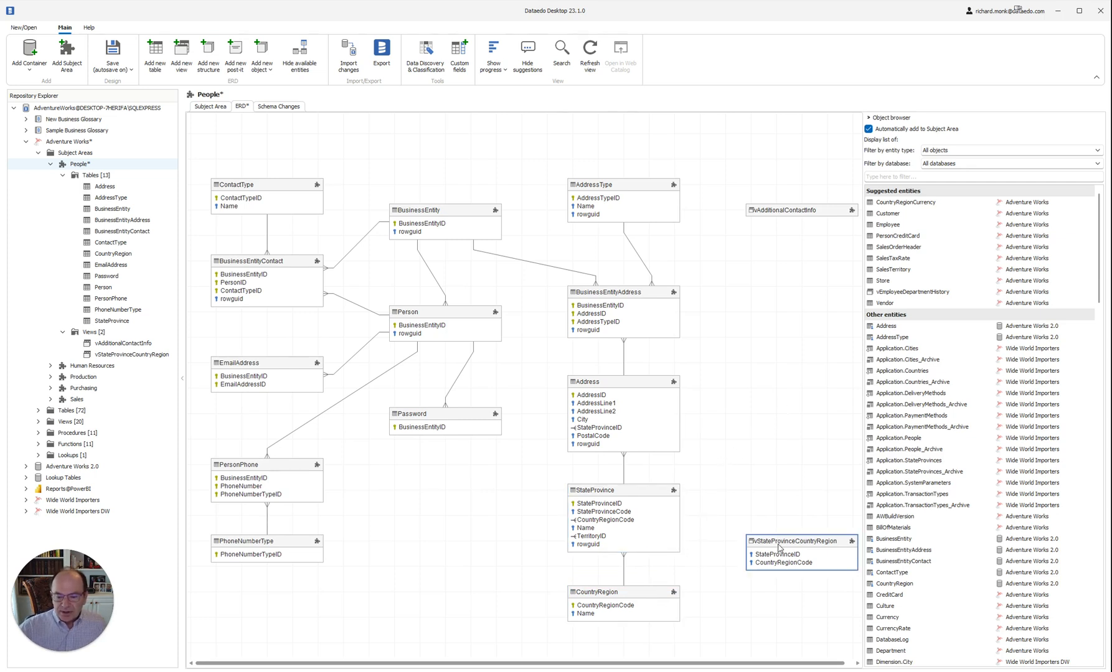
mouse_move(785, 527)
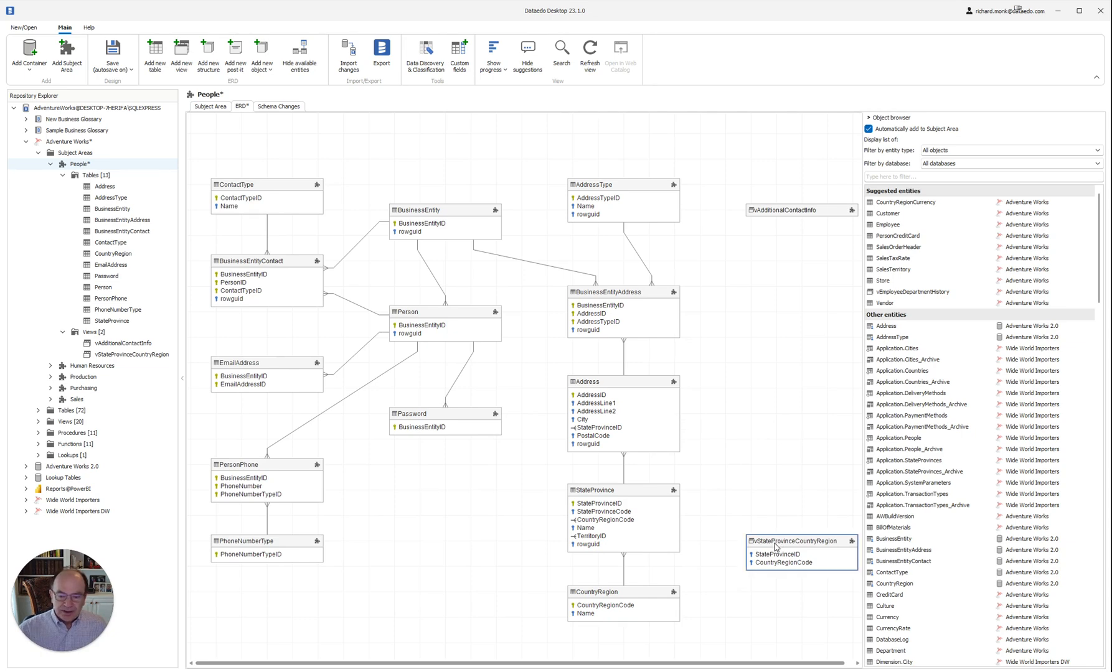
right_click(801, 541)
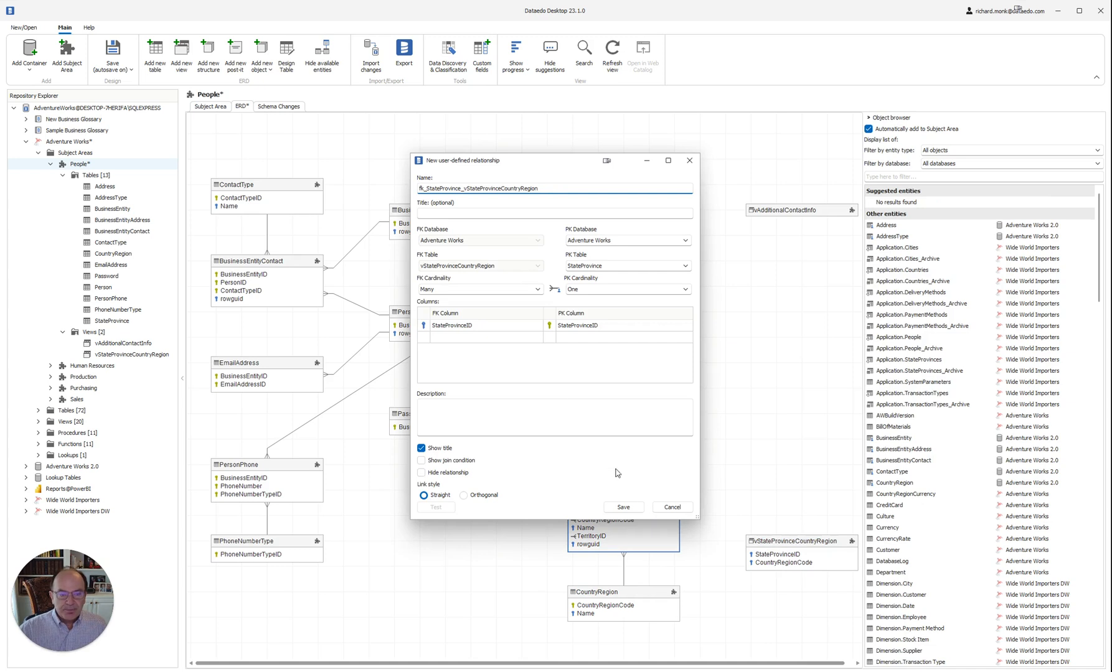
mouse_move(588, 336)
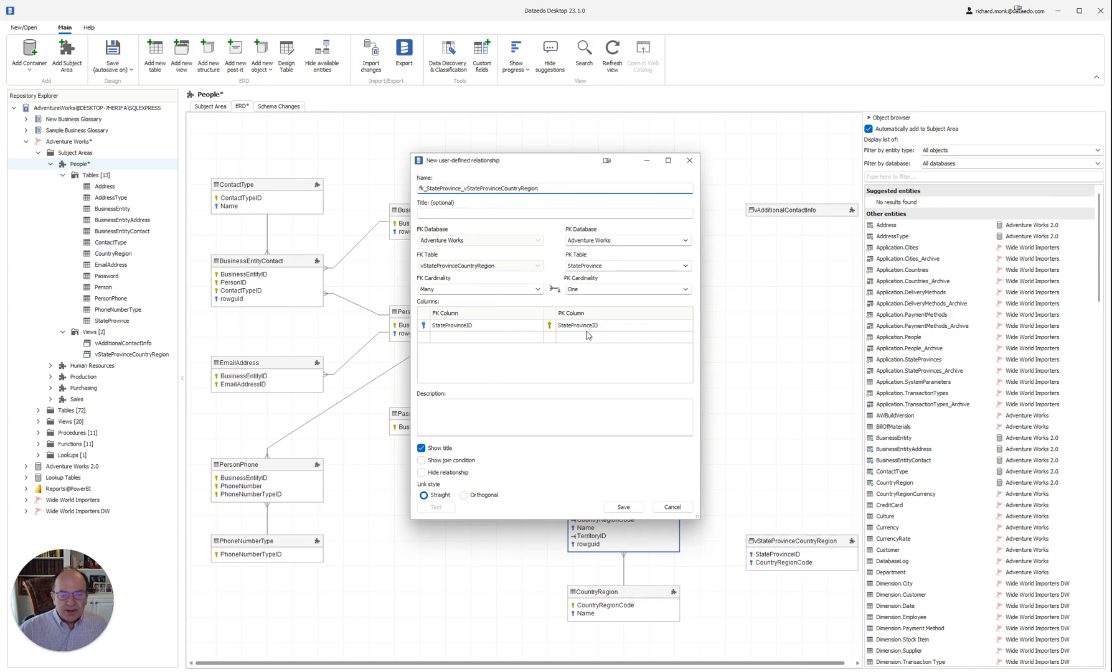
mouse_move(611, 259)
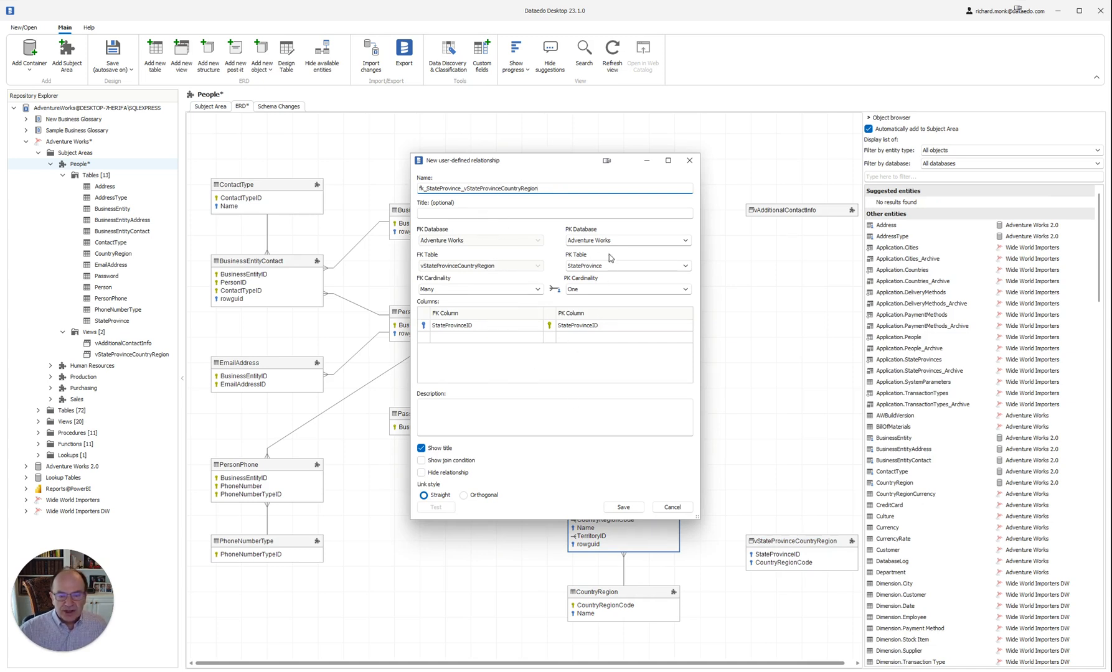
mouse_move(516, 325)
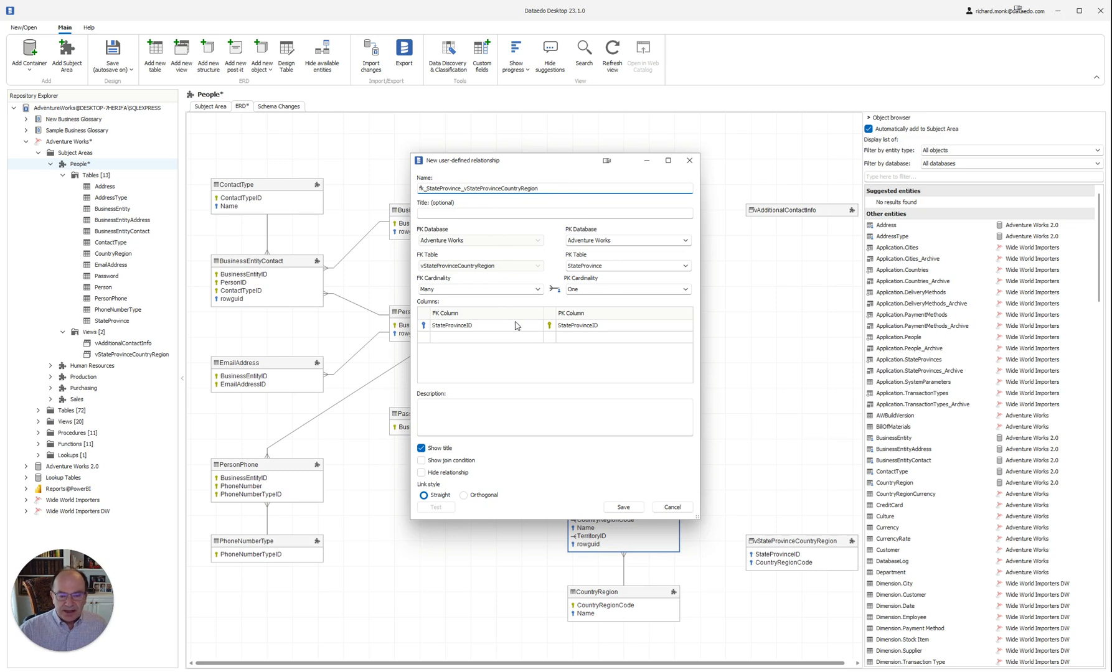
mouse_move(488, 331)
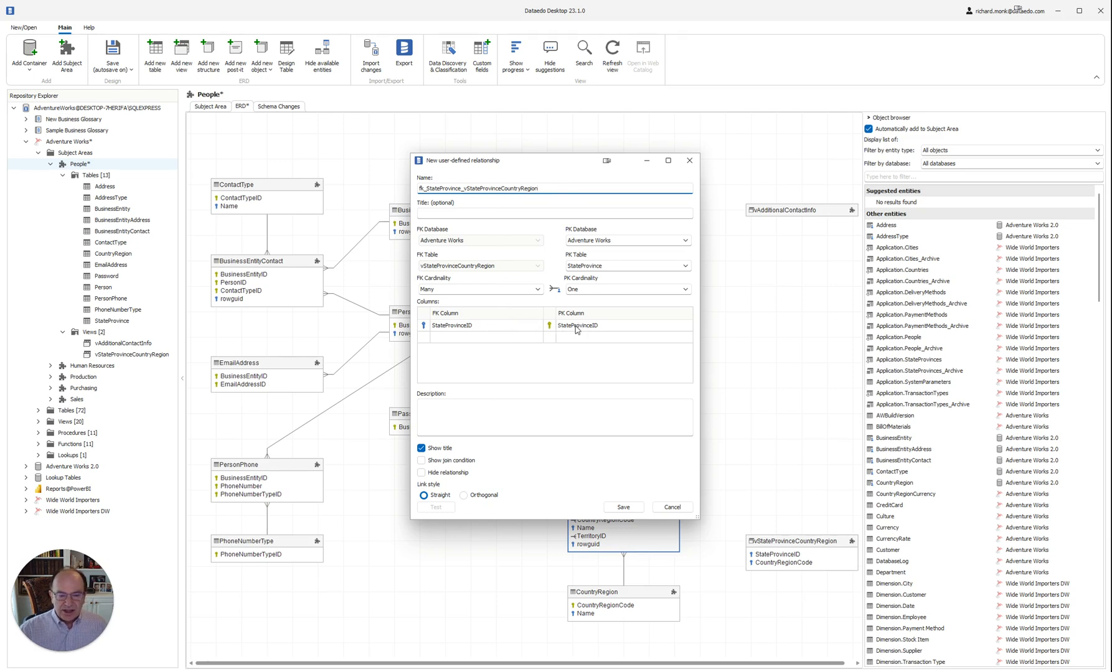
mouse_move(536, 331)
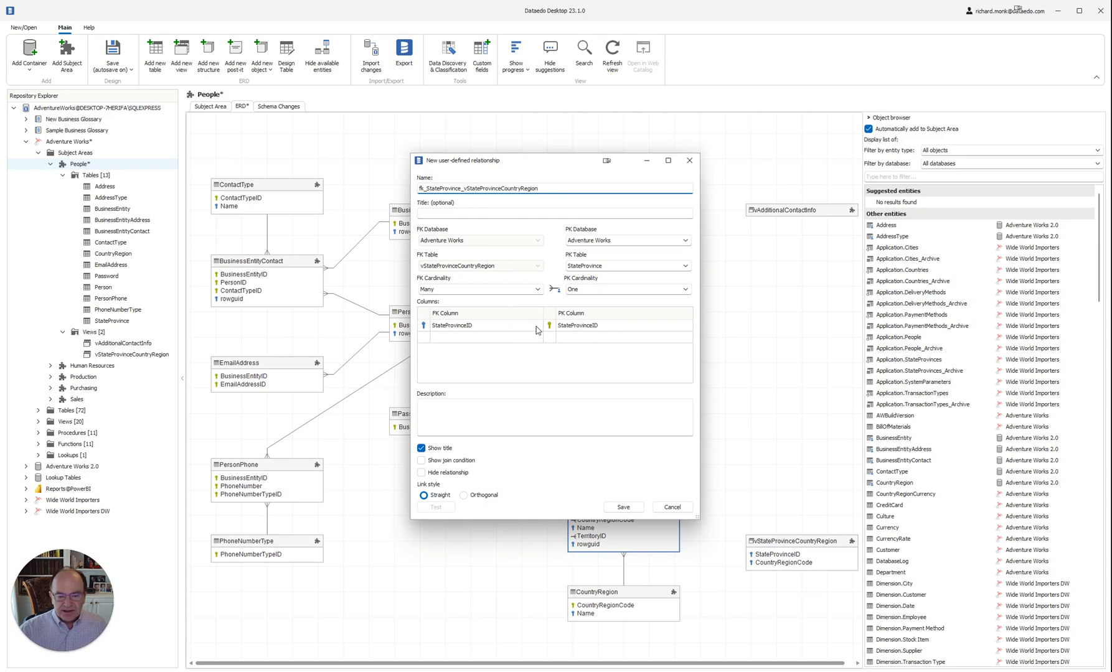
left_click(482, 325)
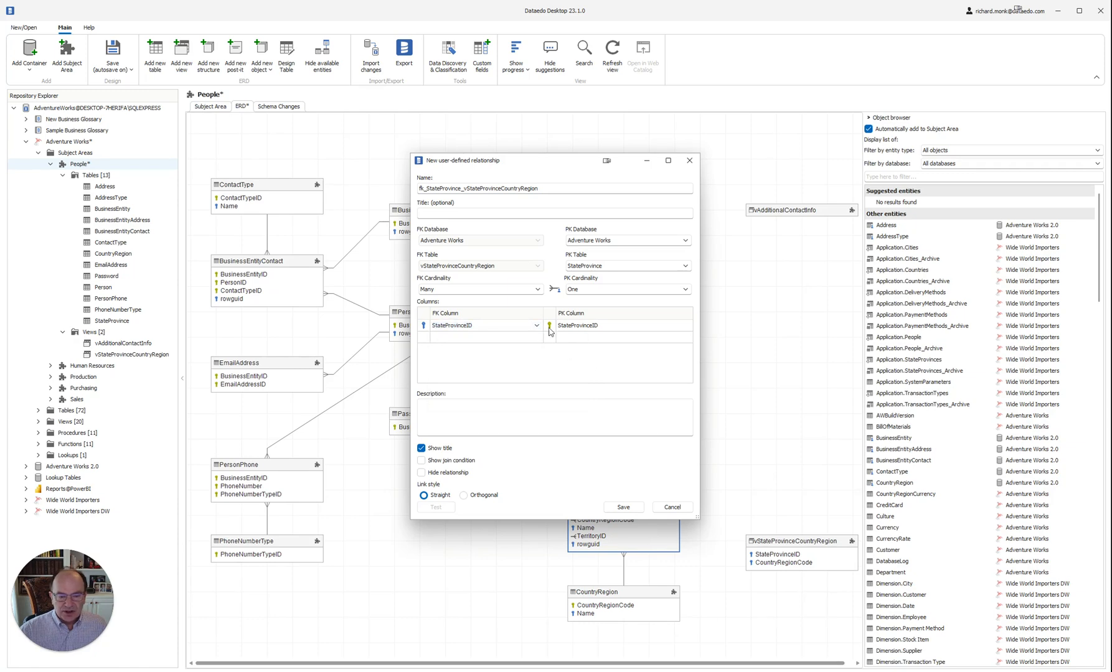
mouse_move(632, 500)
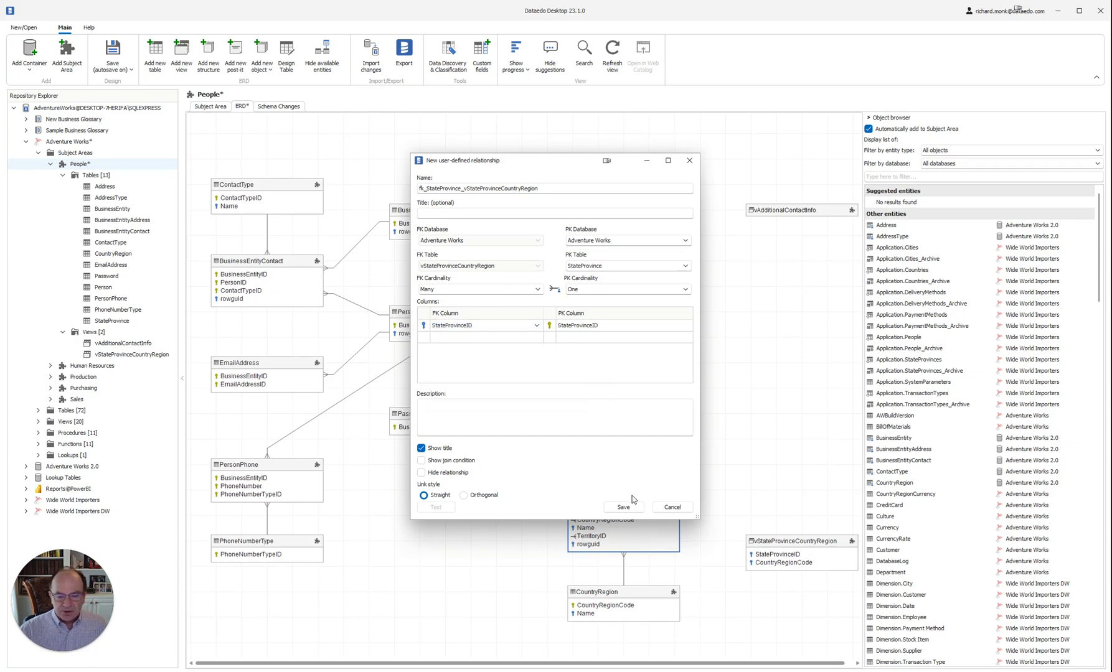
left_click(623, 506)
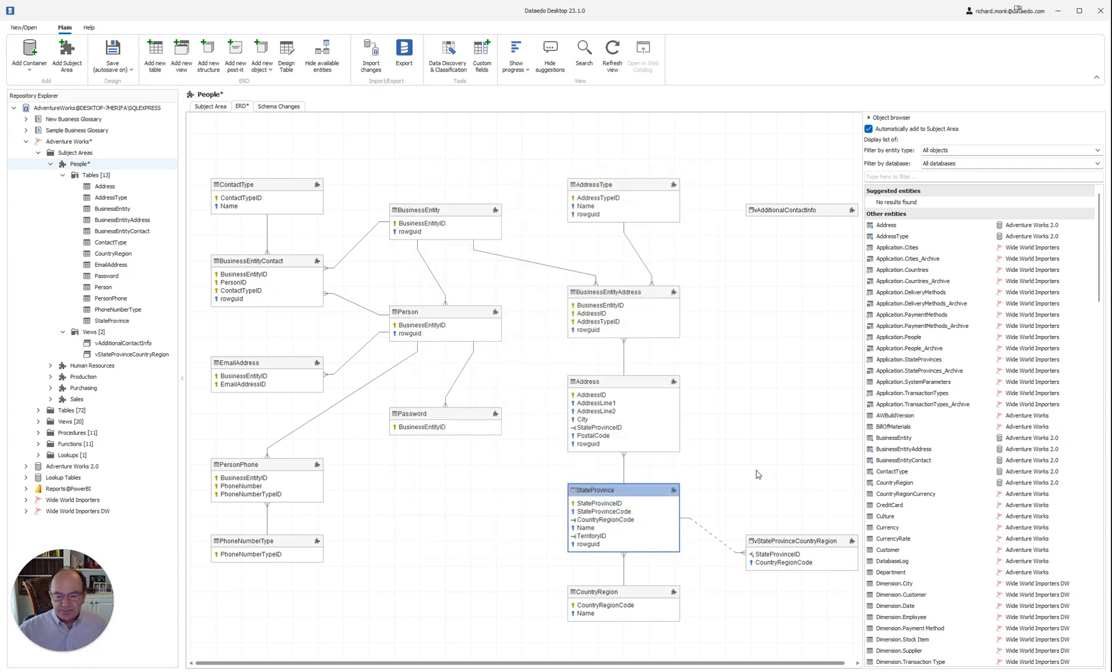
mouse_move(709, 541)
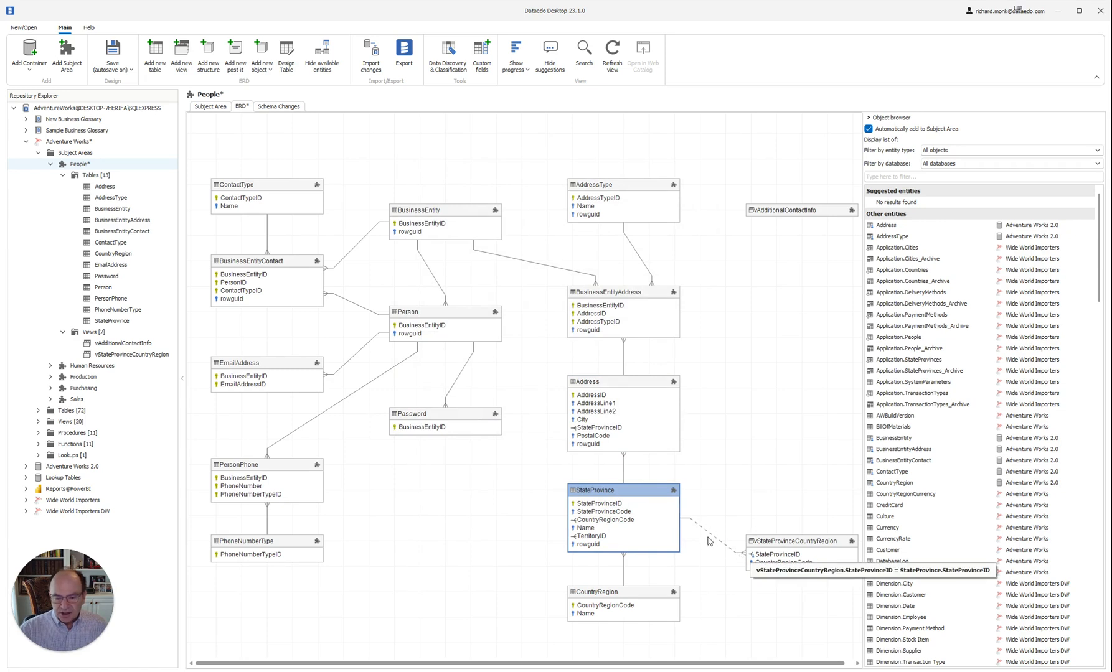
mouse_move(730, 559)
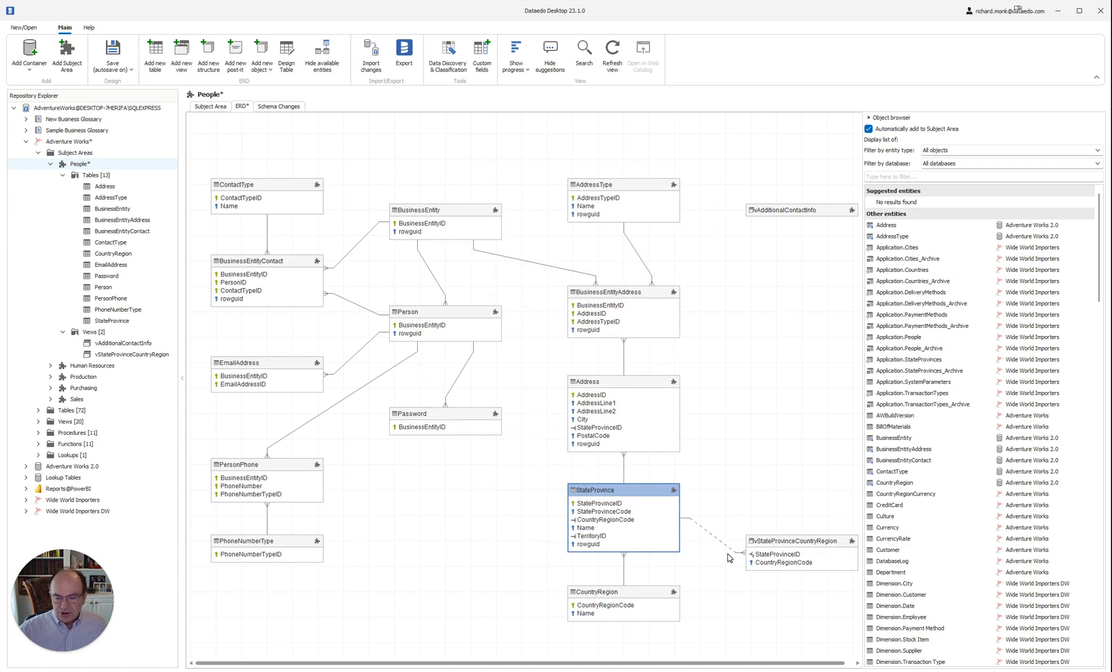
Start another relationship from vStateProvinceCountryRegion's context menu, targeting CountryRegion
right_click(800, 541)
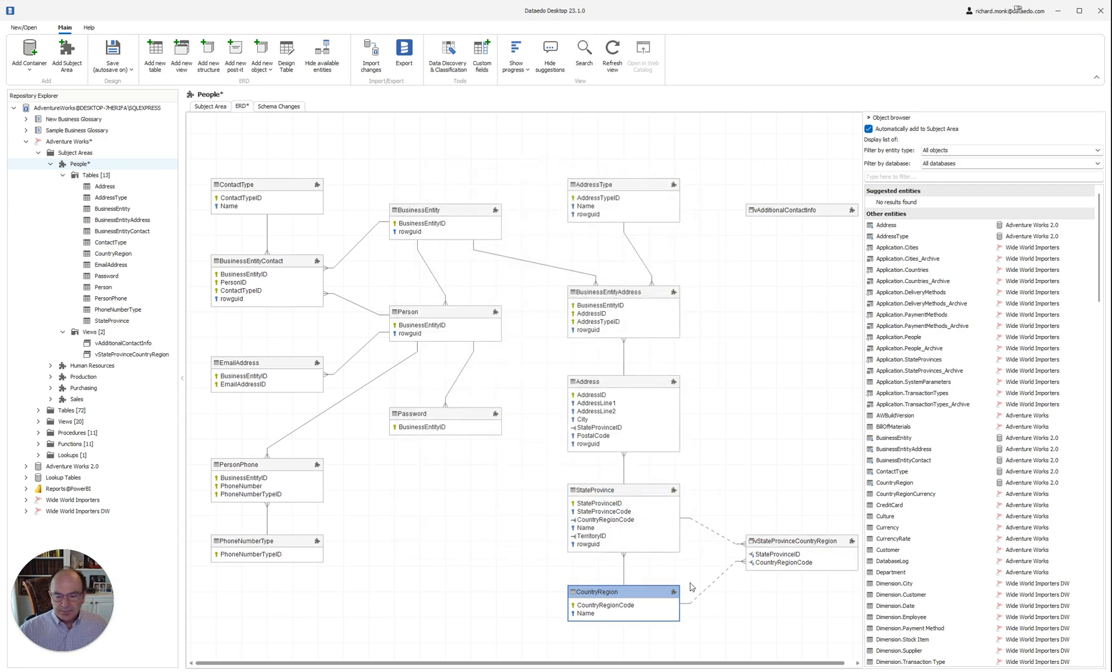
mouse_move(730, 597)
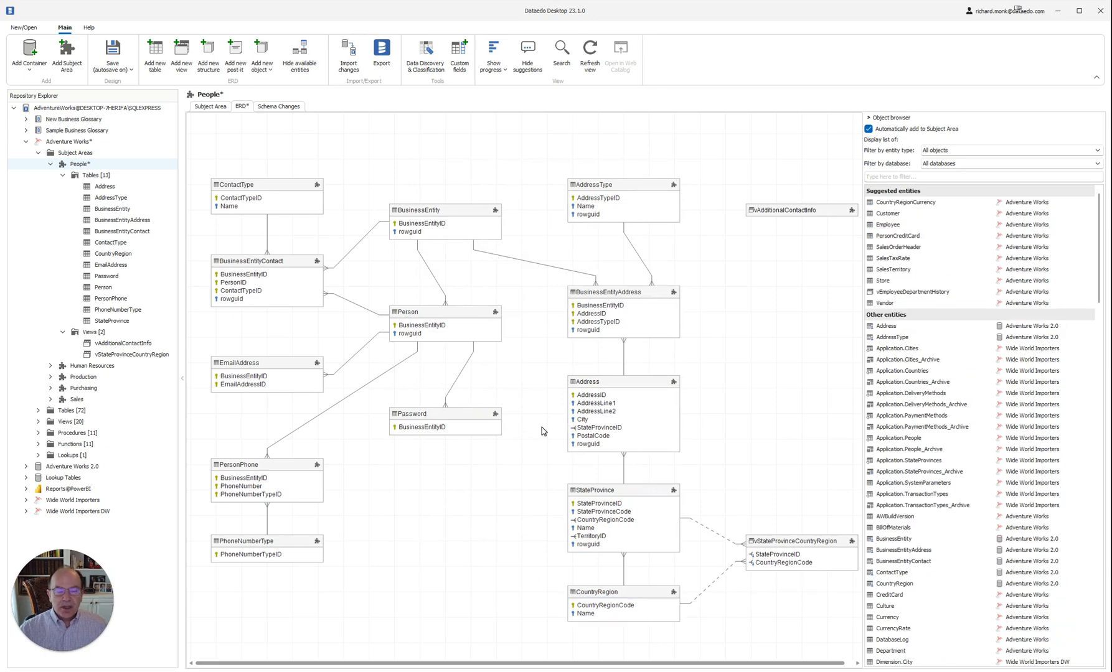
mouse_move(536, 289)
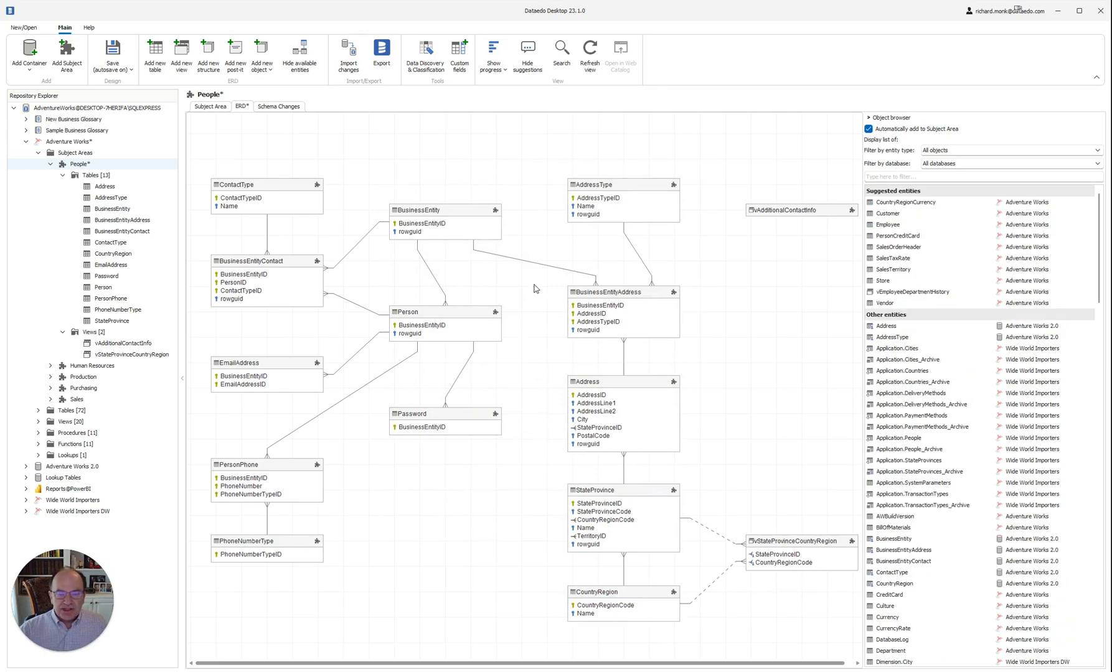
right_click(637, 256)
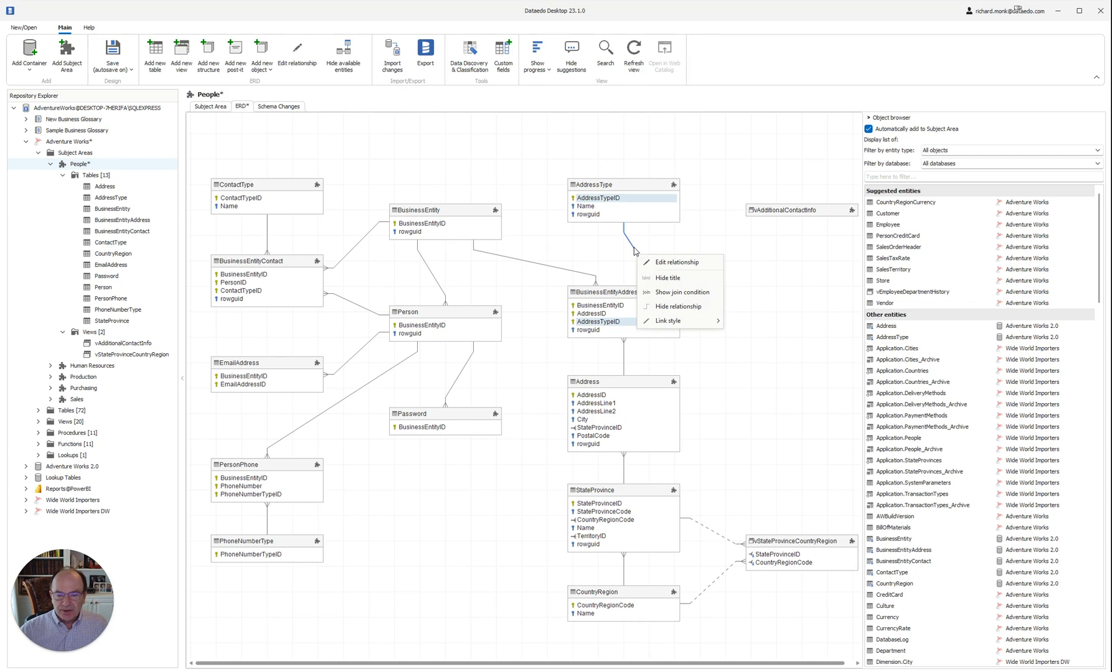
mouse_move(675, 292)
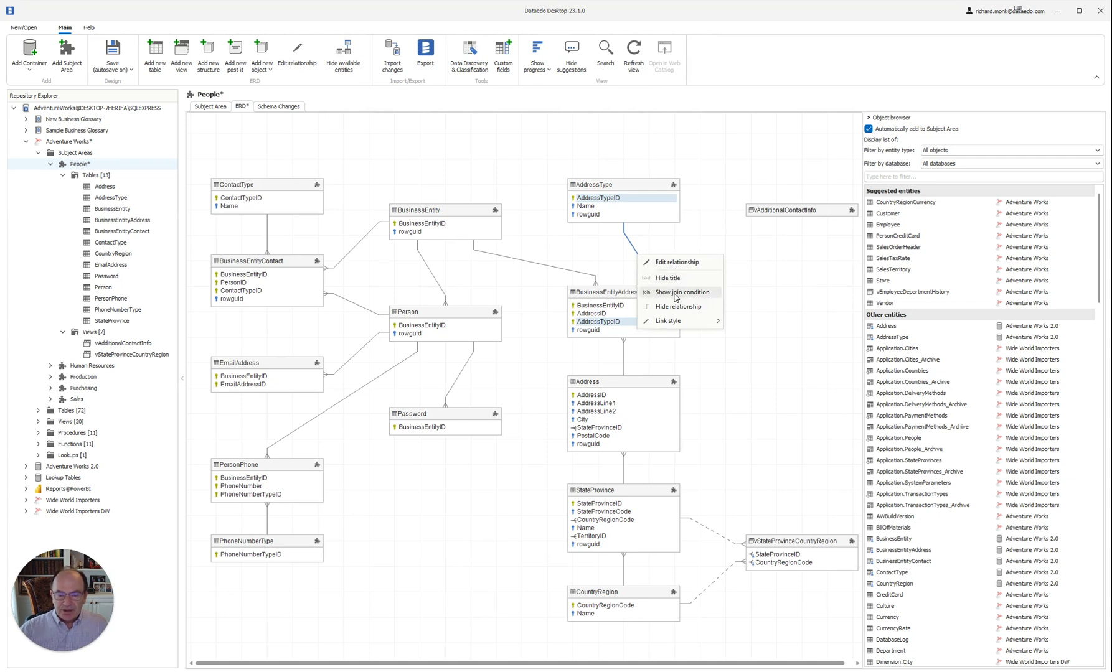
left_click(681, 292)
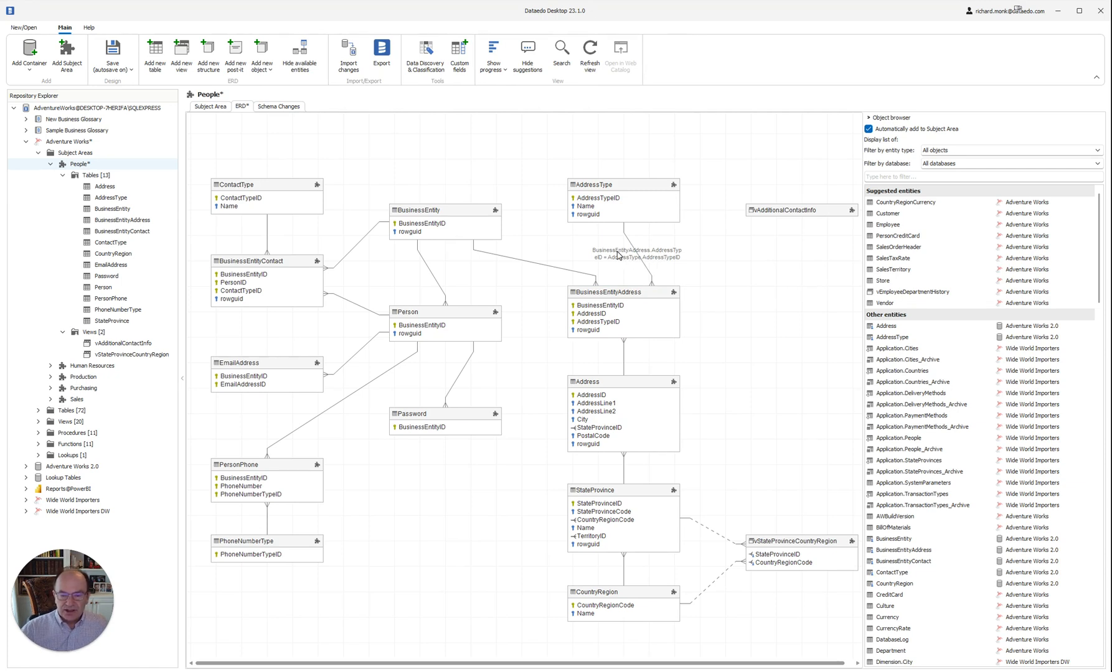
right_click(617, 256)
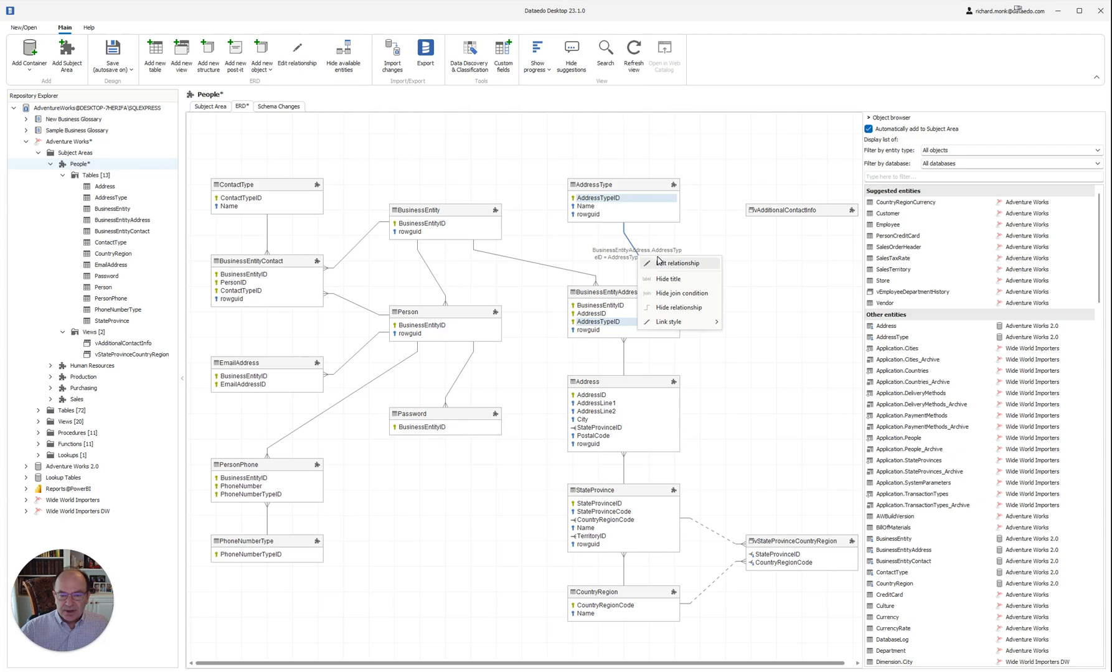
mouse_move(627, 235)
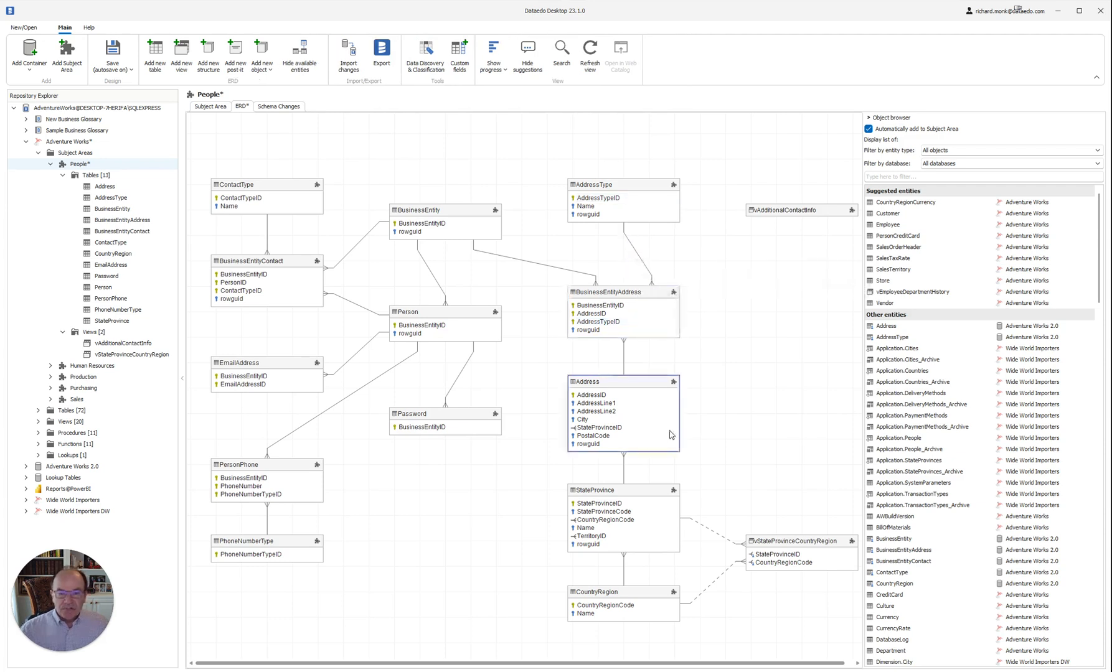
left_click(529, 491)
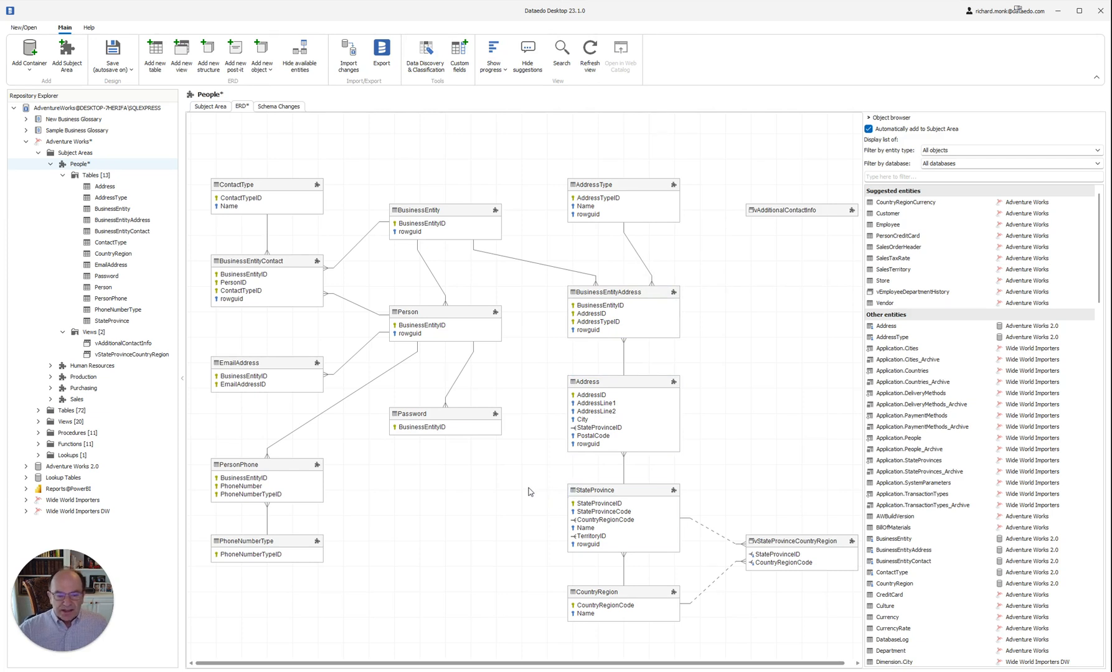
mouse_move(321, 186)
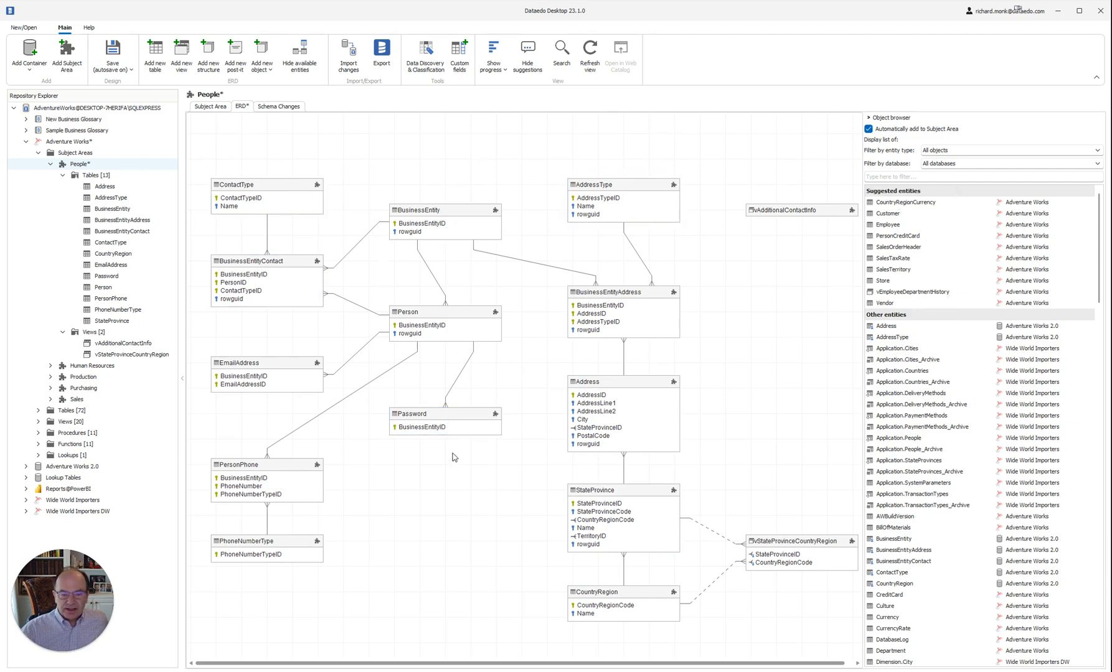
mouse_move(388, 269)
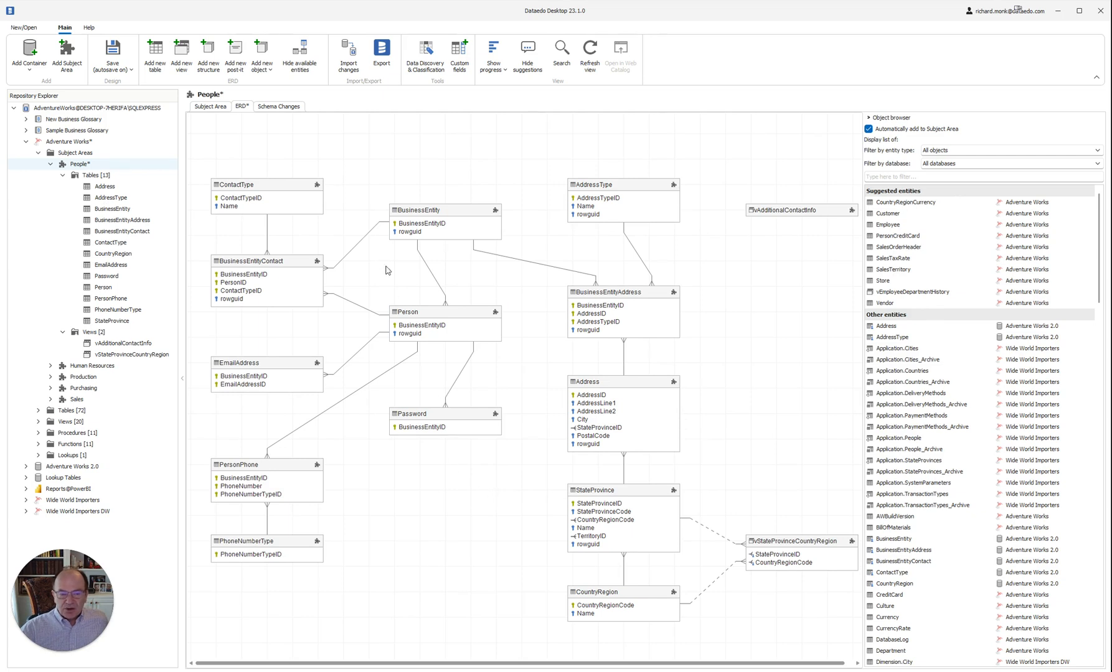
mouse_move(894, 284)
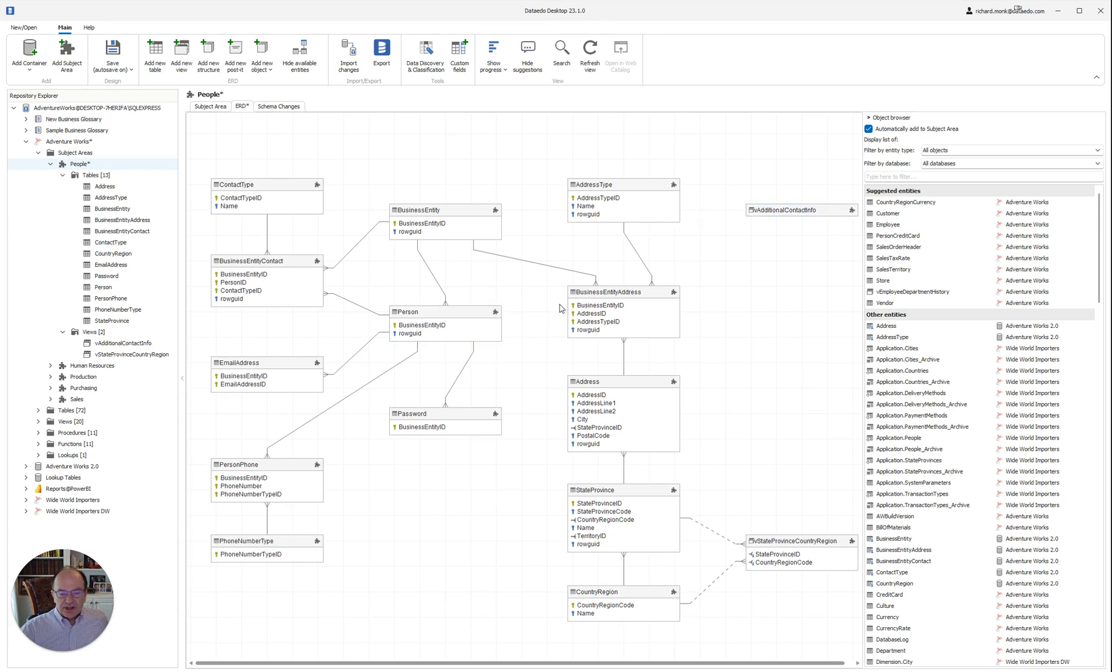
mouse_move(377, 651)
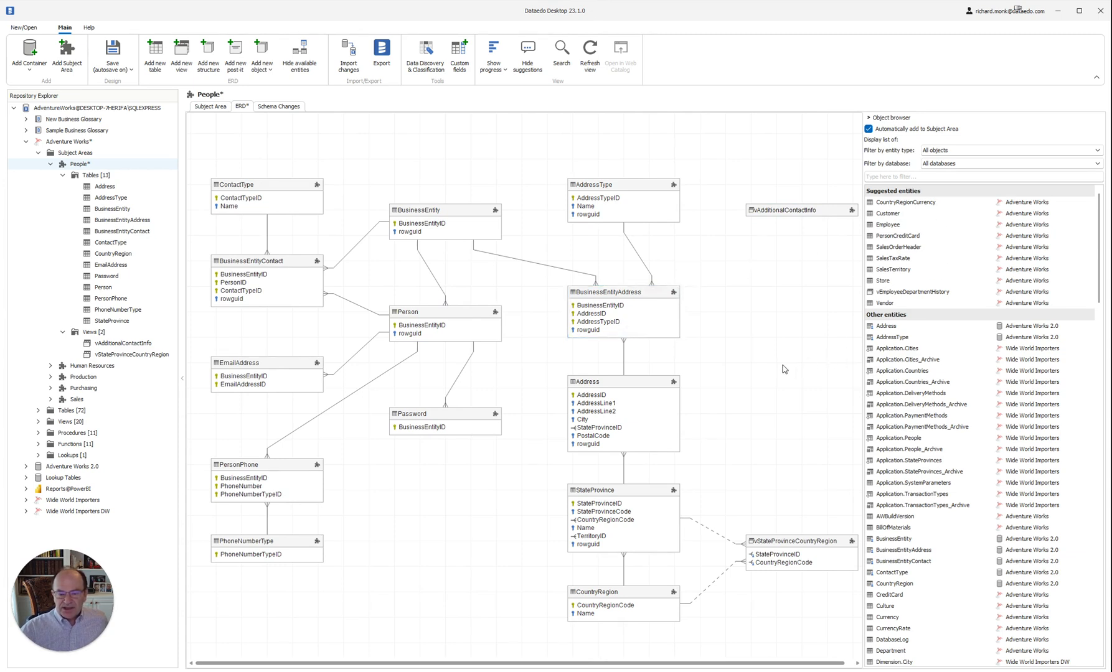
left_click(445, 318)
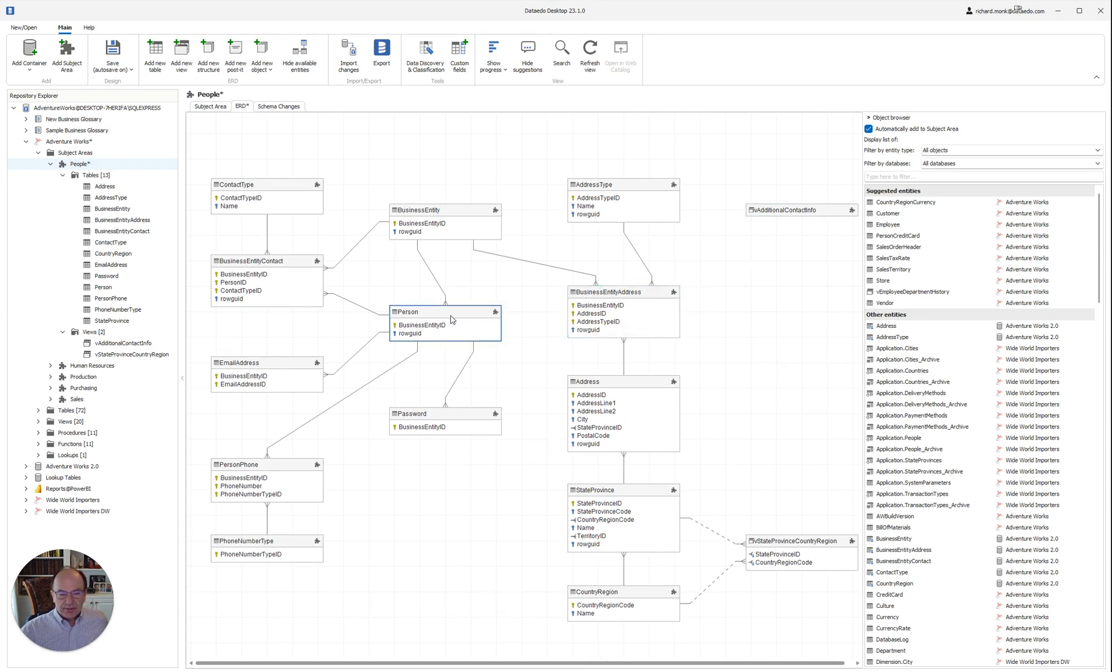
Select Person and add the suggested CreditCard table to the diagram
left_click(445, 312)
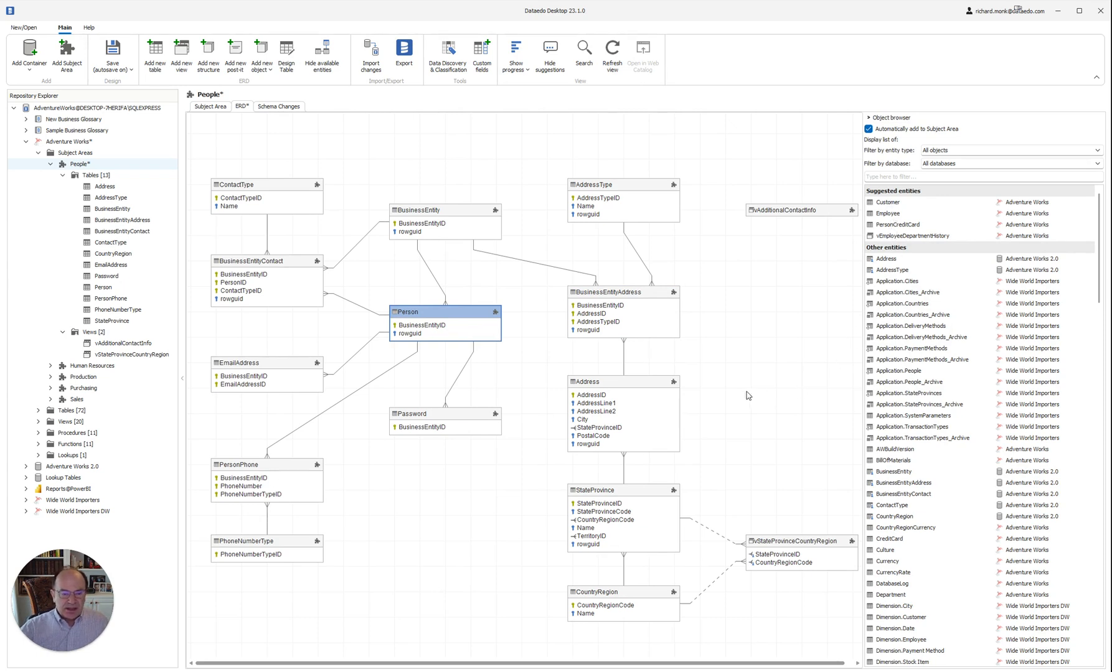
mouse_move(737, 249)
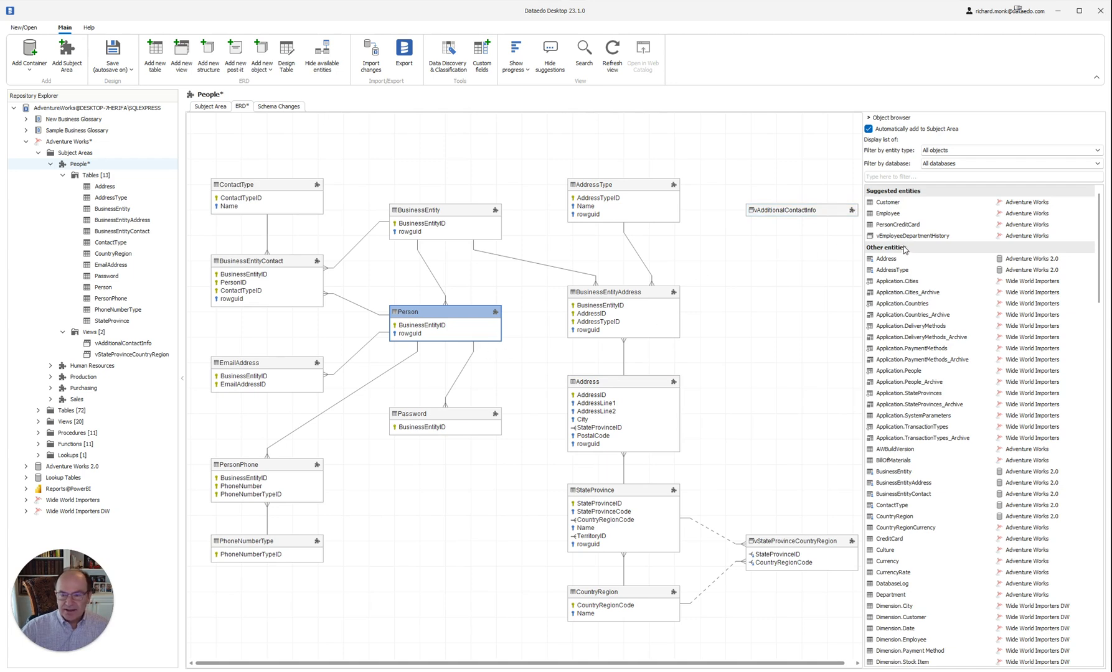
mouse_move(905, 224)
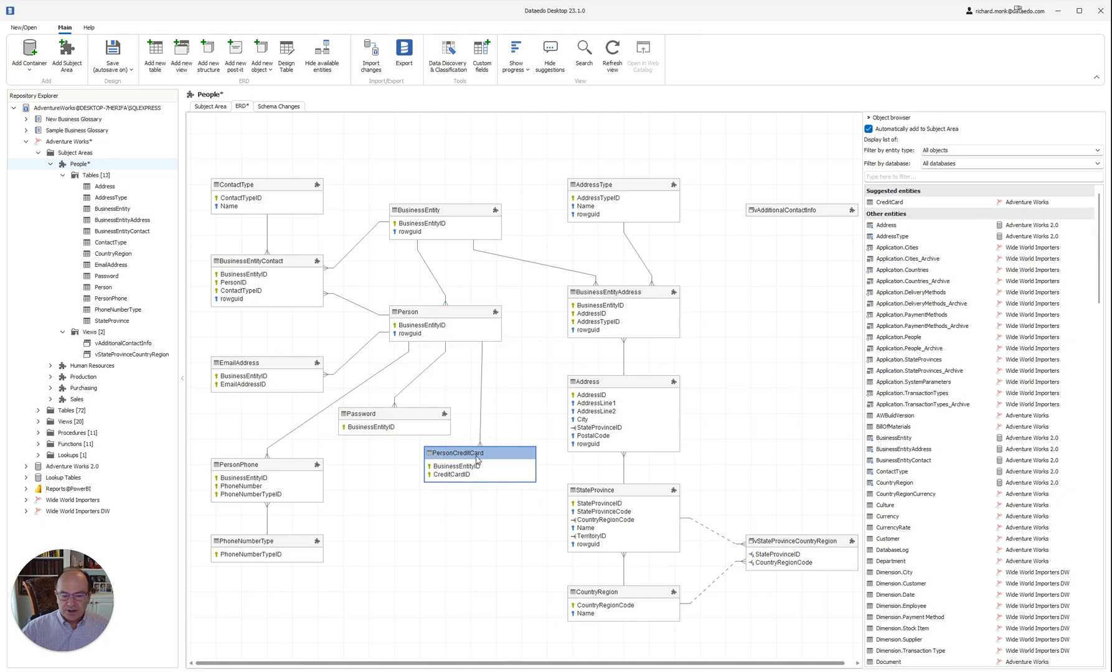
mouse_move(464, 470)
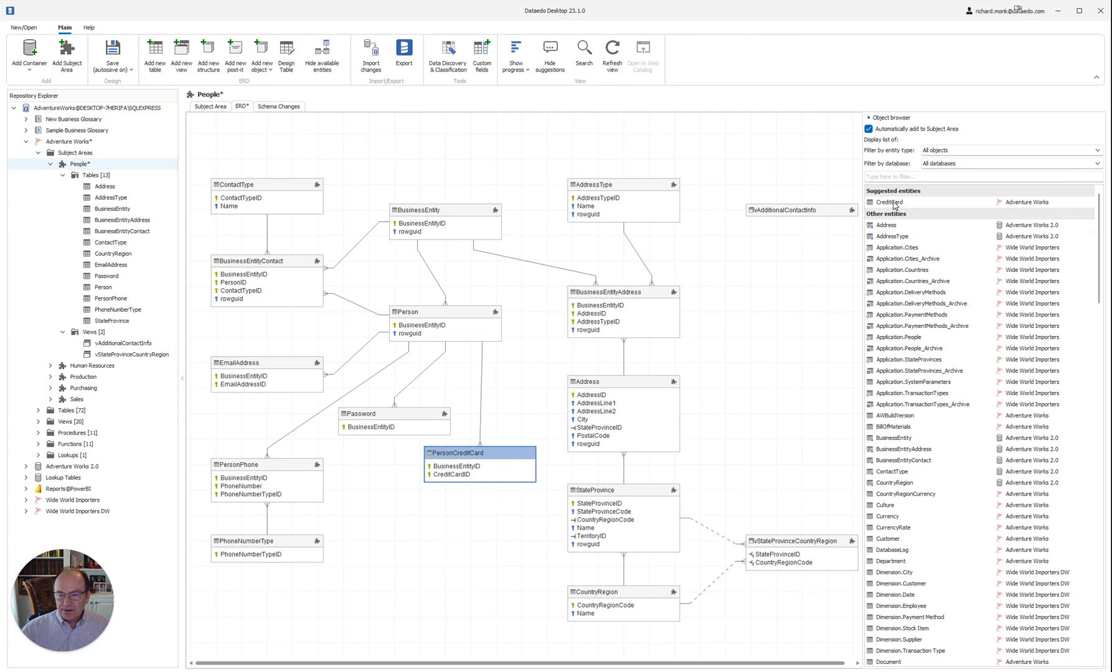
left_click(888, 202)
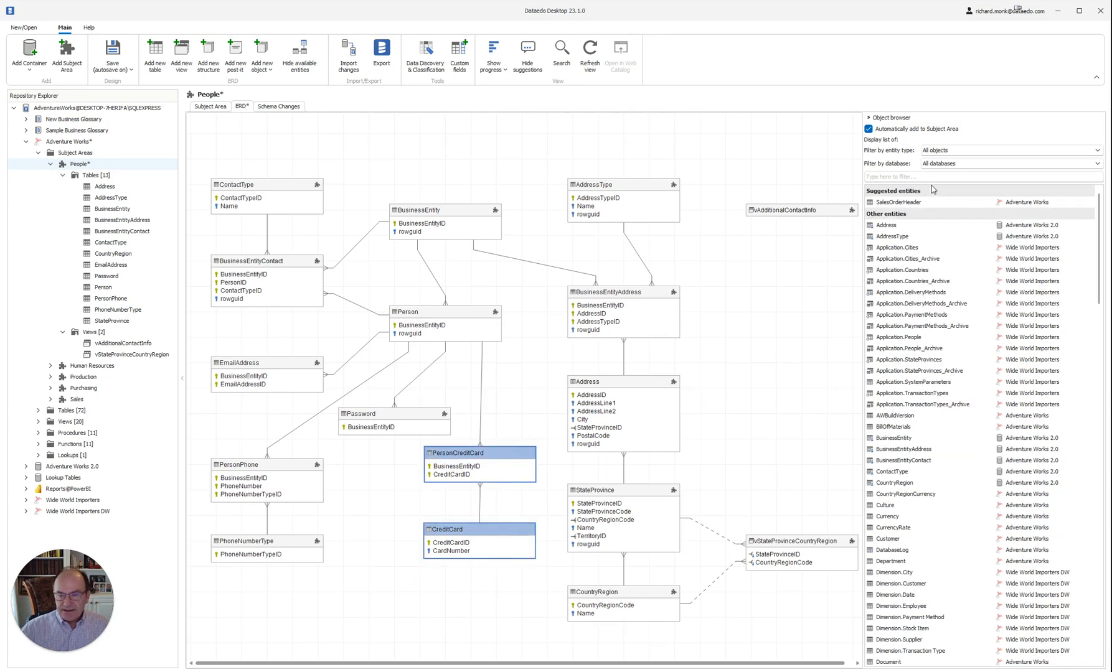
mouse_move(936, 134)
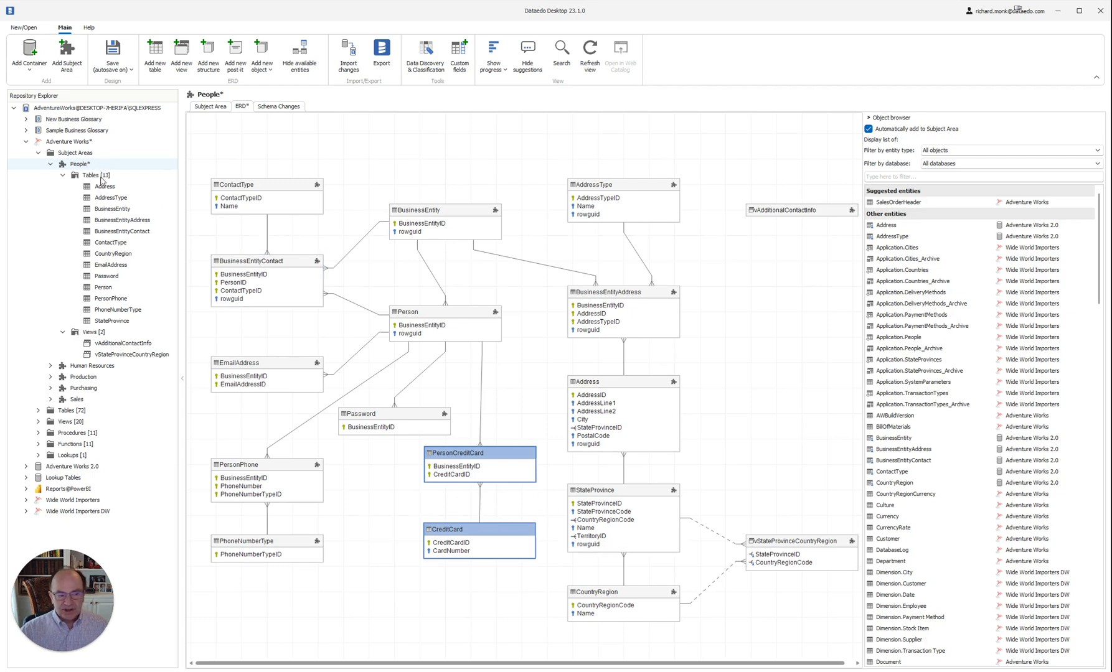
mouse_move(292, 473)
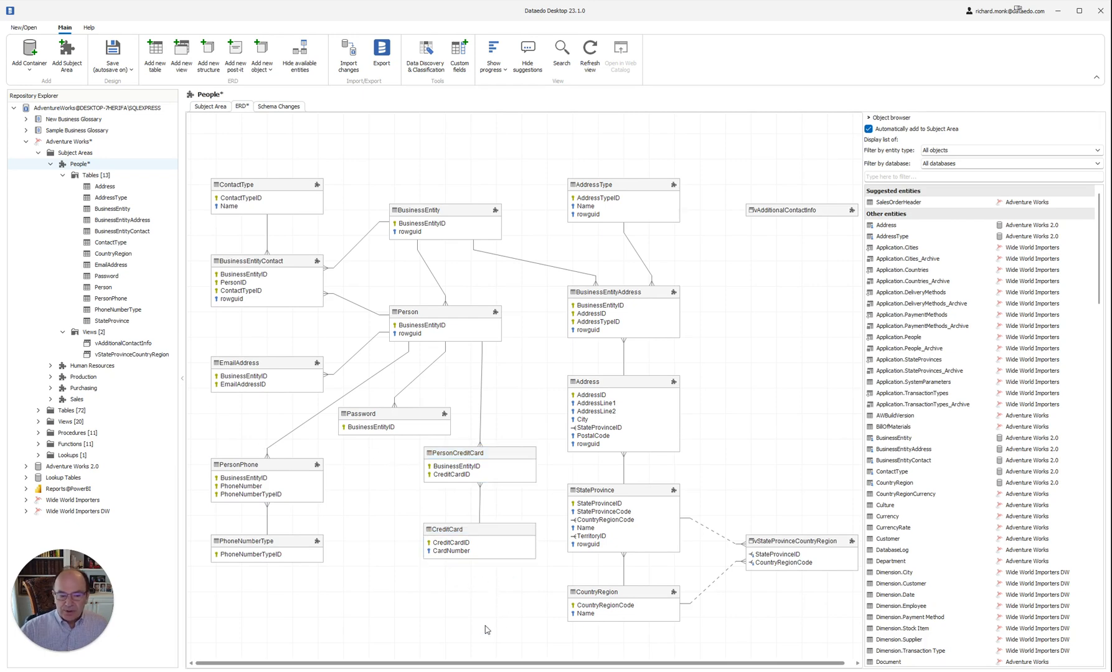
Uncheck Automatically add to Subject Area so new diagram tables stay out of People
left_click(869, 129)
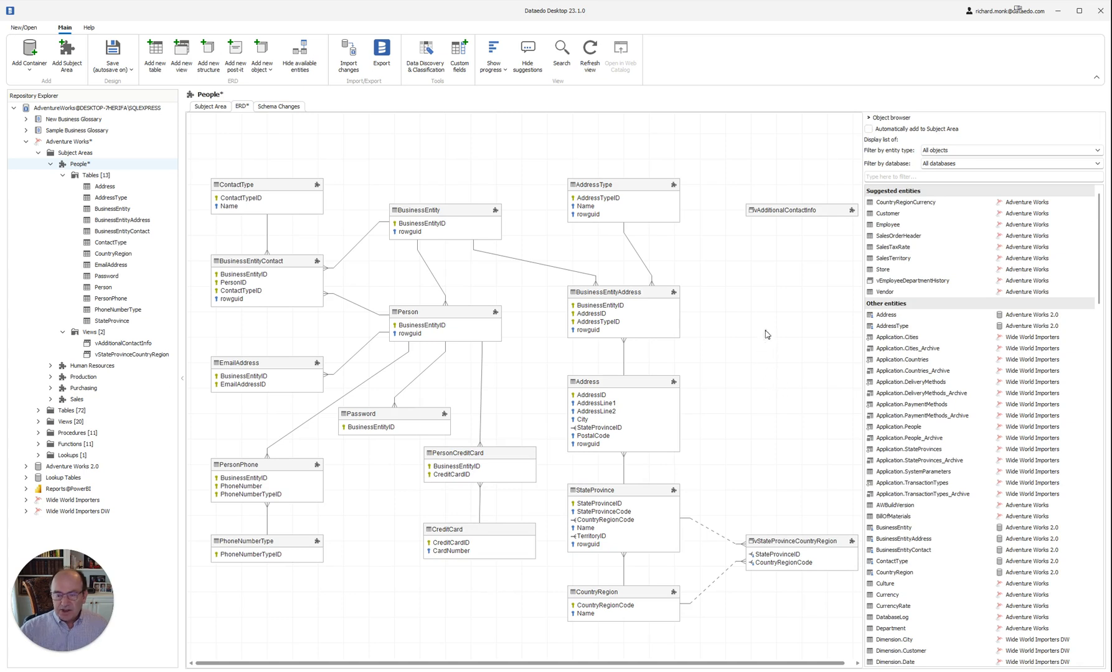
mouse_move(886, 207)
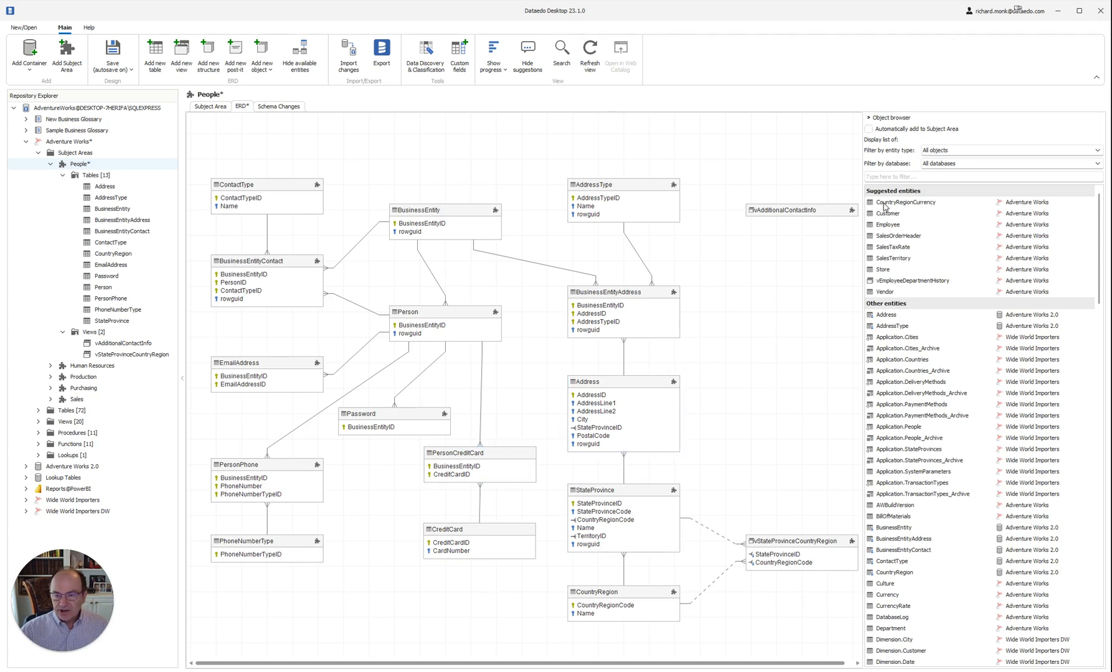
mouse_move(913, 209)
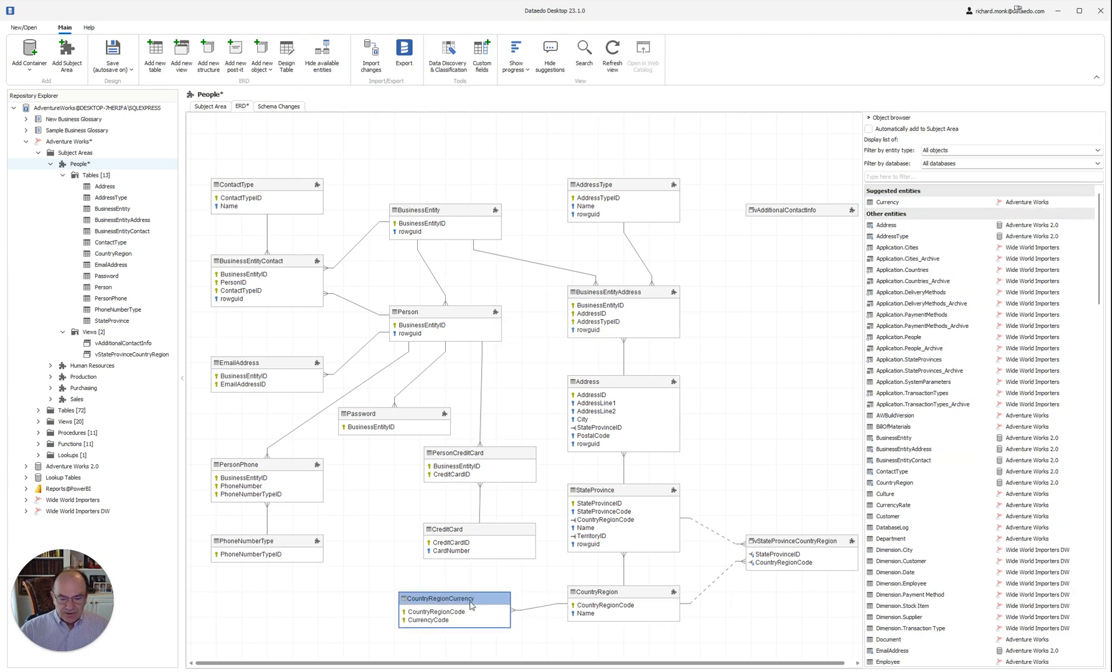
mouse_move(521, 612)
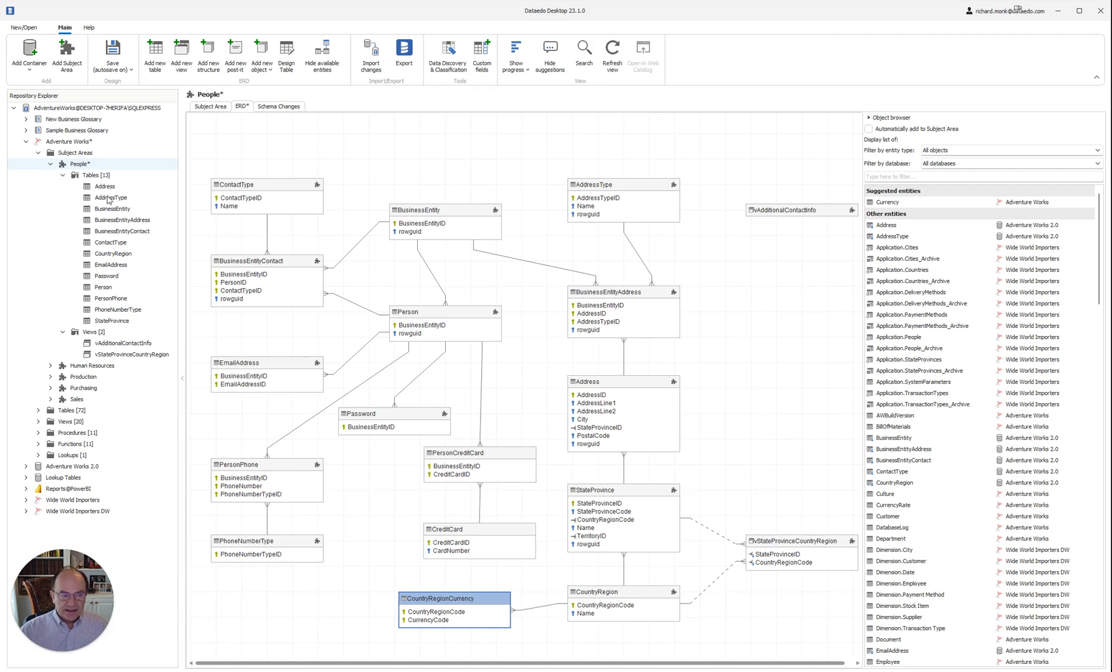
mouse_move(94, 181)
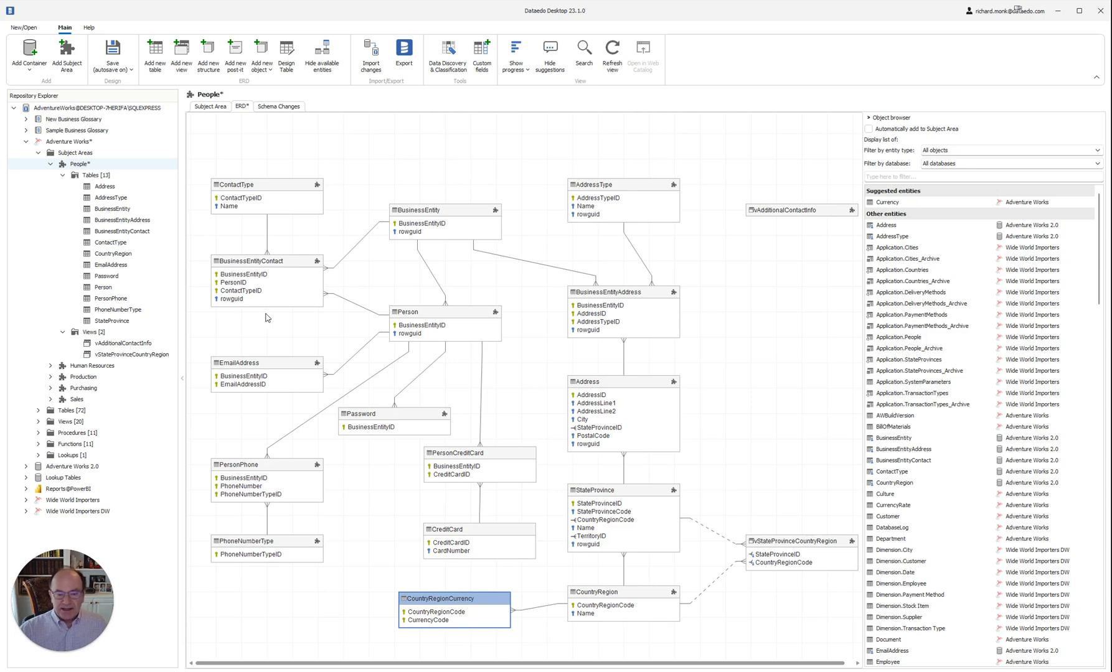
mouse_move(364, 277)
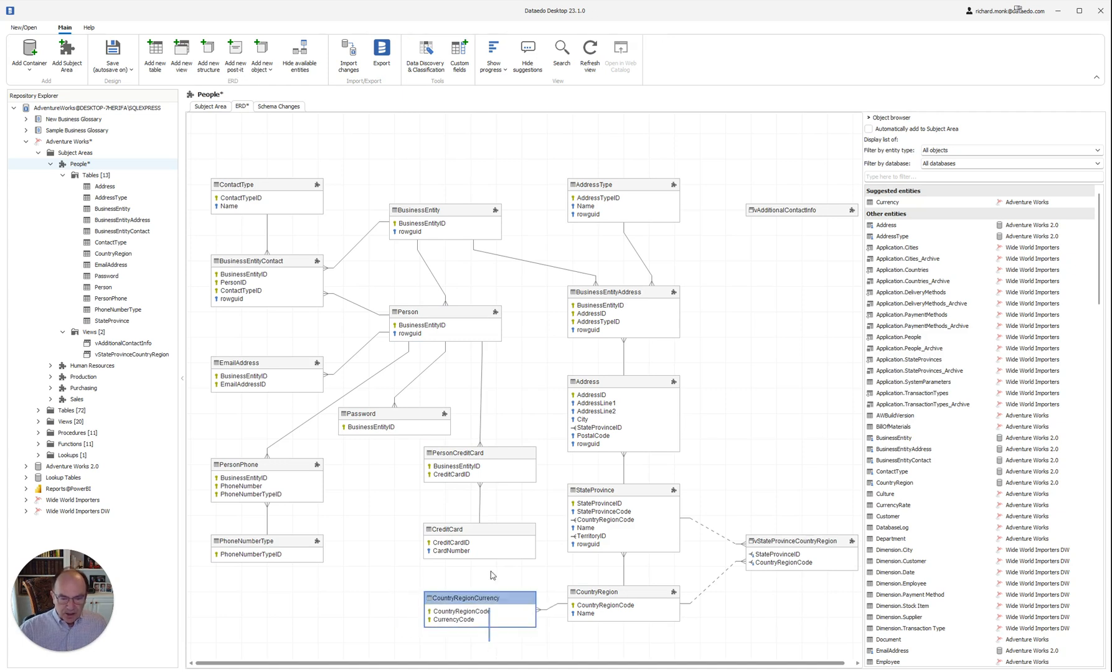
right_click(463, 453)
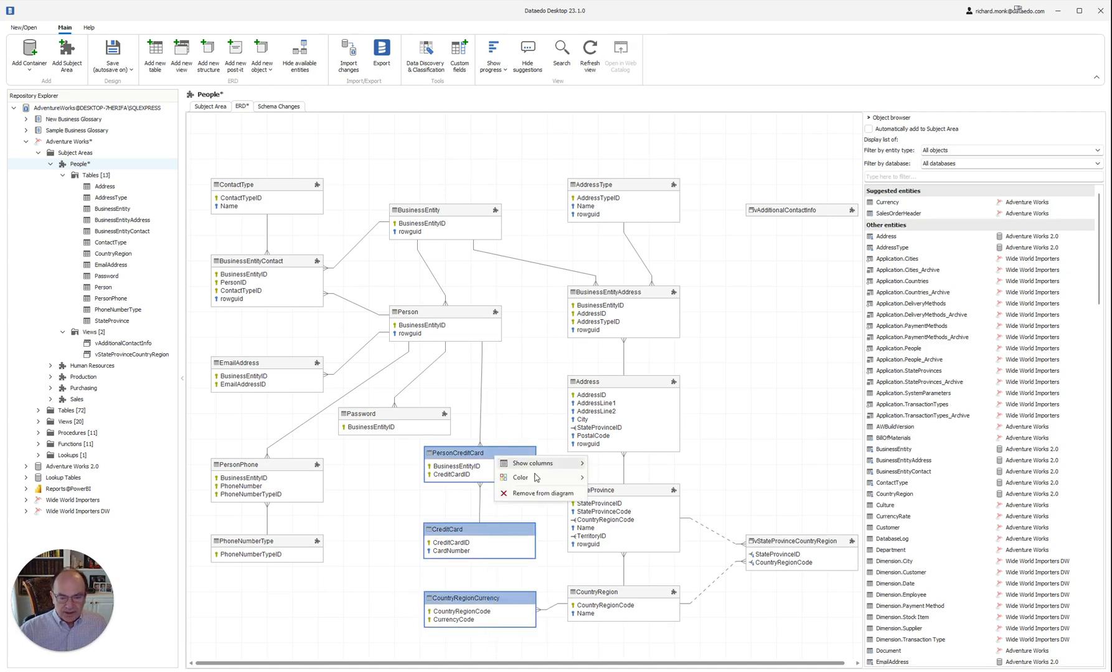
left_click(543, 493)
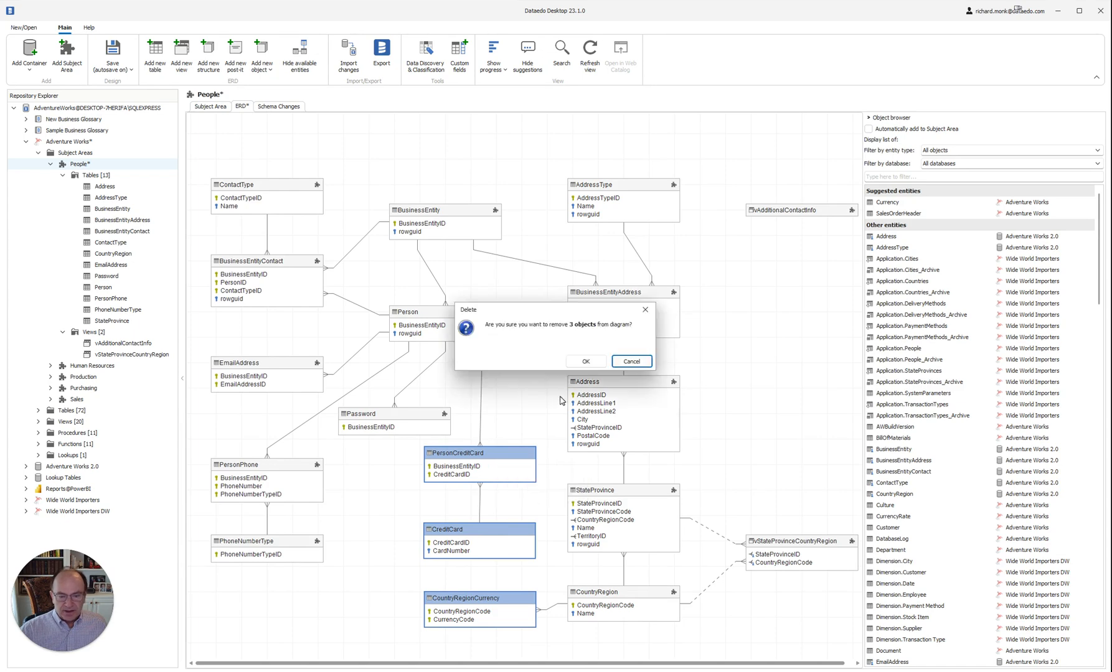
left_click(585, 361)
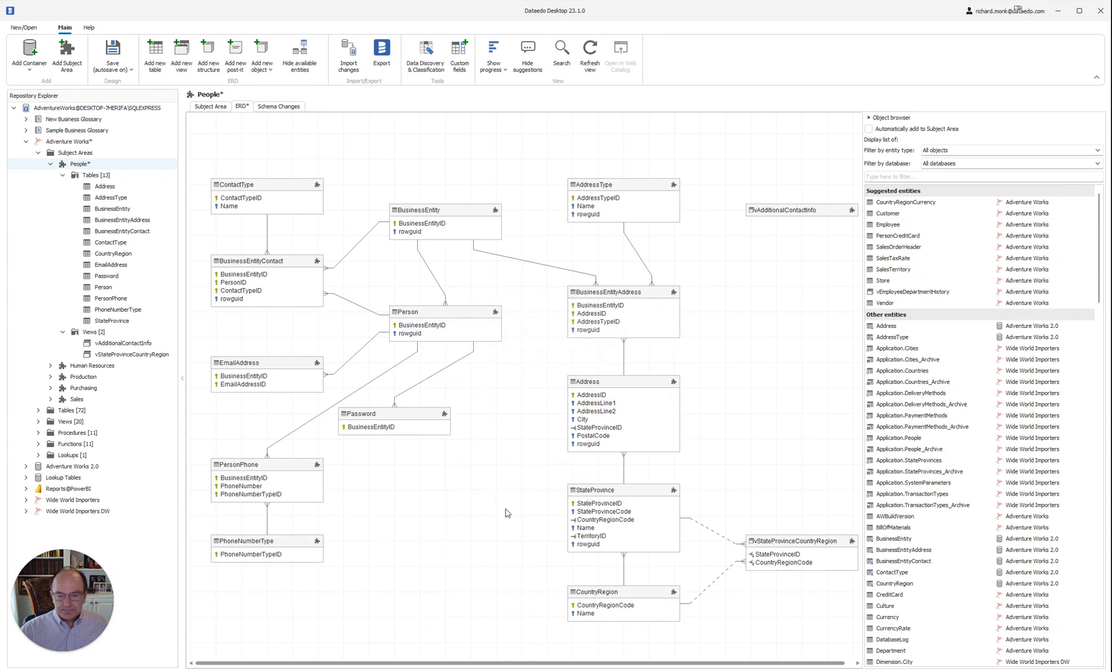
mouse_move(497, 527)
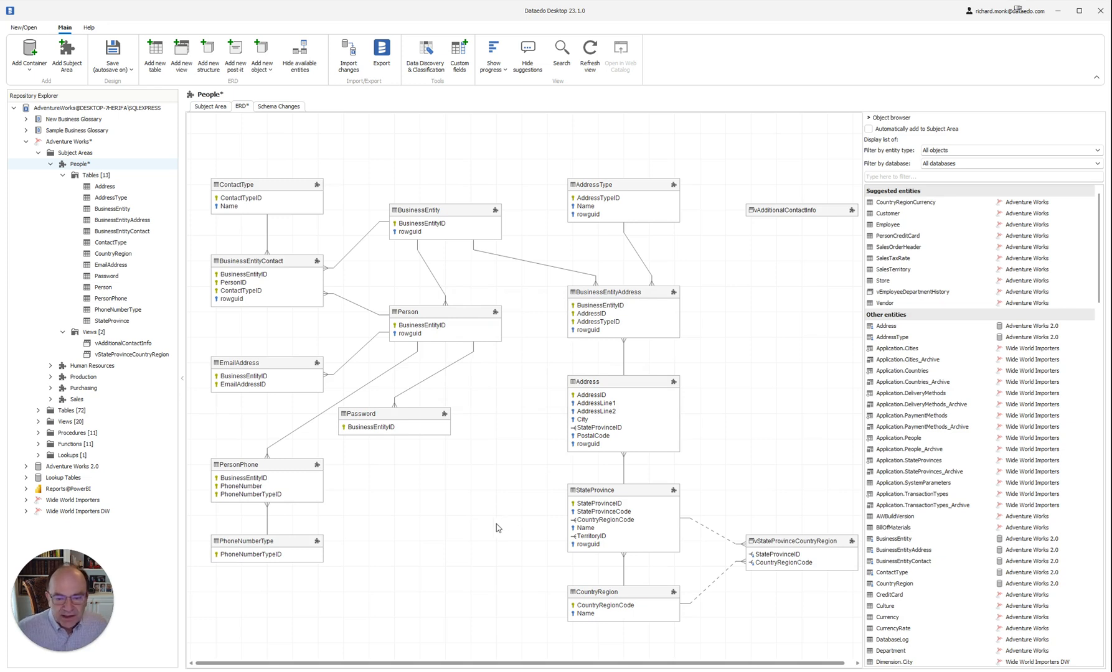
mouse_move(759, 608)
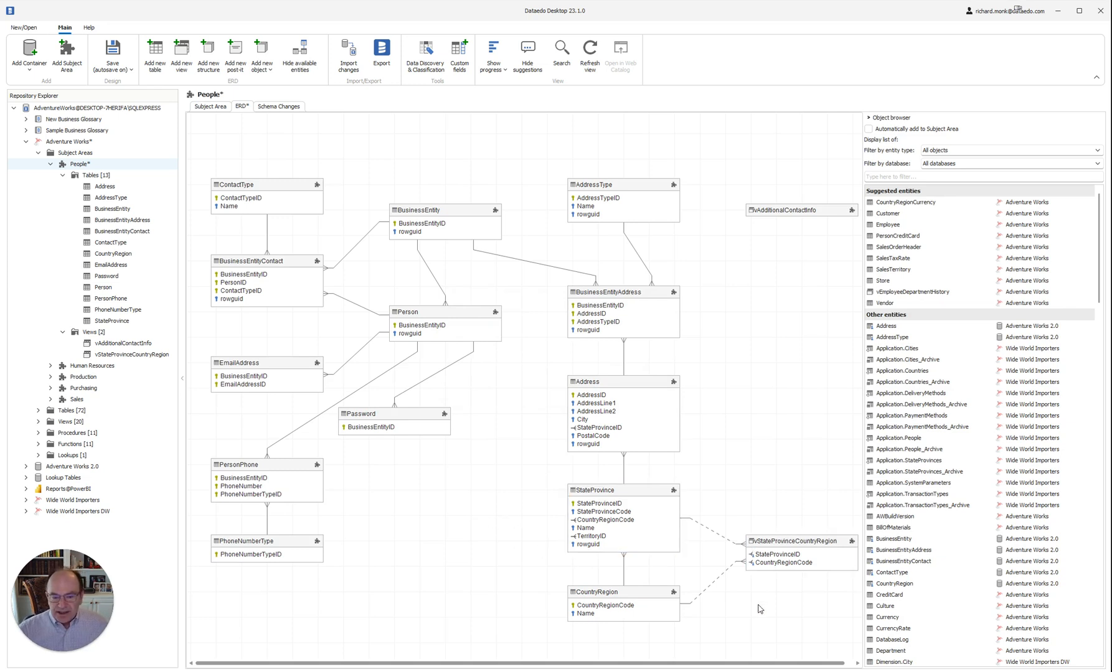
Select Address and BusinessEntity, then right-click BusinessEntityAddress for its column options
left_click(622, 417)
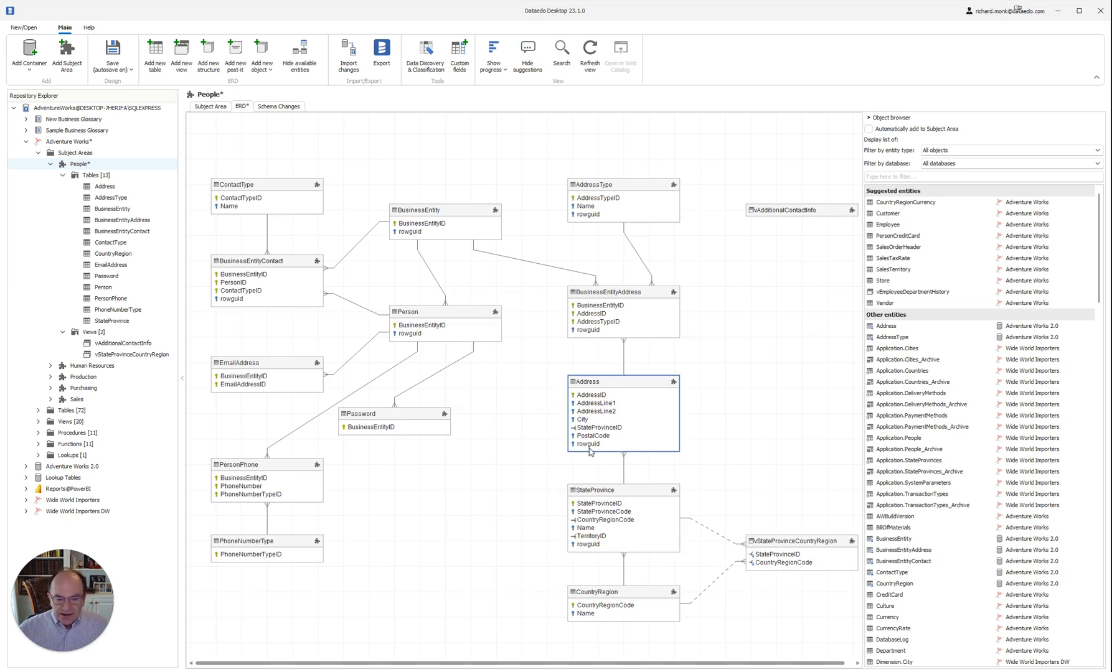
mouse_move(601, 399)
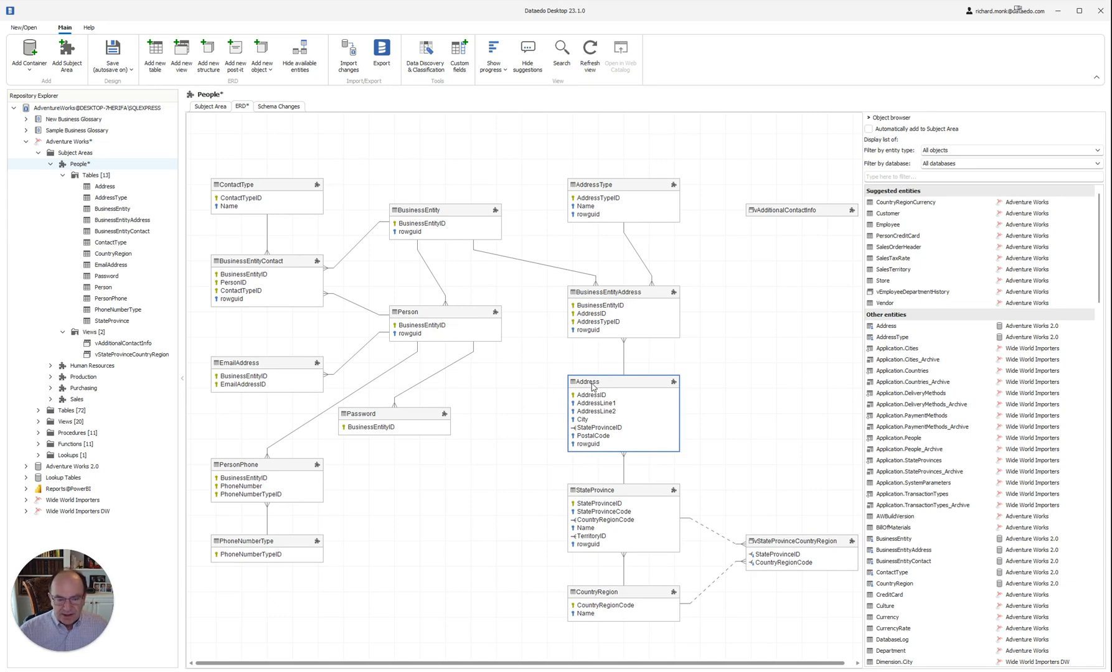
left_click(443, 223)
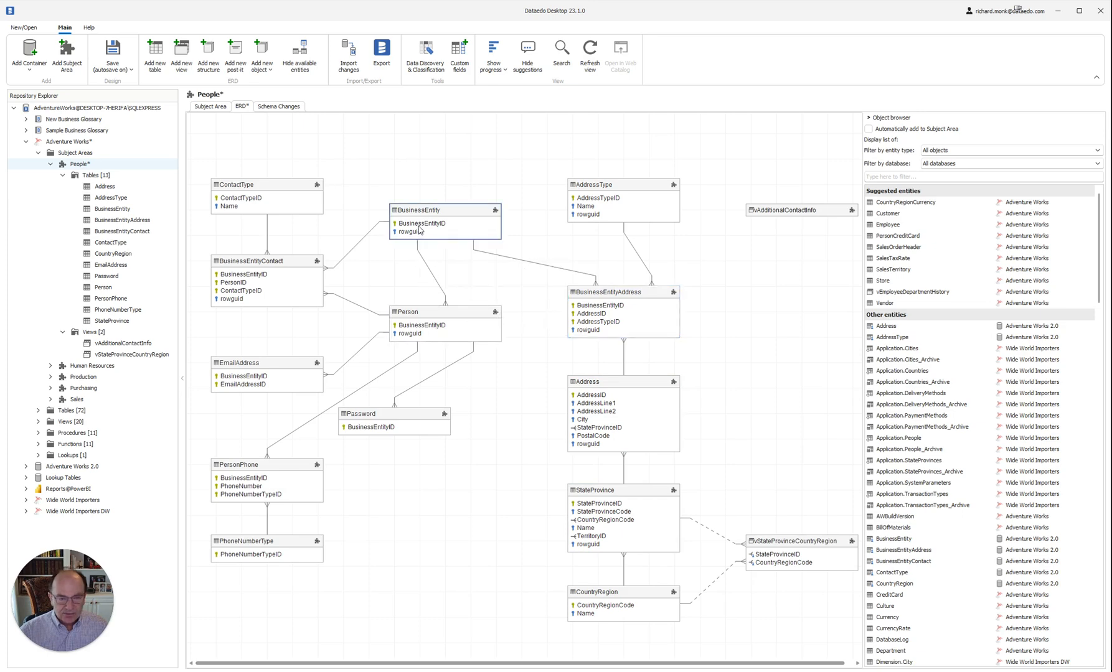
right_click(605, 292)
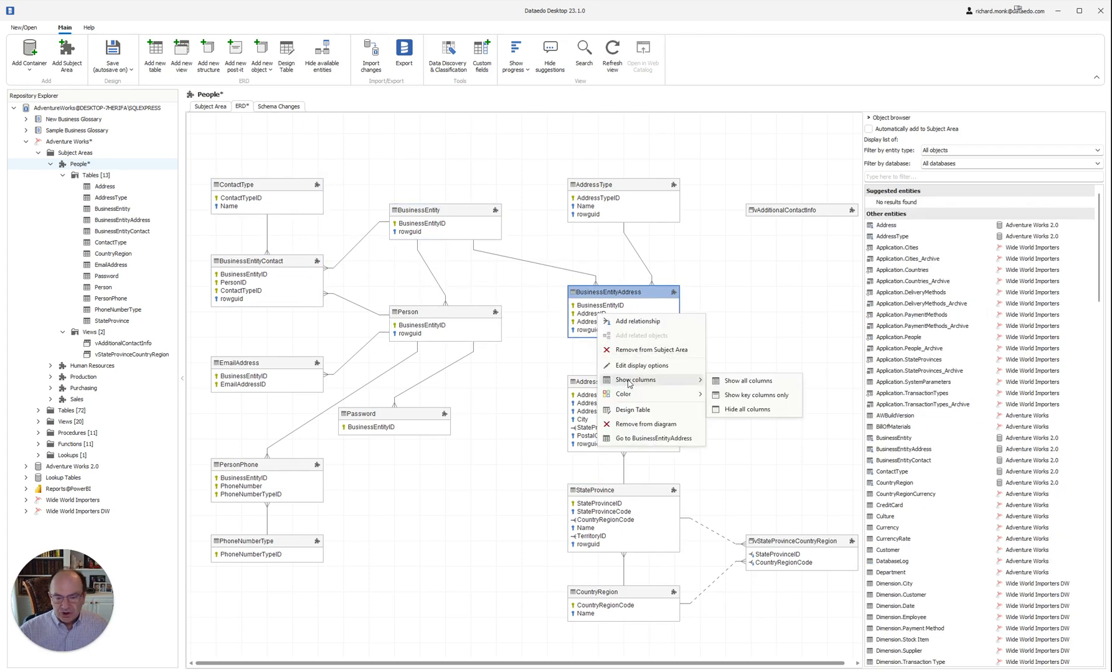
mouse_move(744, 381)
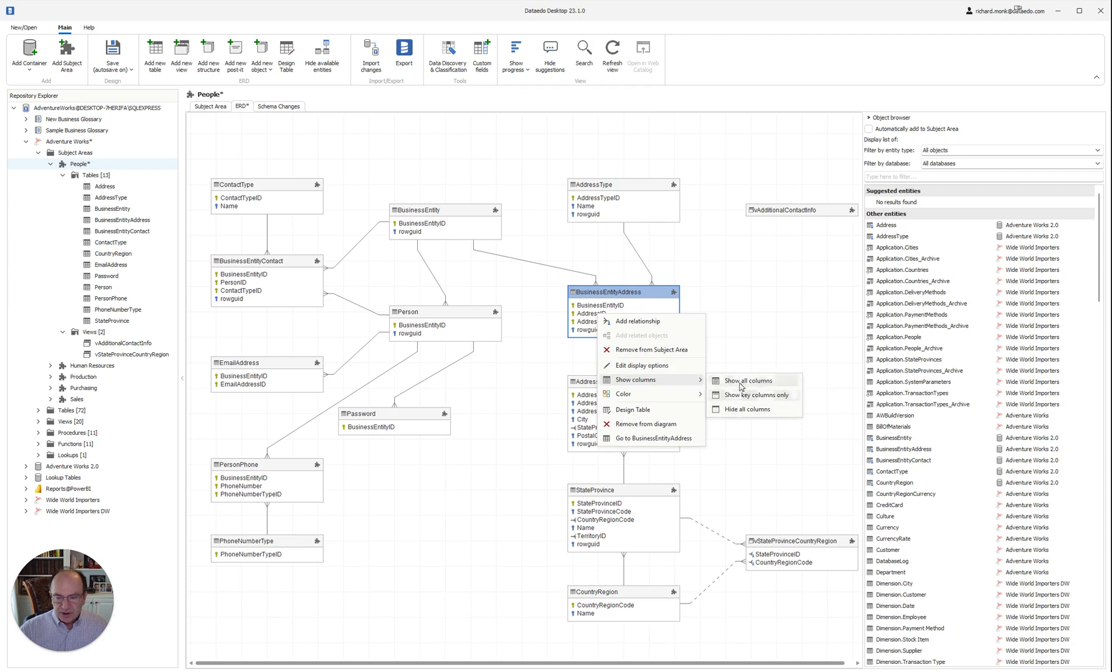
mouse_move(743, 408)
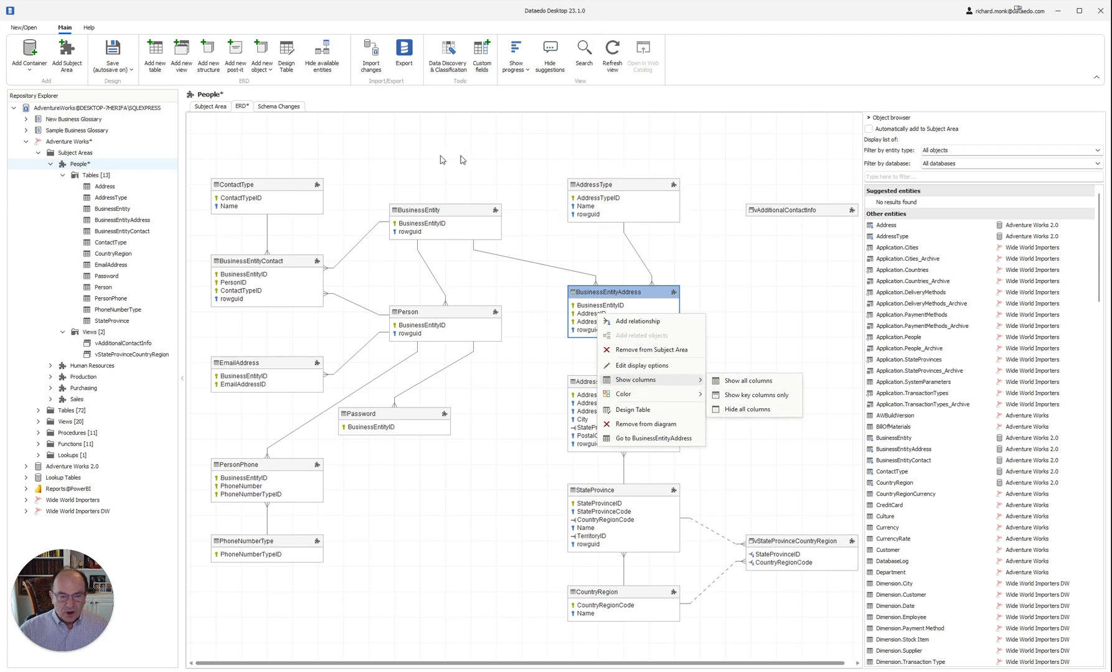
mouse_move(744, 395)
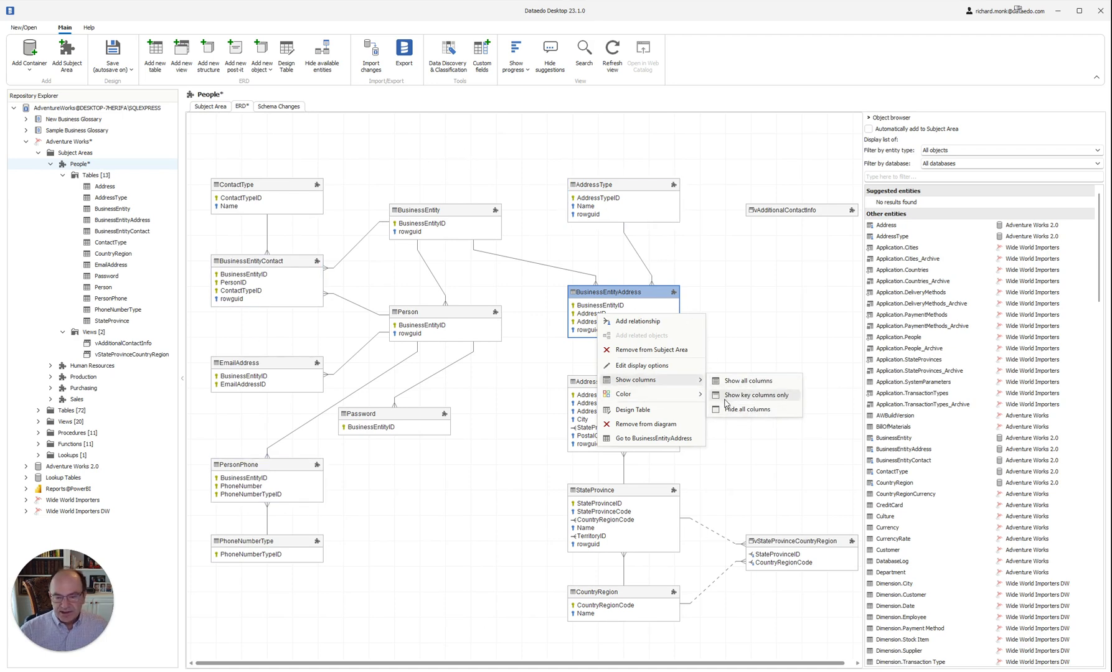
mouse_move(738, 338)
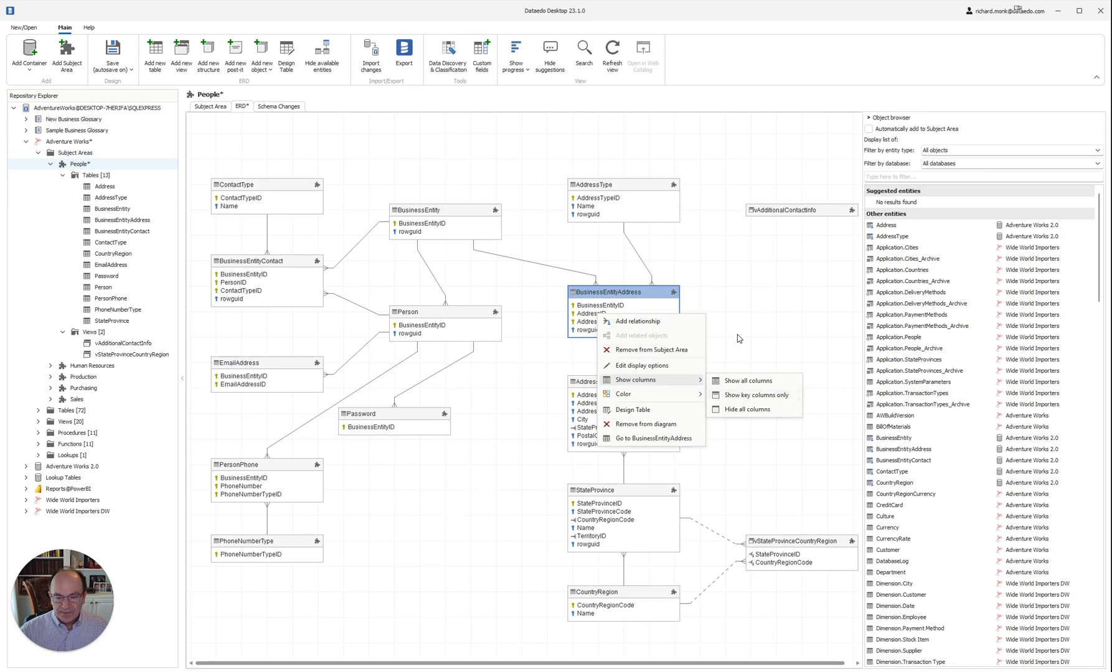
Dismiss the table menu and apply Show all columns to both views
left_click(743, 380)
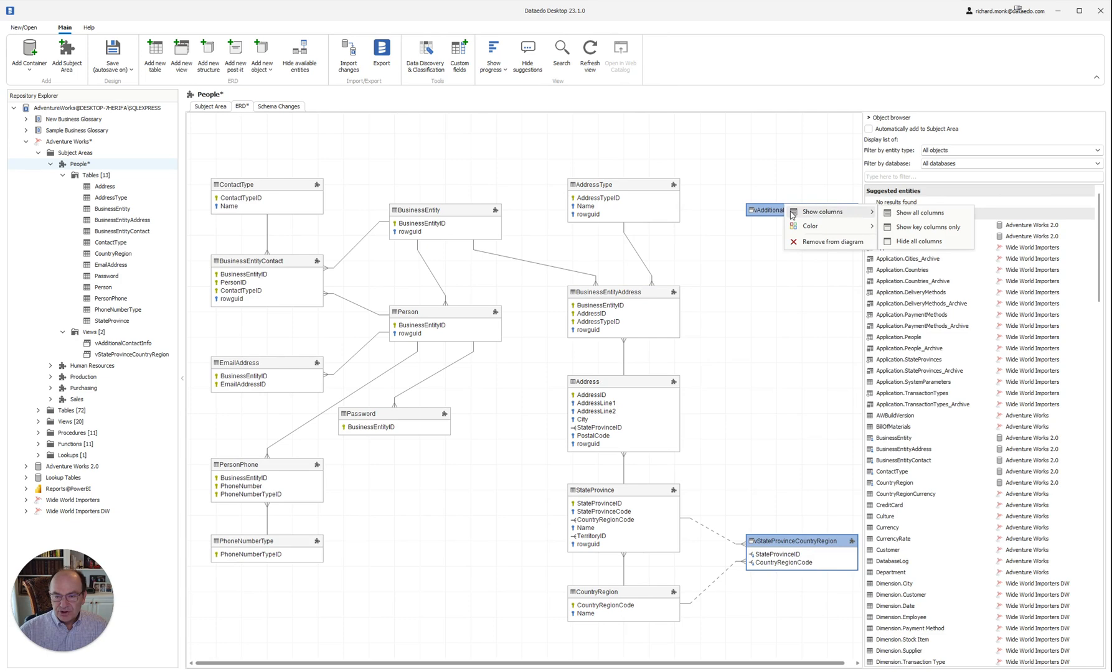
mouse_move(924, 227)
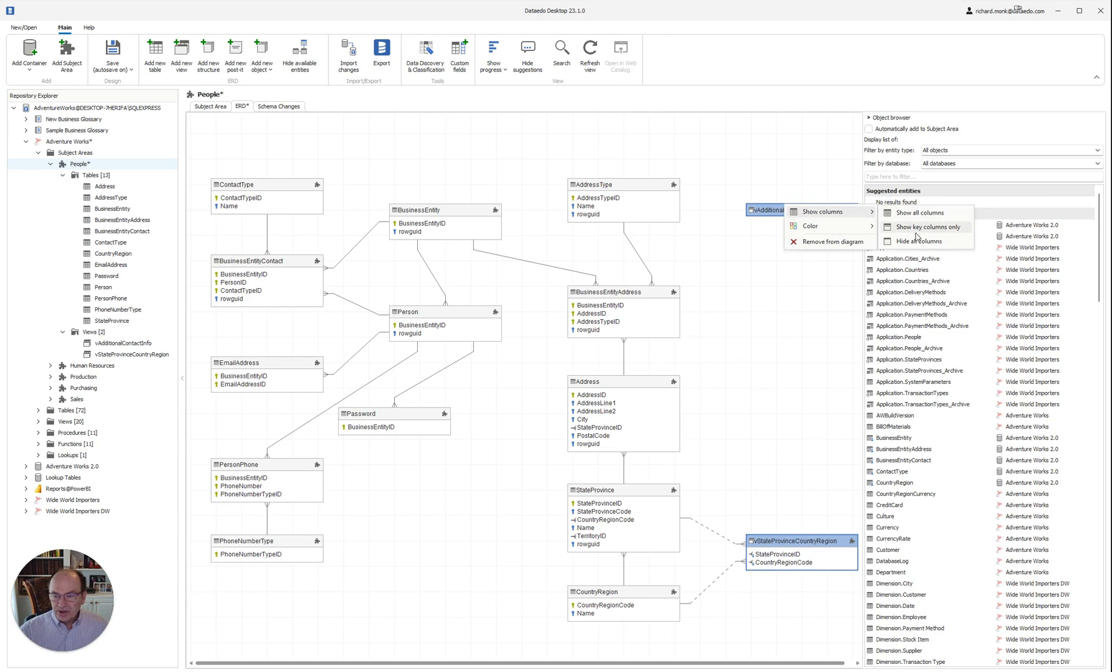
left_click(917, 213)
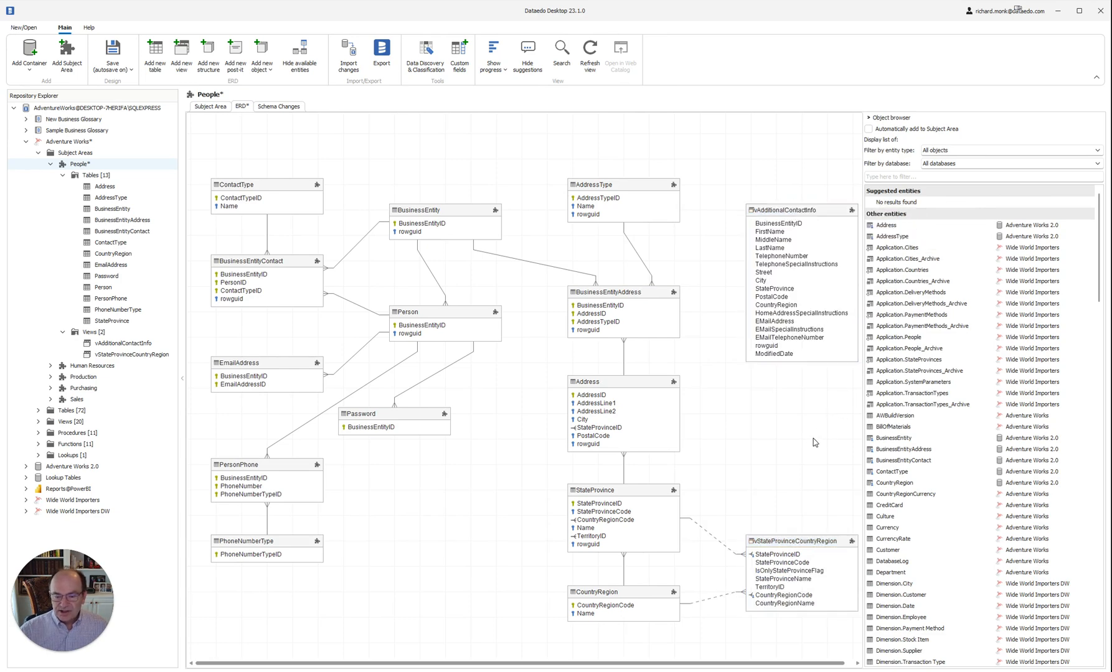
scroll("up", 3)
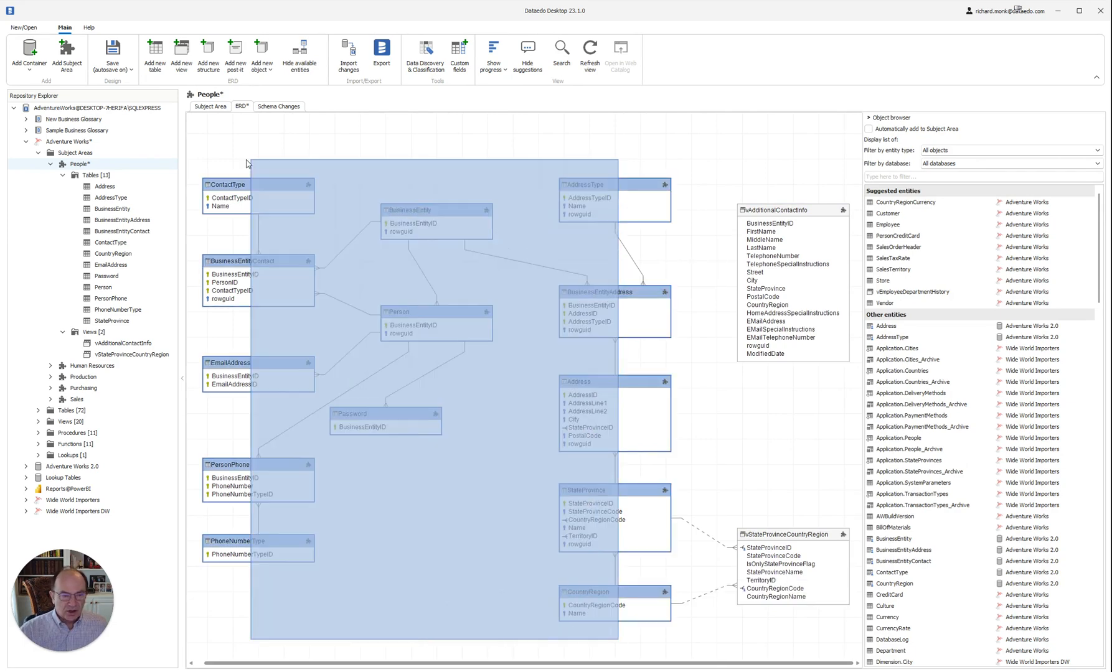
Colour the selected tables blue through the right-click Color menu
right_click(234, 183)
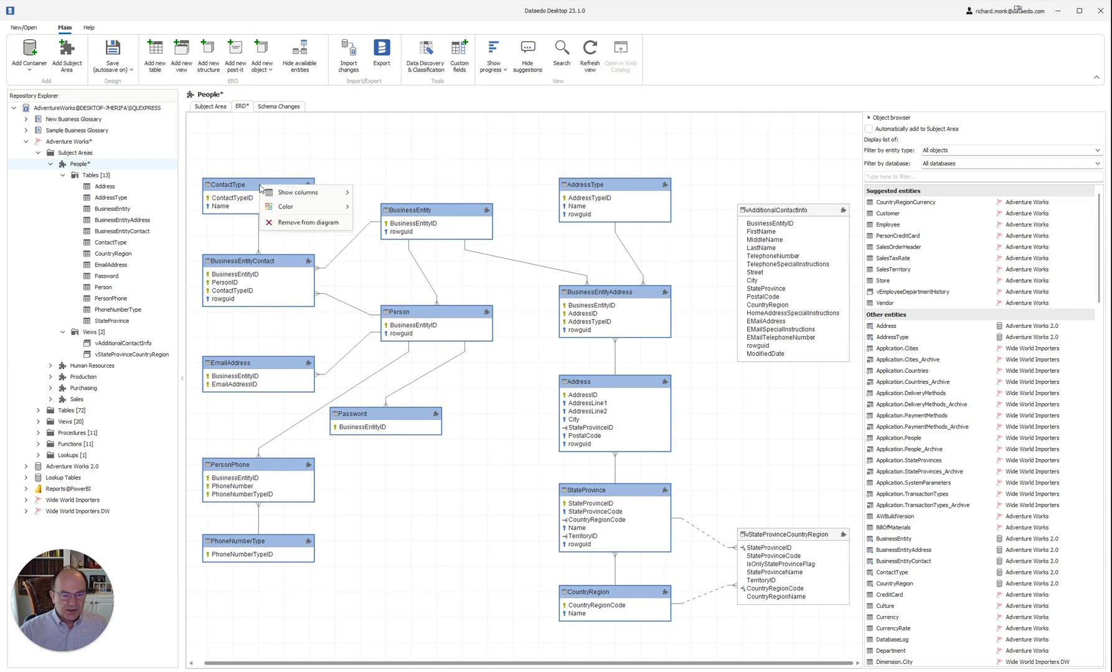
left_click(285, 206)
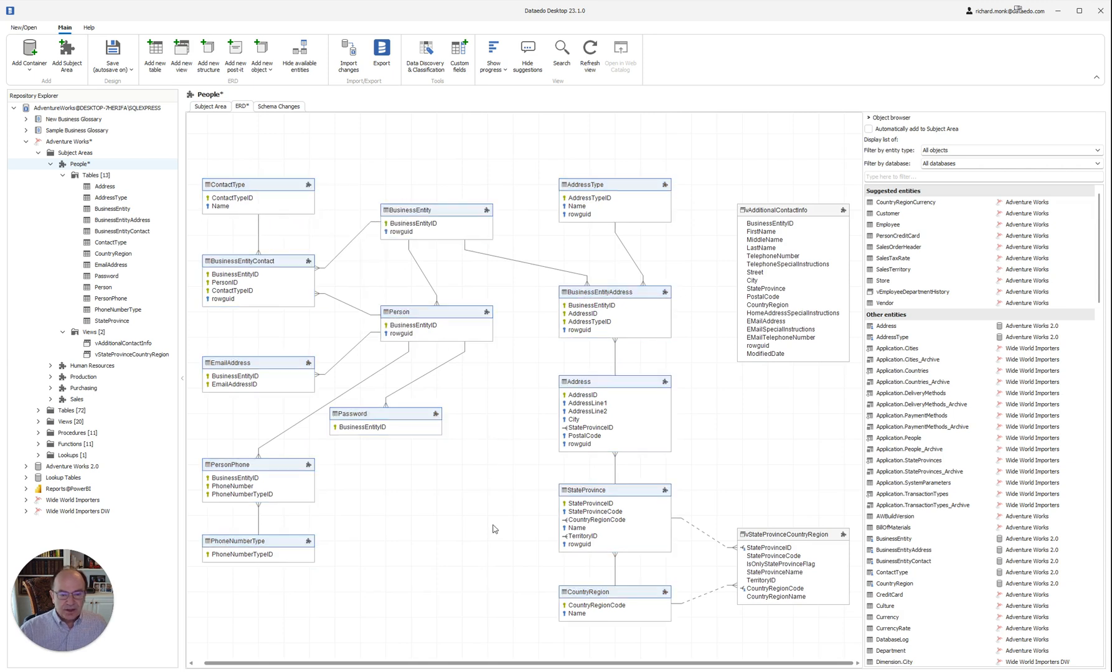
mouse_move(321, 166)
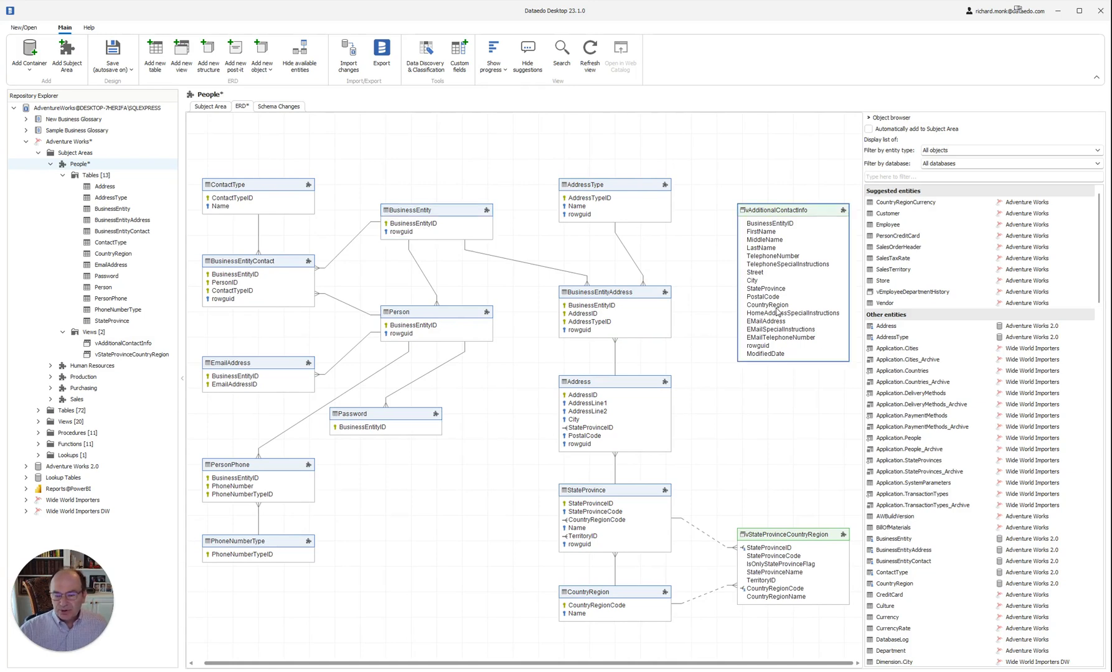
mouse_move(831, 234)
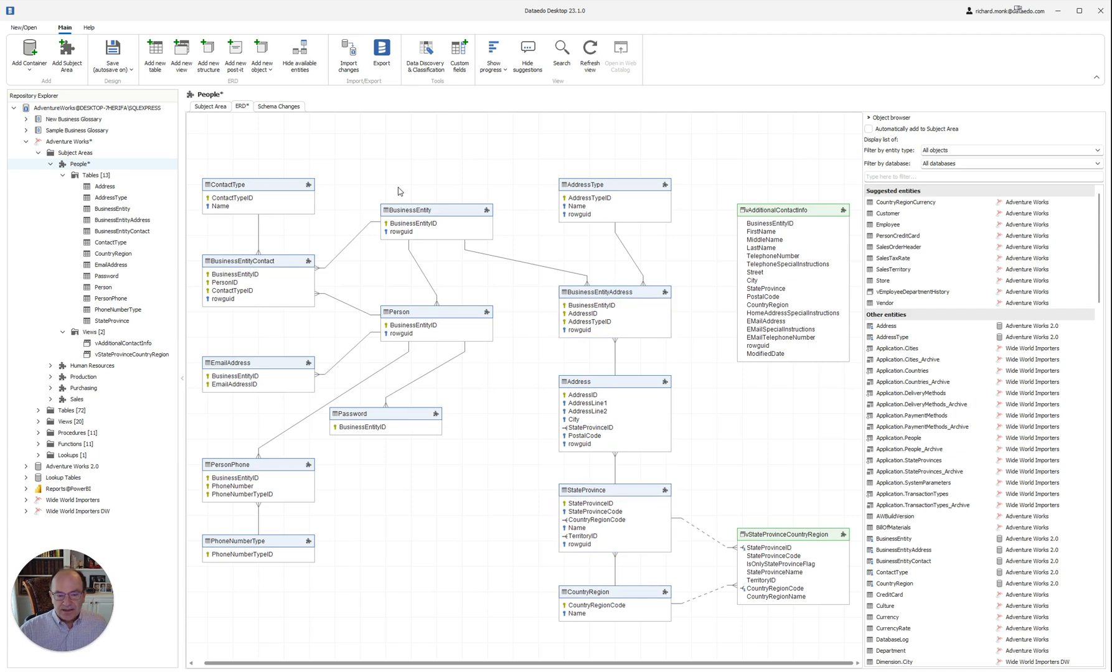
mouse_move(442, 265)
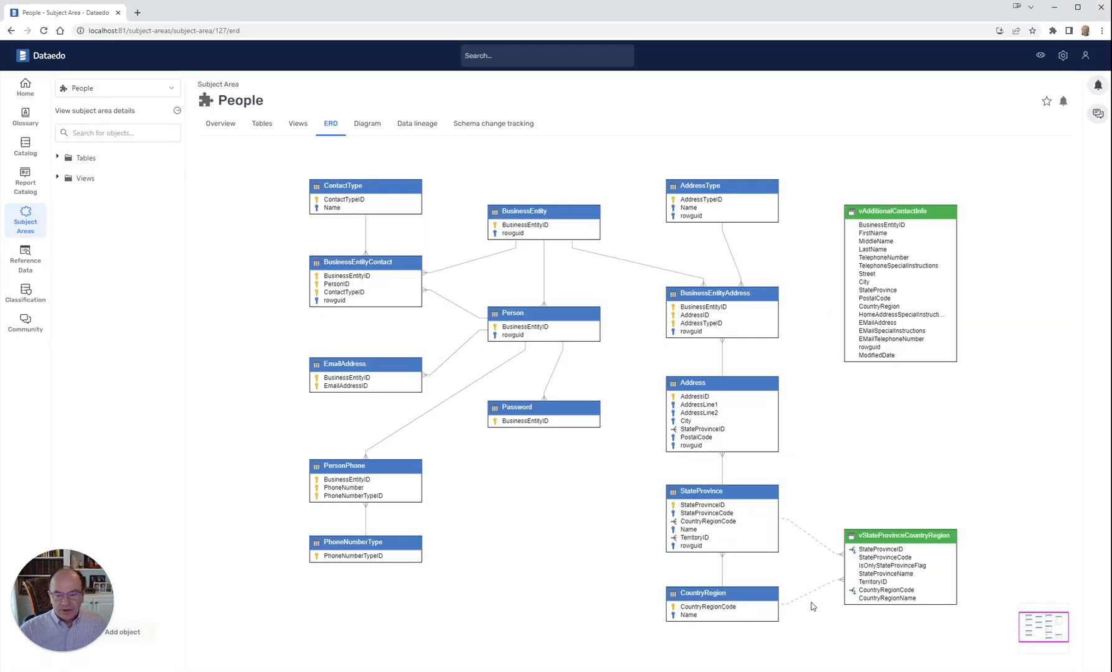
mouse_move(644, 534)
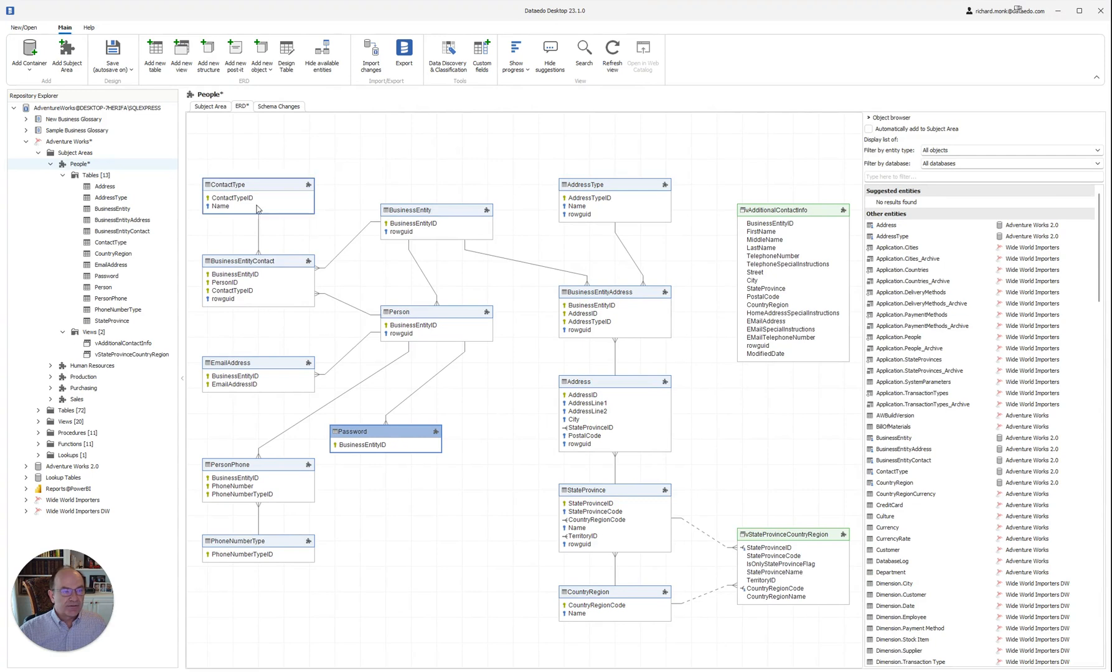
Save the People ERD so the repositioned Password table appears in the web catalog
left_click(112, 53)
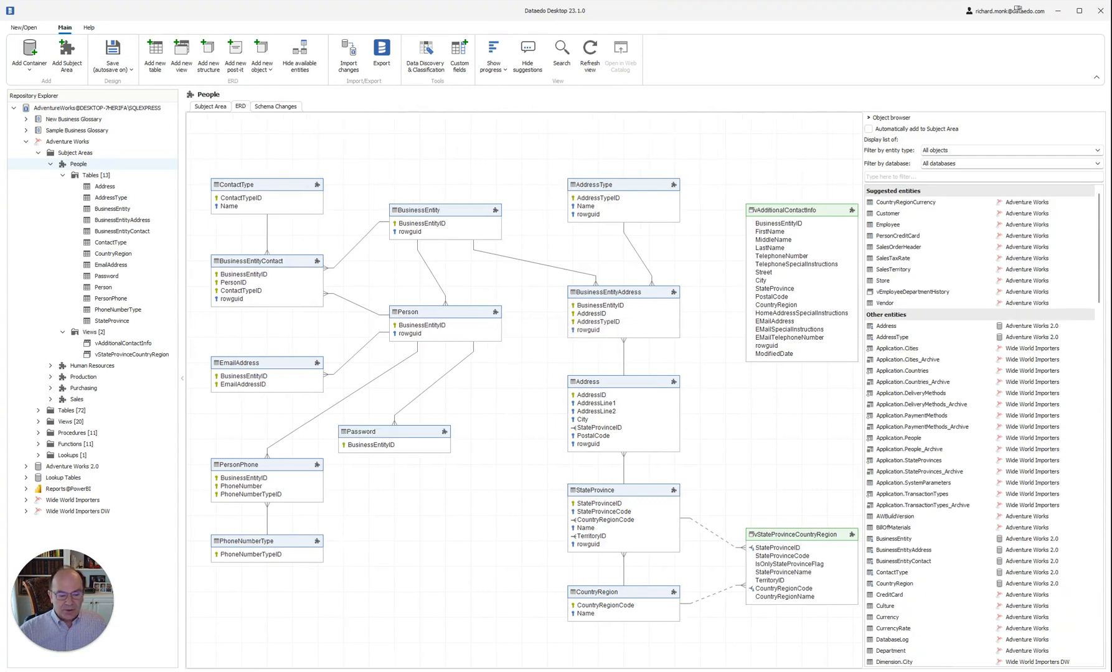
left_click(620, 57)
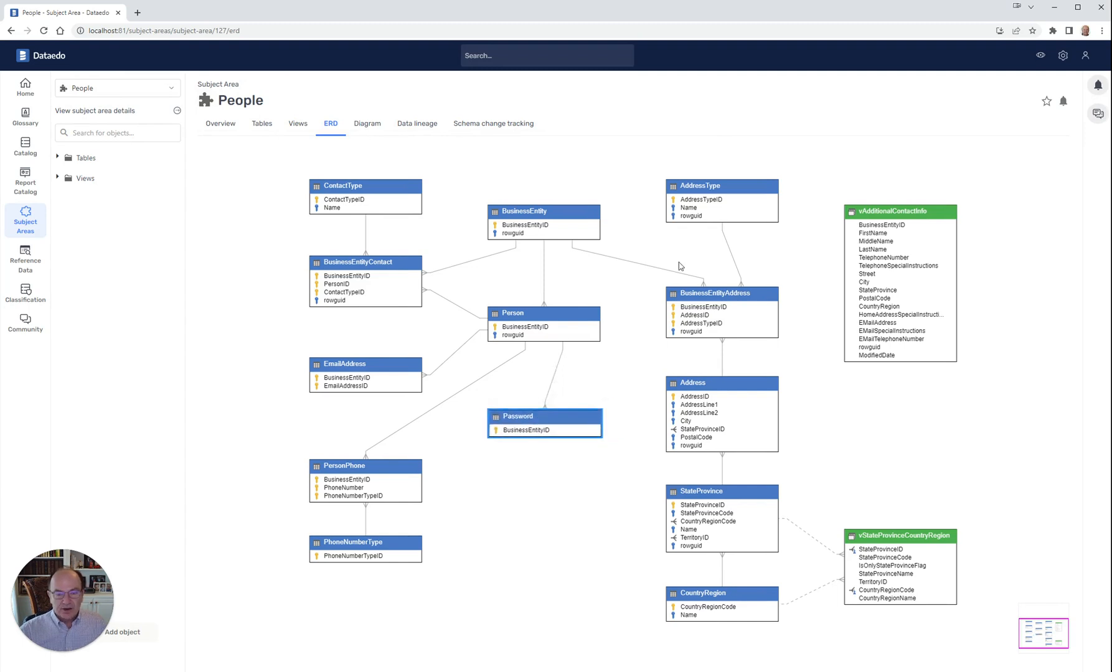
mouse_move(612, 498)
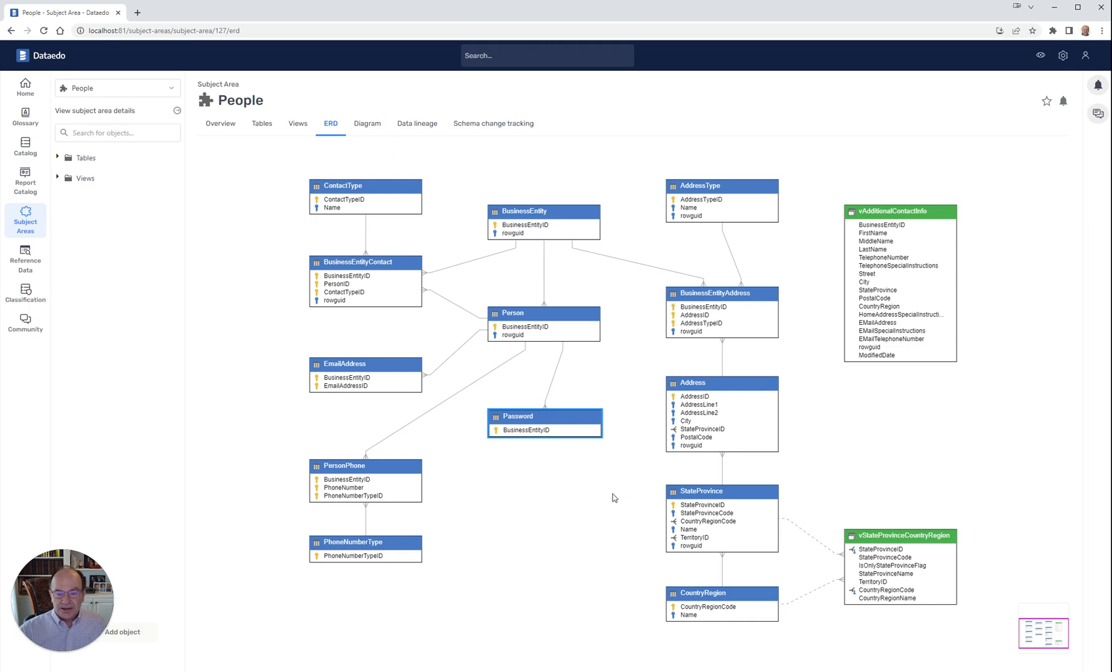
mouse_move(611, 552)
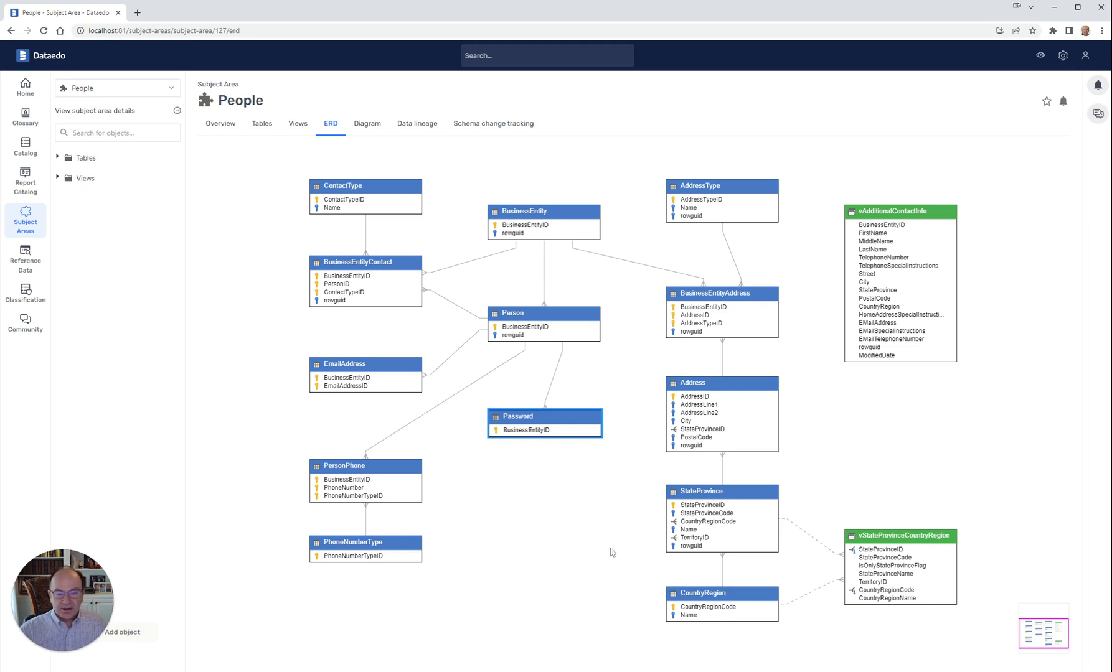